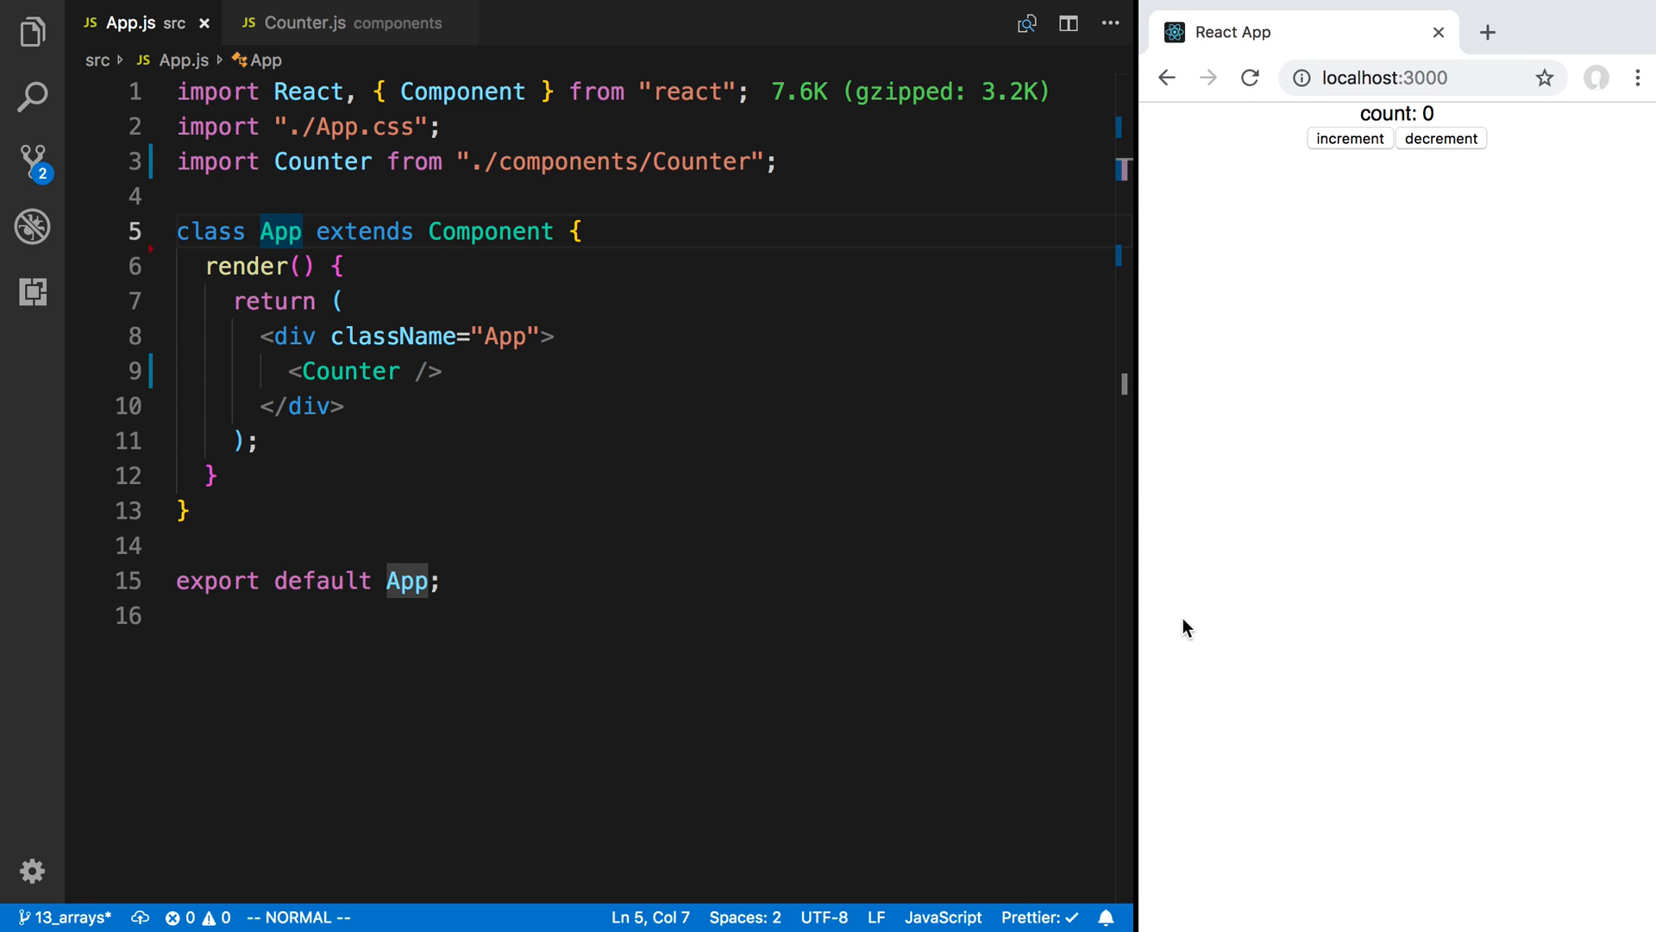
mouse_move(357, 364)
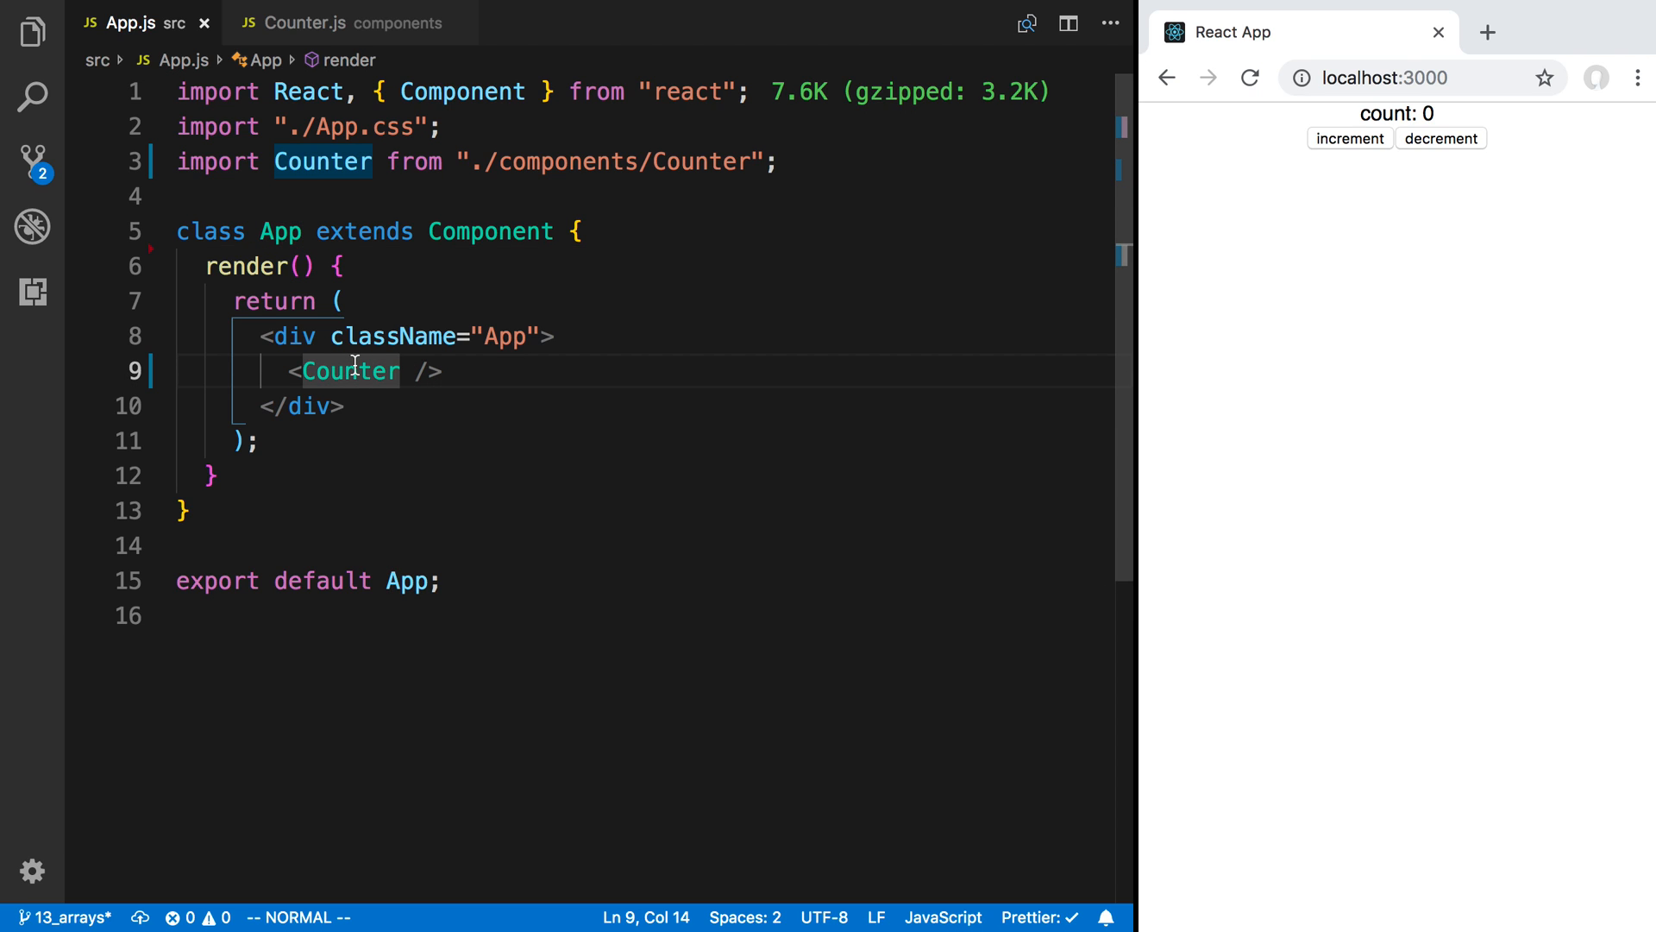
mouse_move(376, 226)
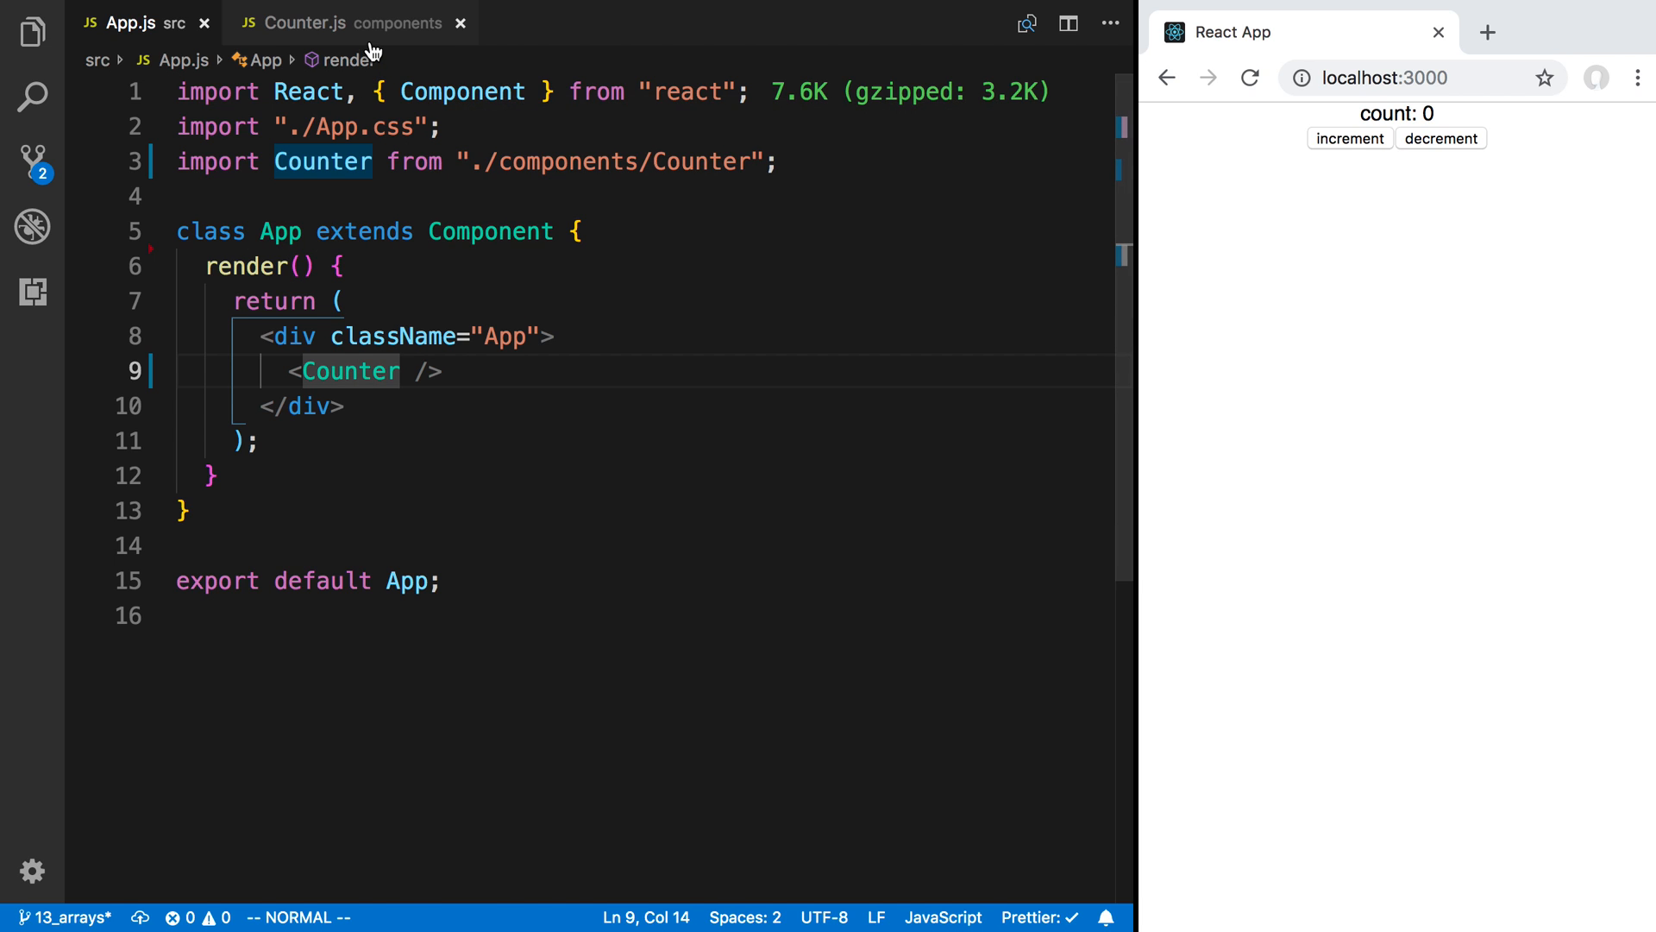
Step: Review Counter.js's count state and its increment and decrement handlers without editing
click(306, 23)
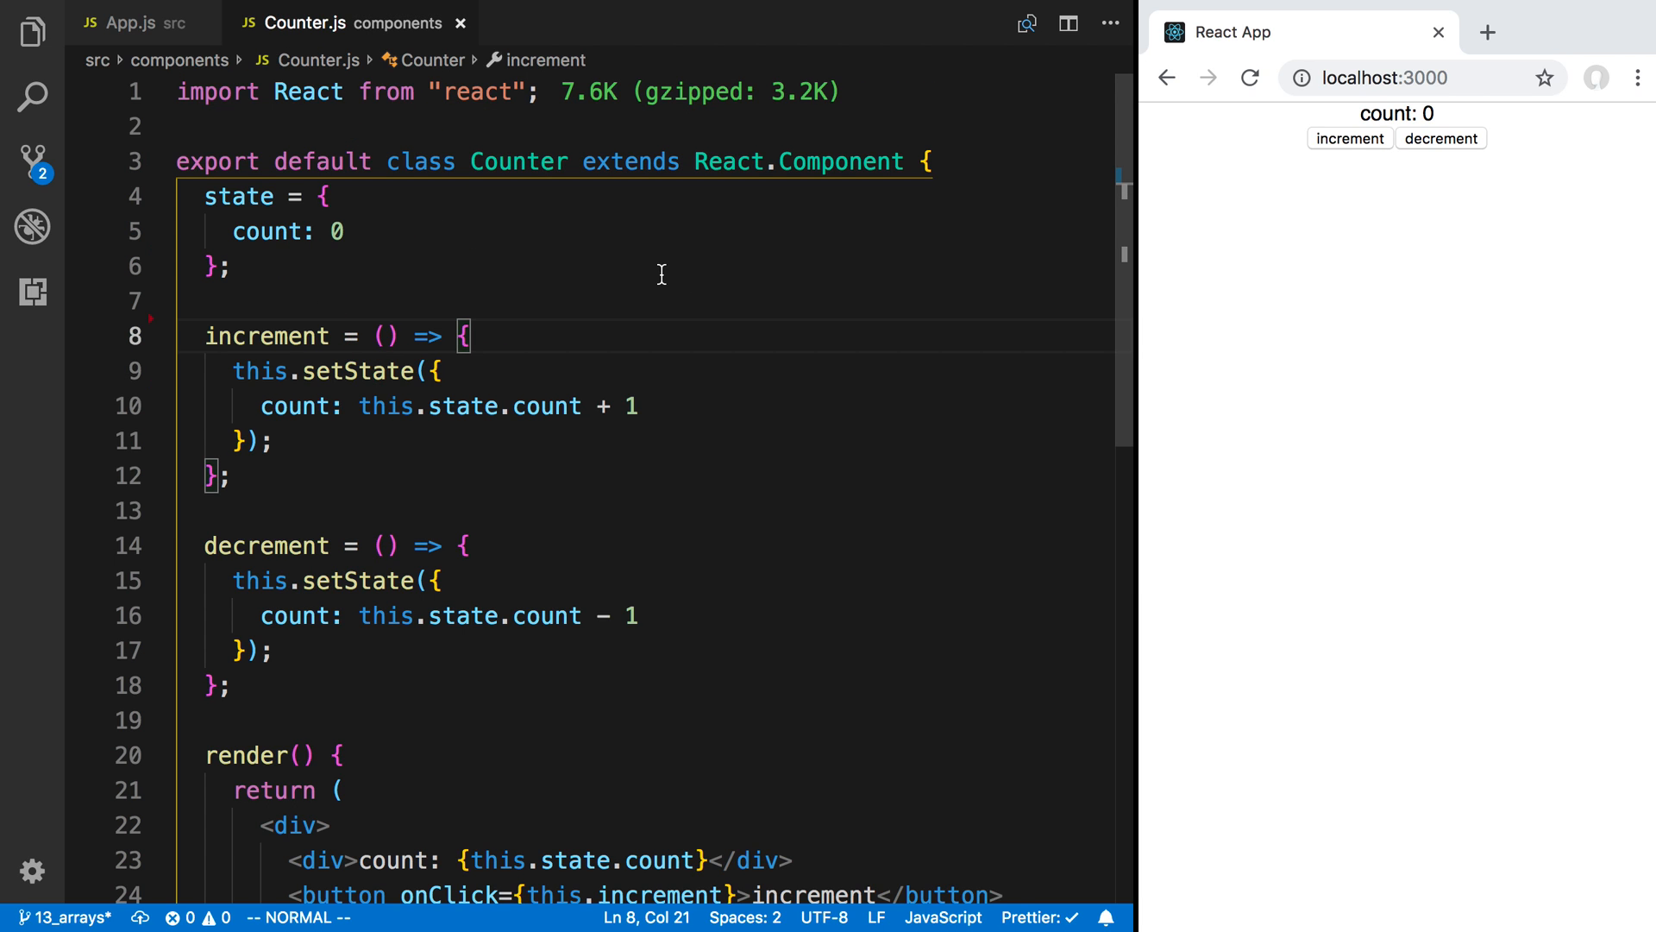
click(280, 231)
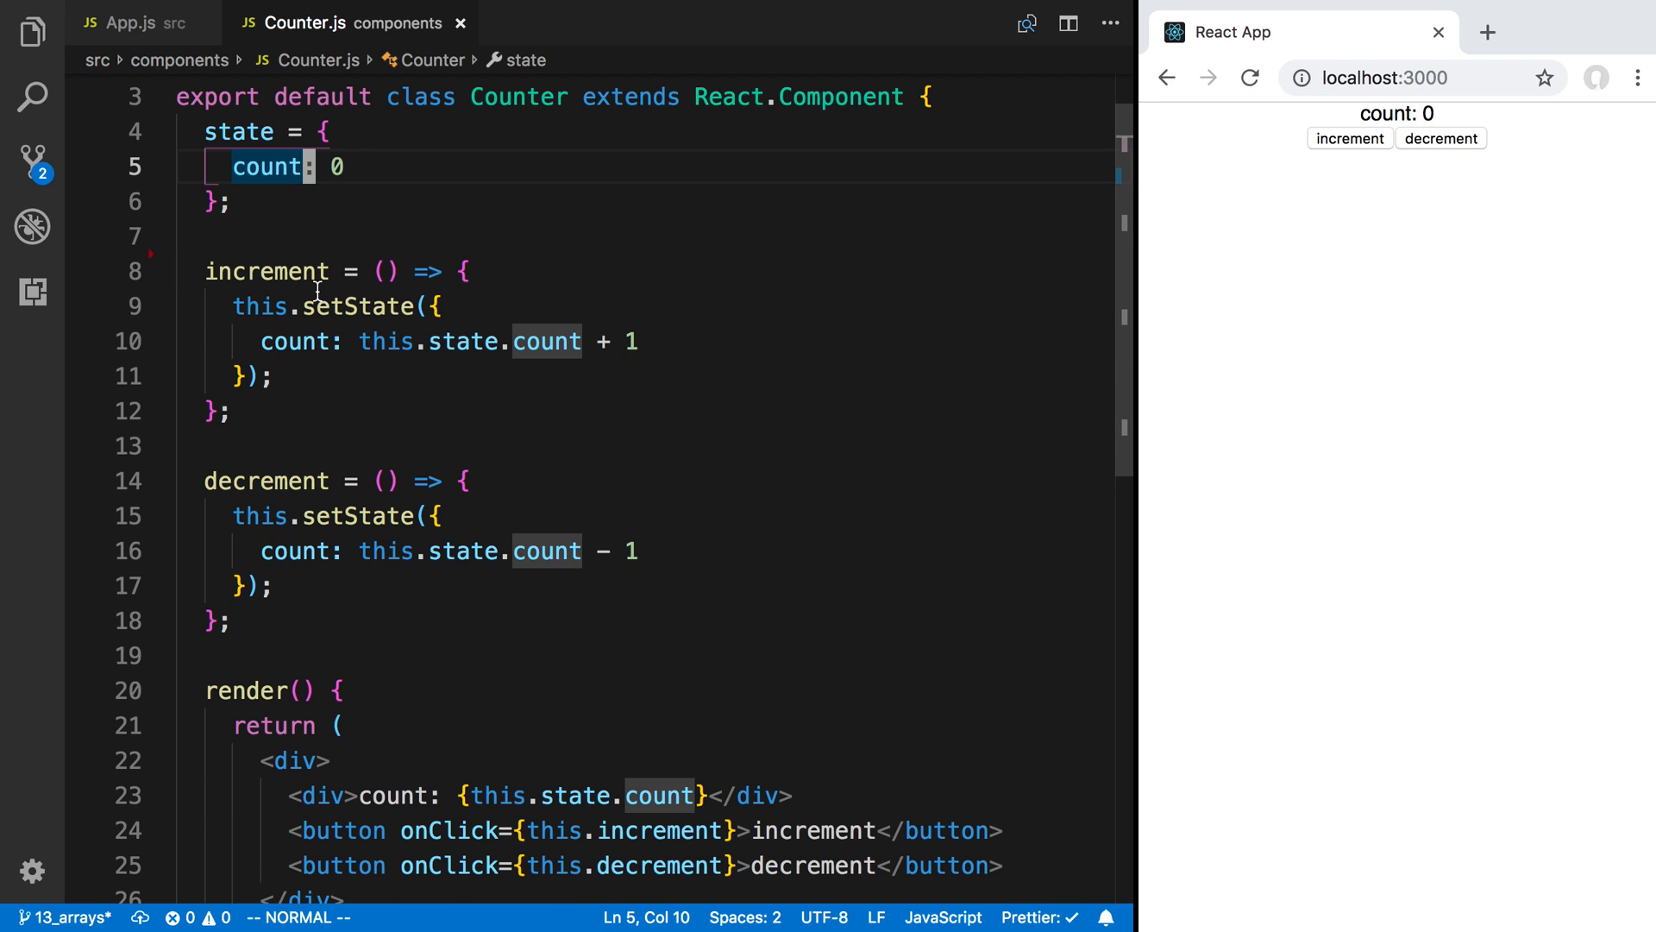
mouse_move(420, 307)
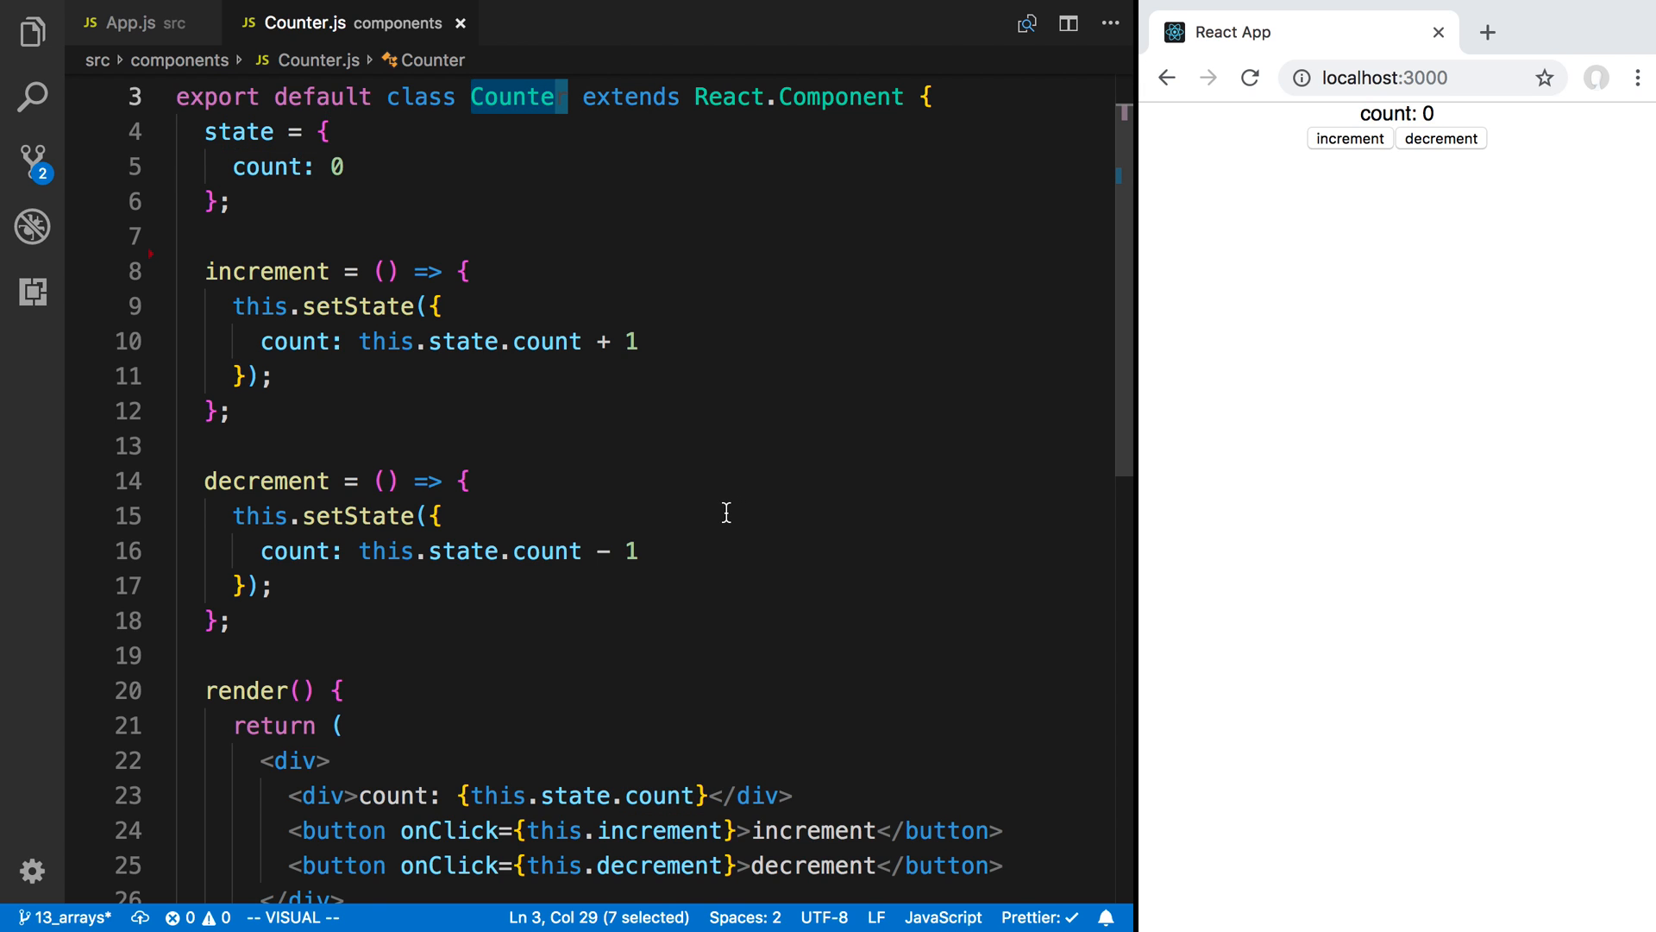
scroll(down, 3)
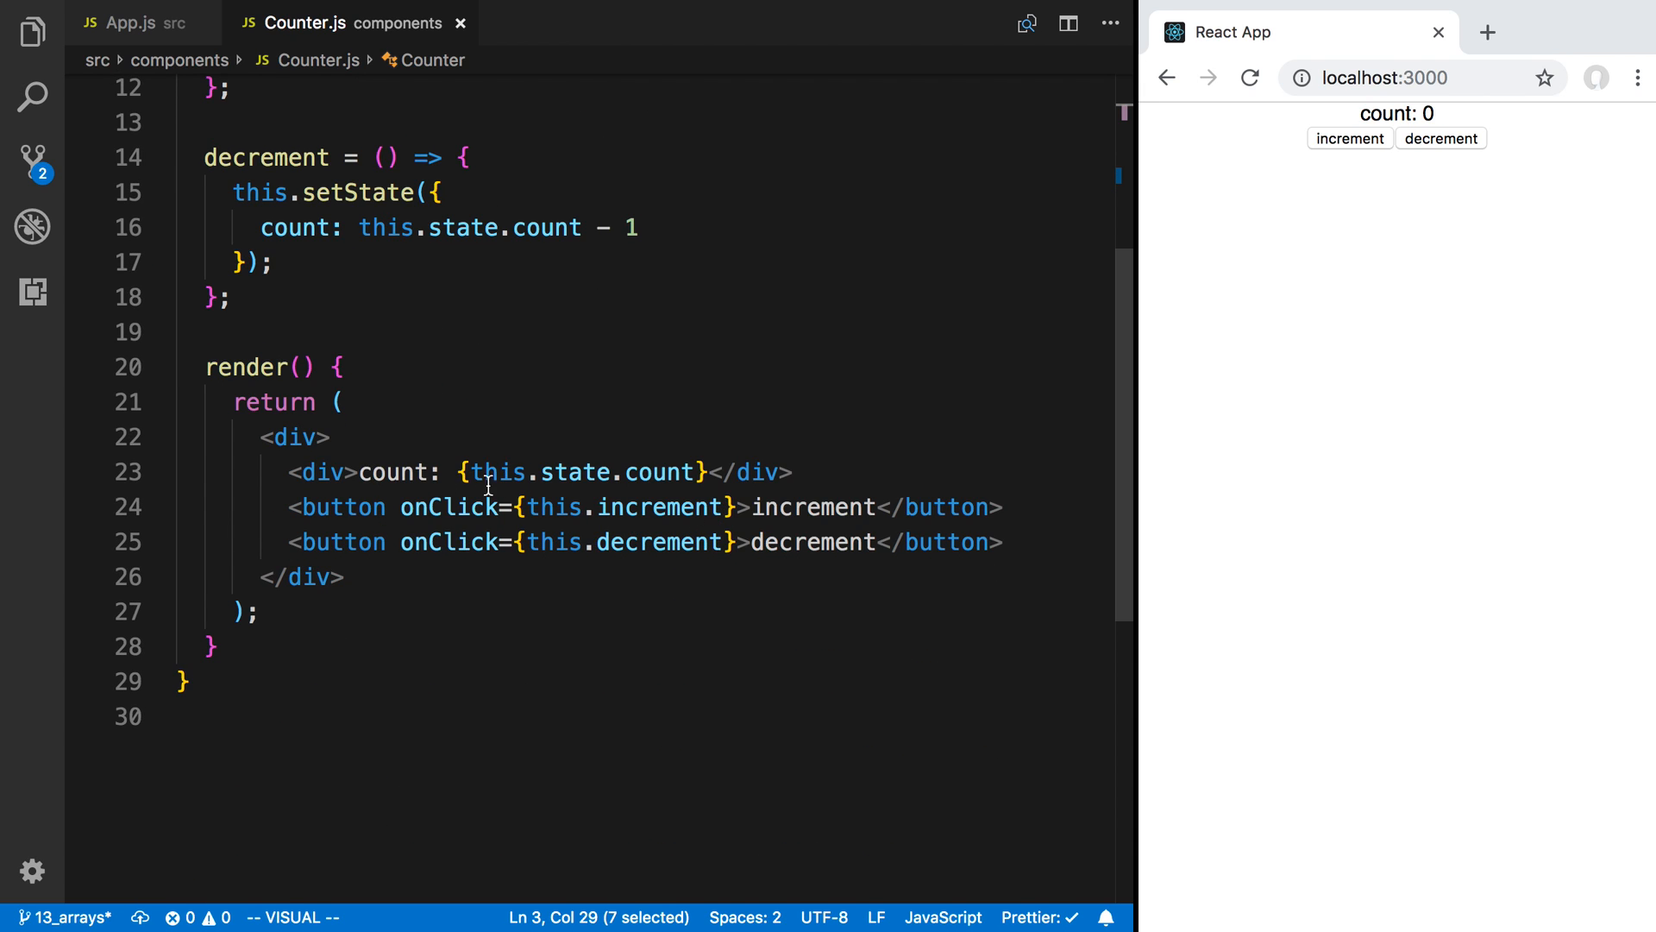
mouse_move(757, 471)
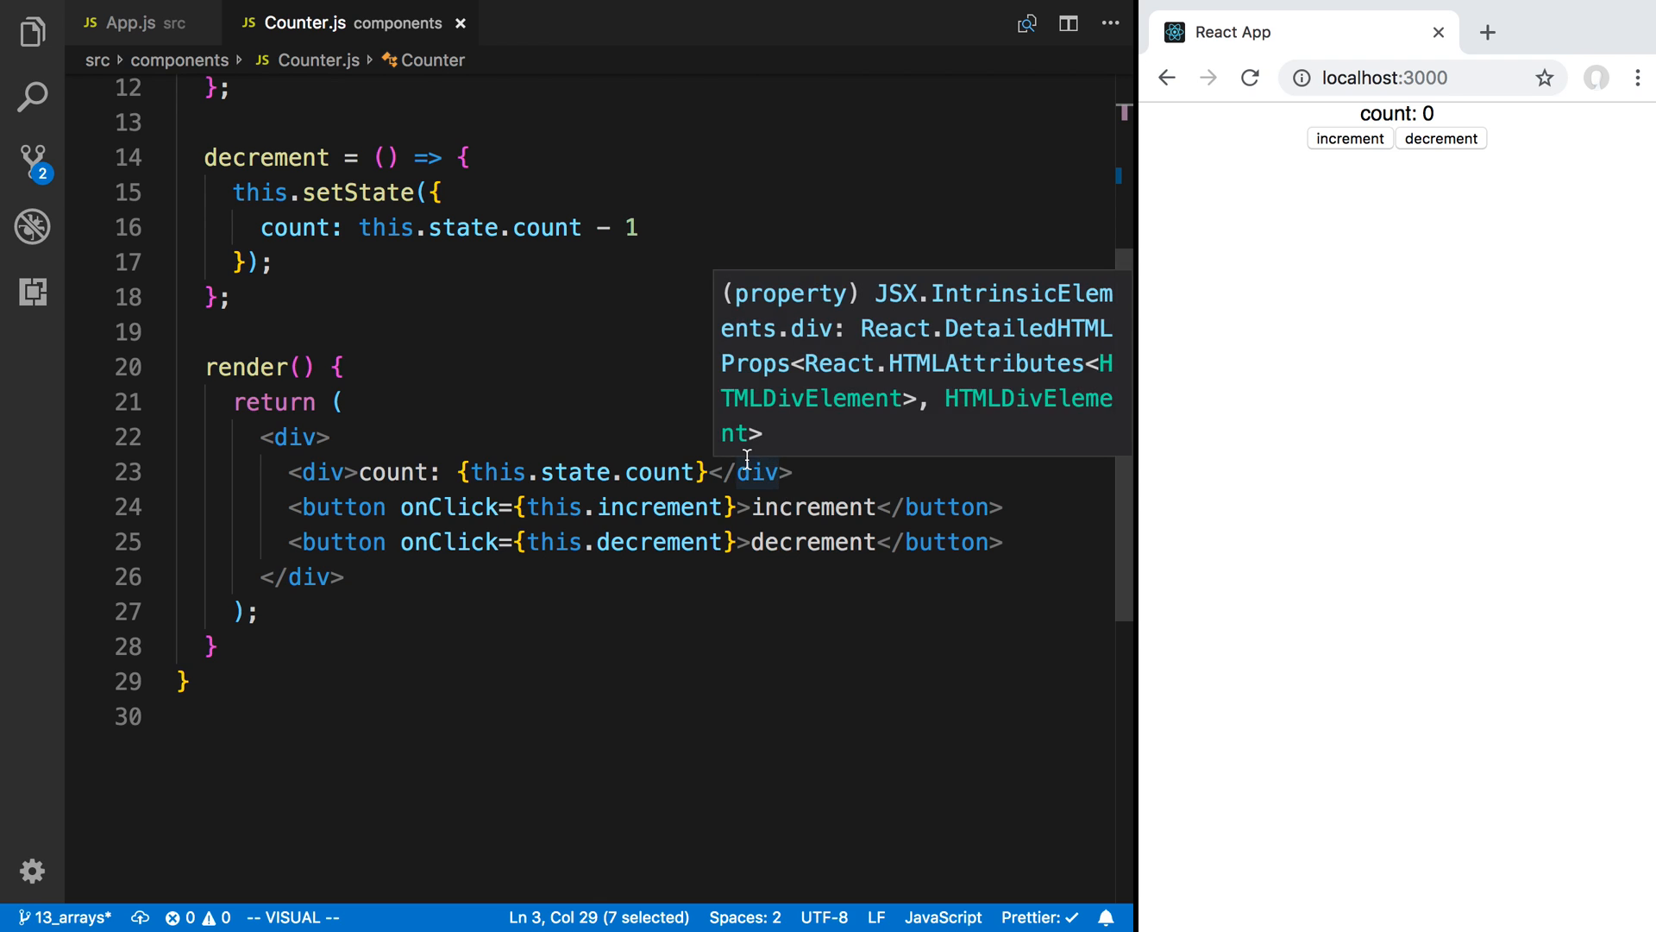
scroll(up, 3)
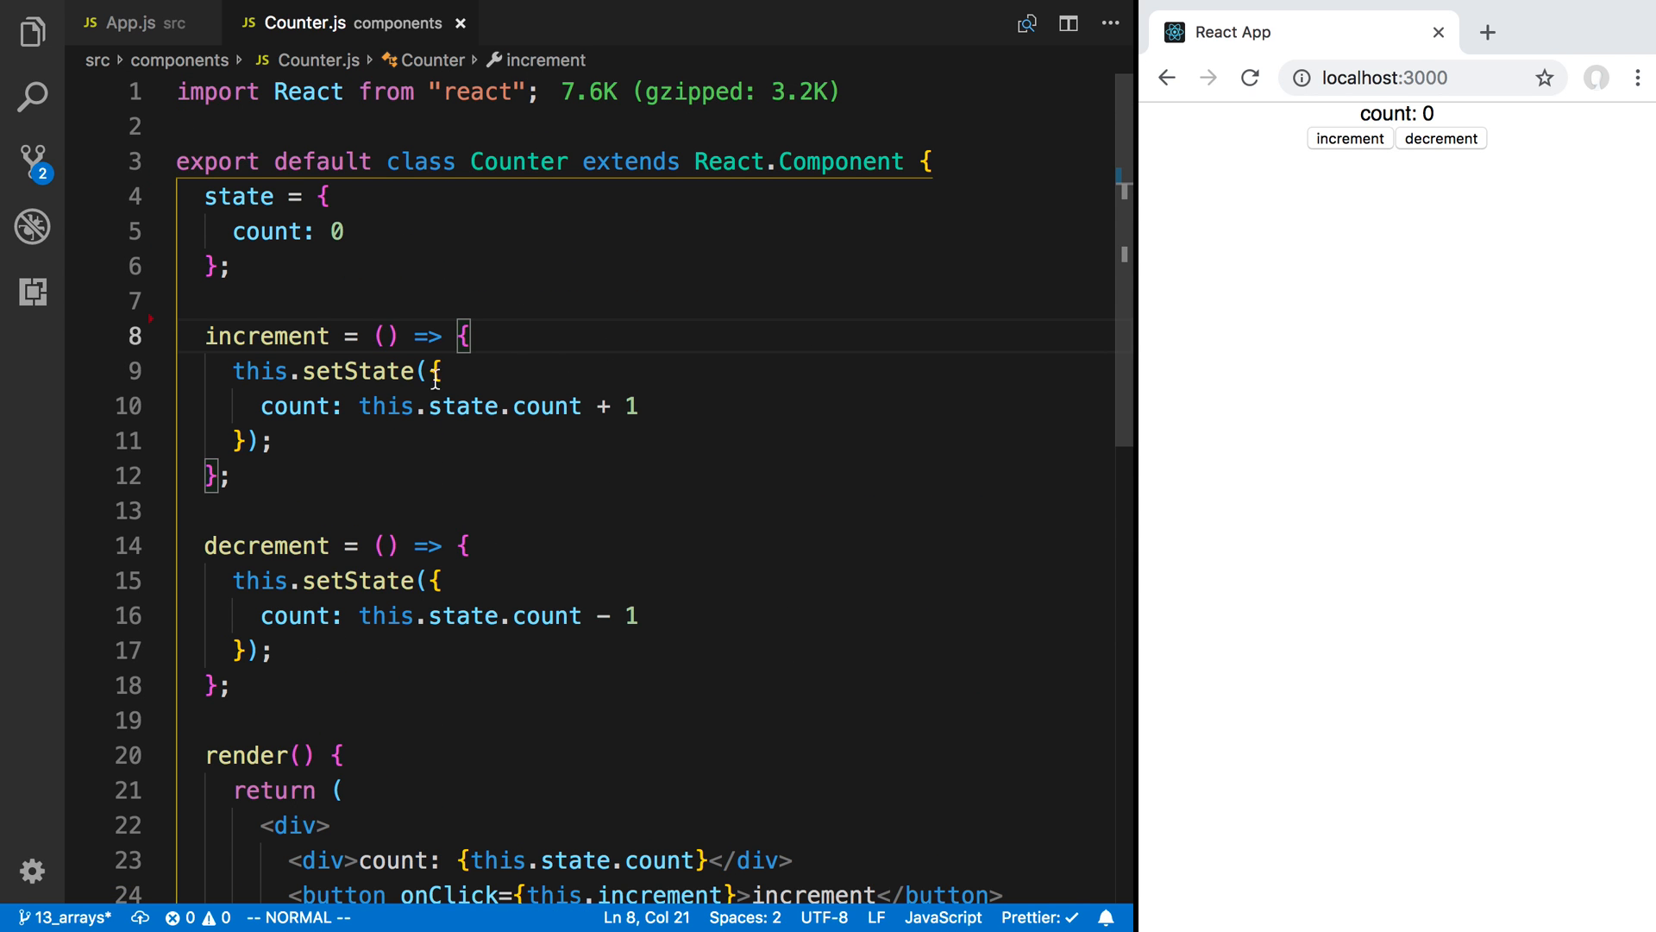
mouse_move(483, 200)
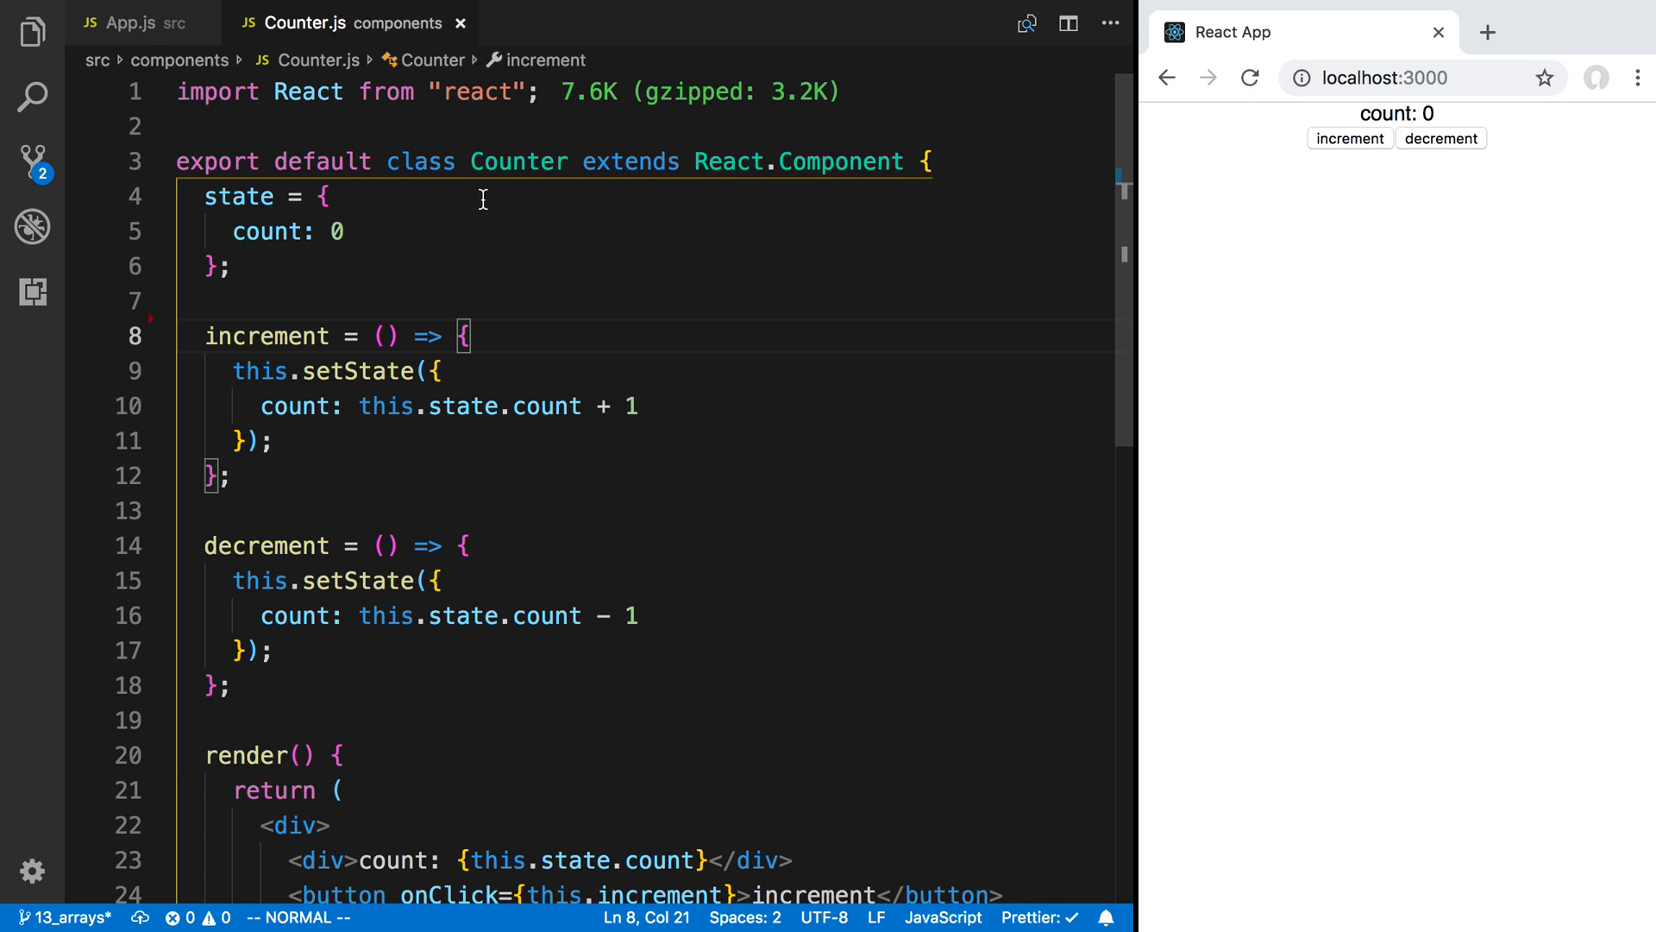
Step: Cut the count state and increment/decrement handlers from Counter.js and paste them into App
click(130, 23)
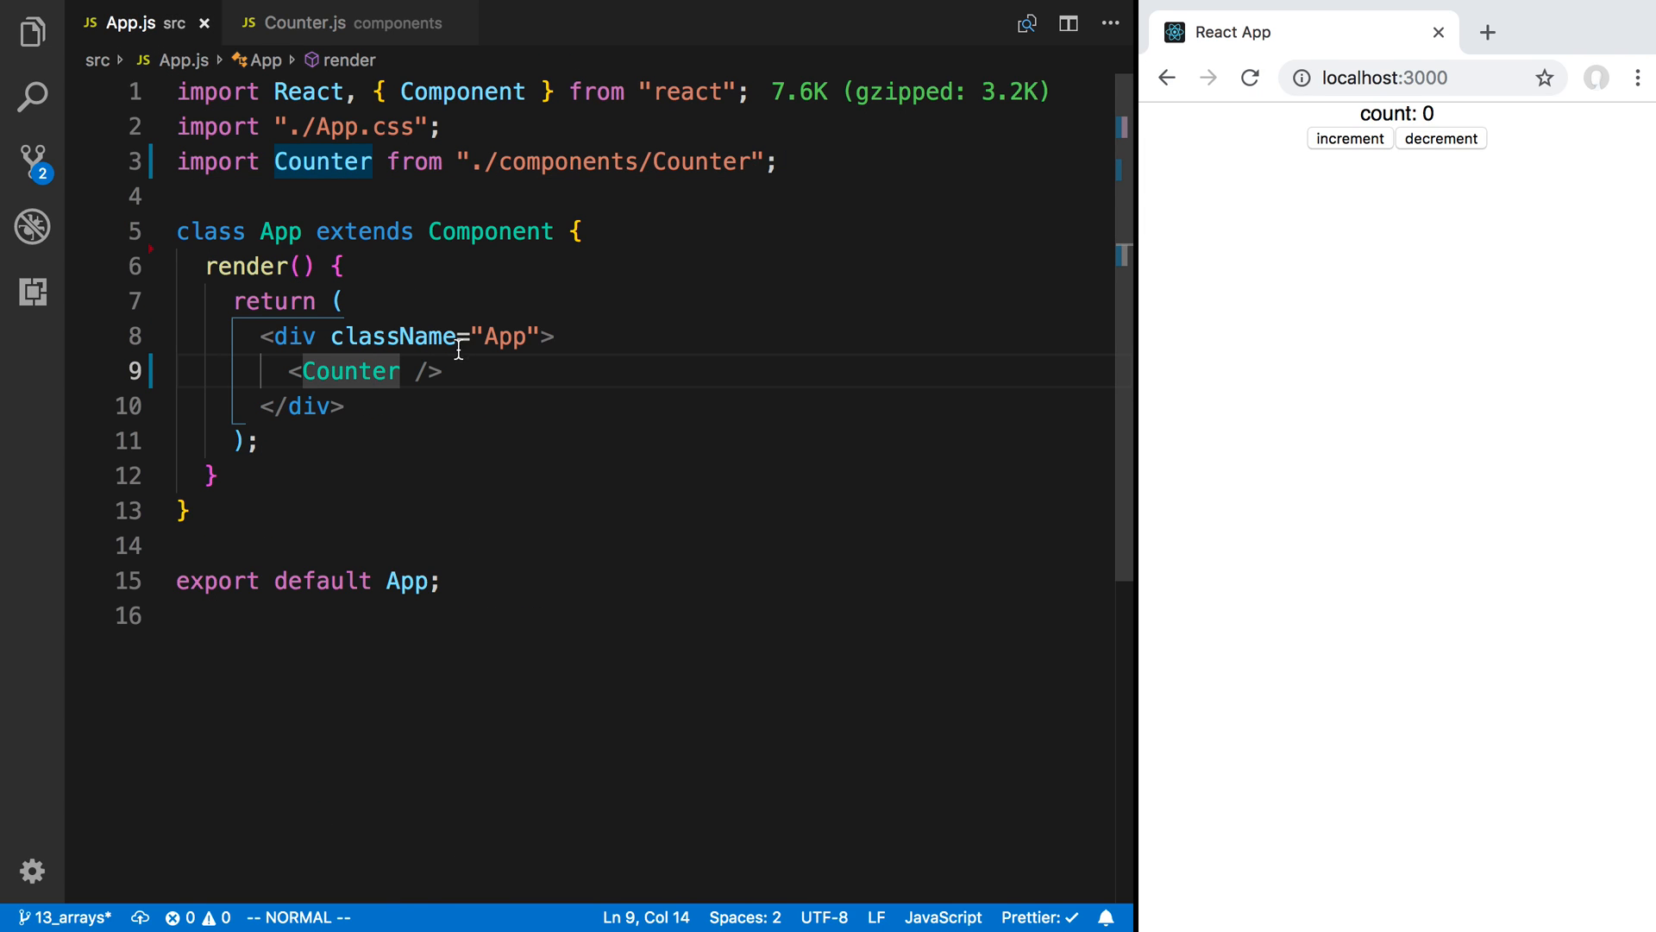
mouse_move(330, 43)
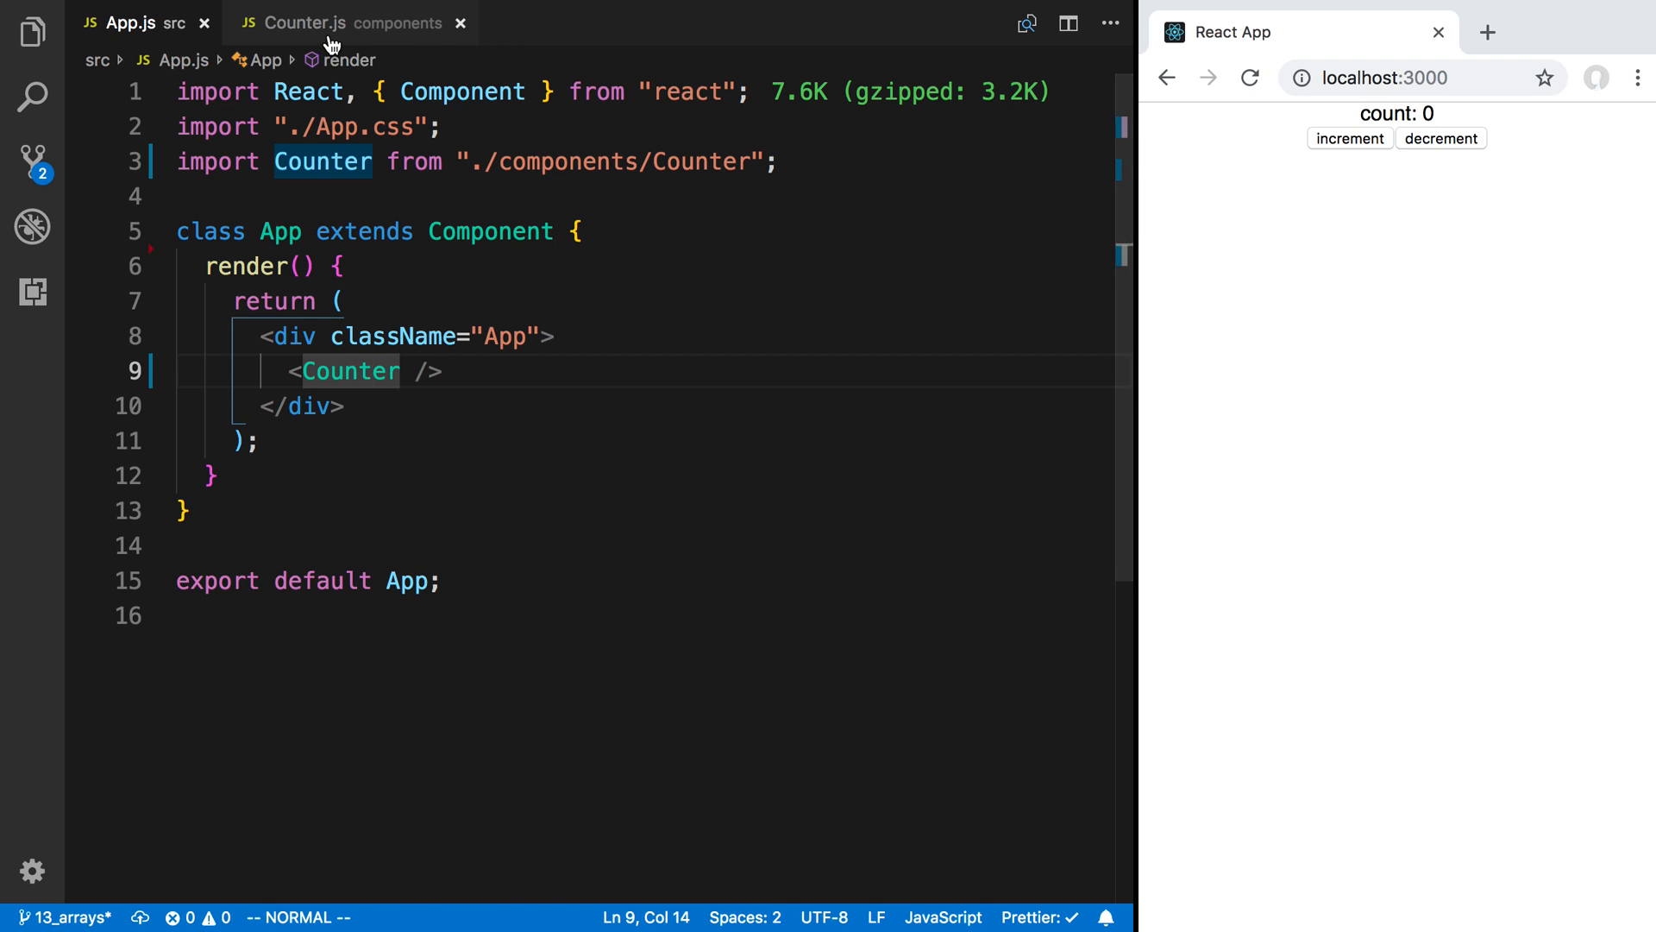
click(306, 23)
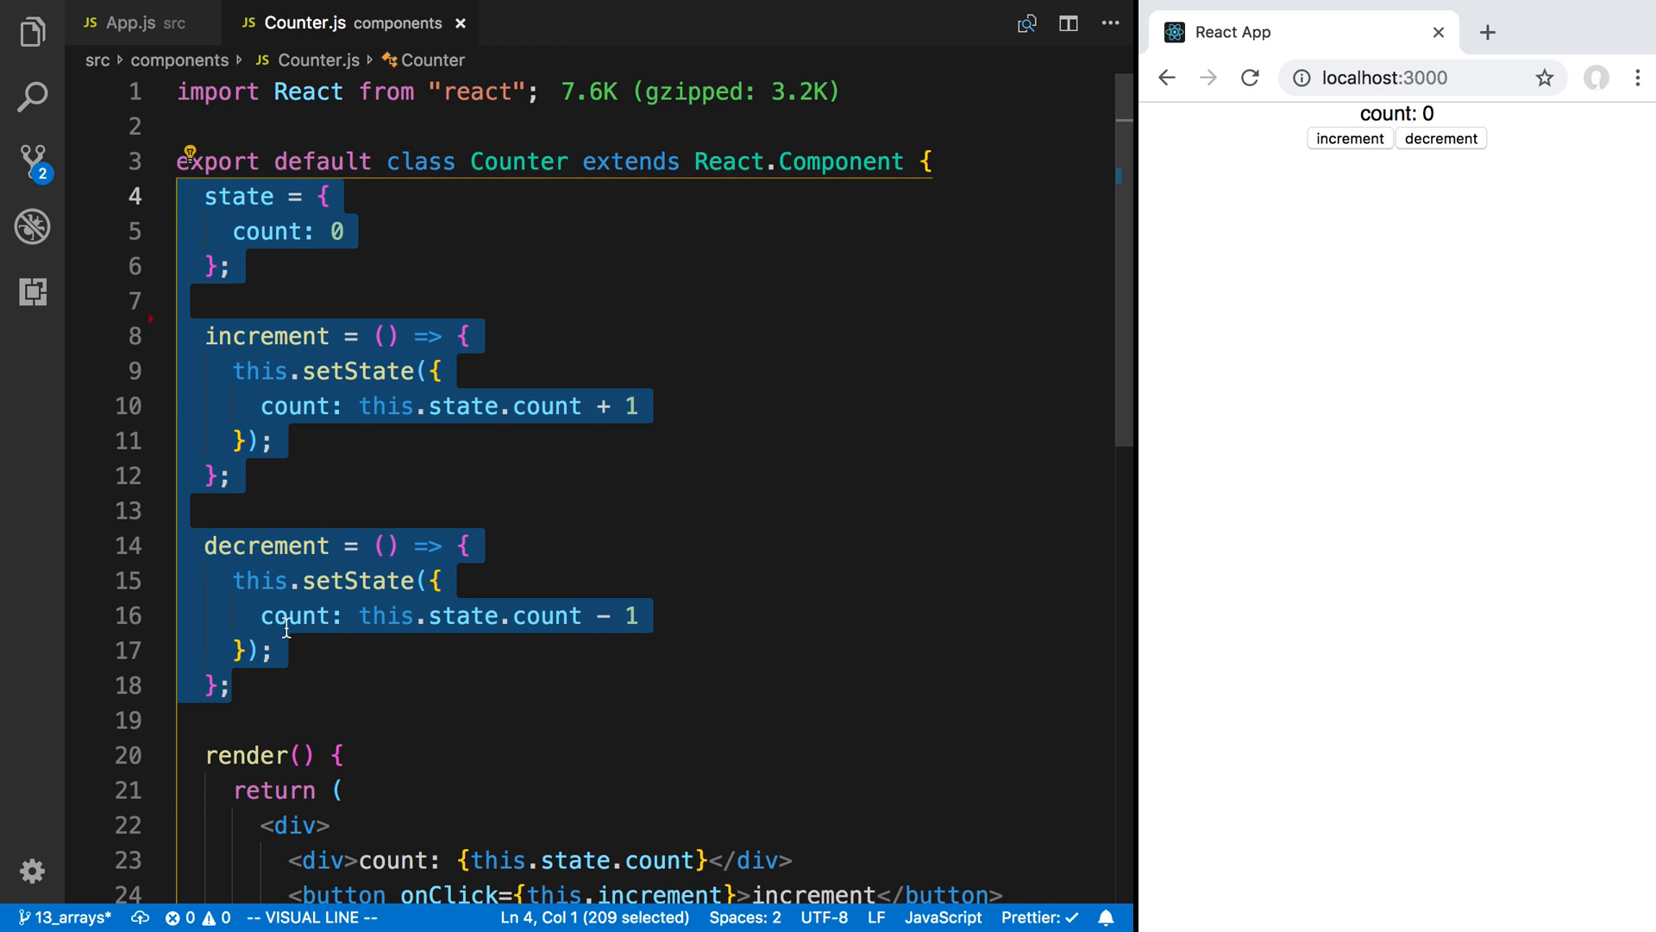
click(131, 23)
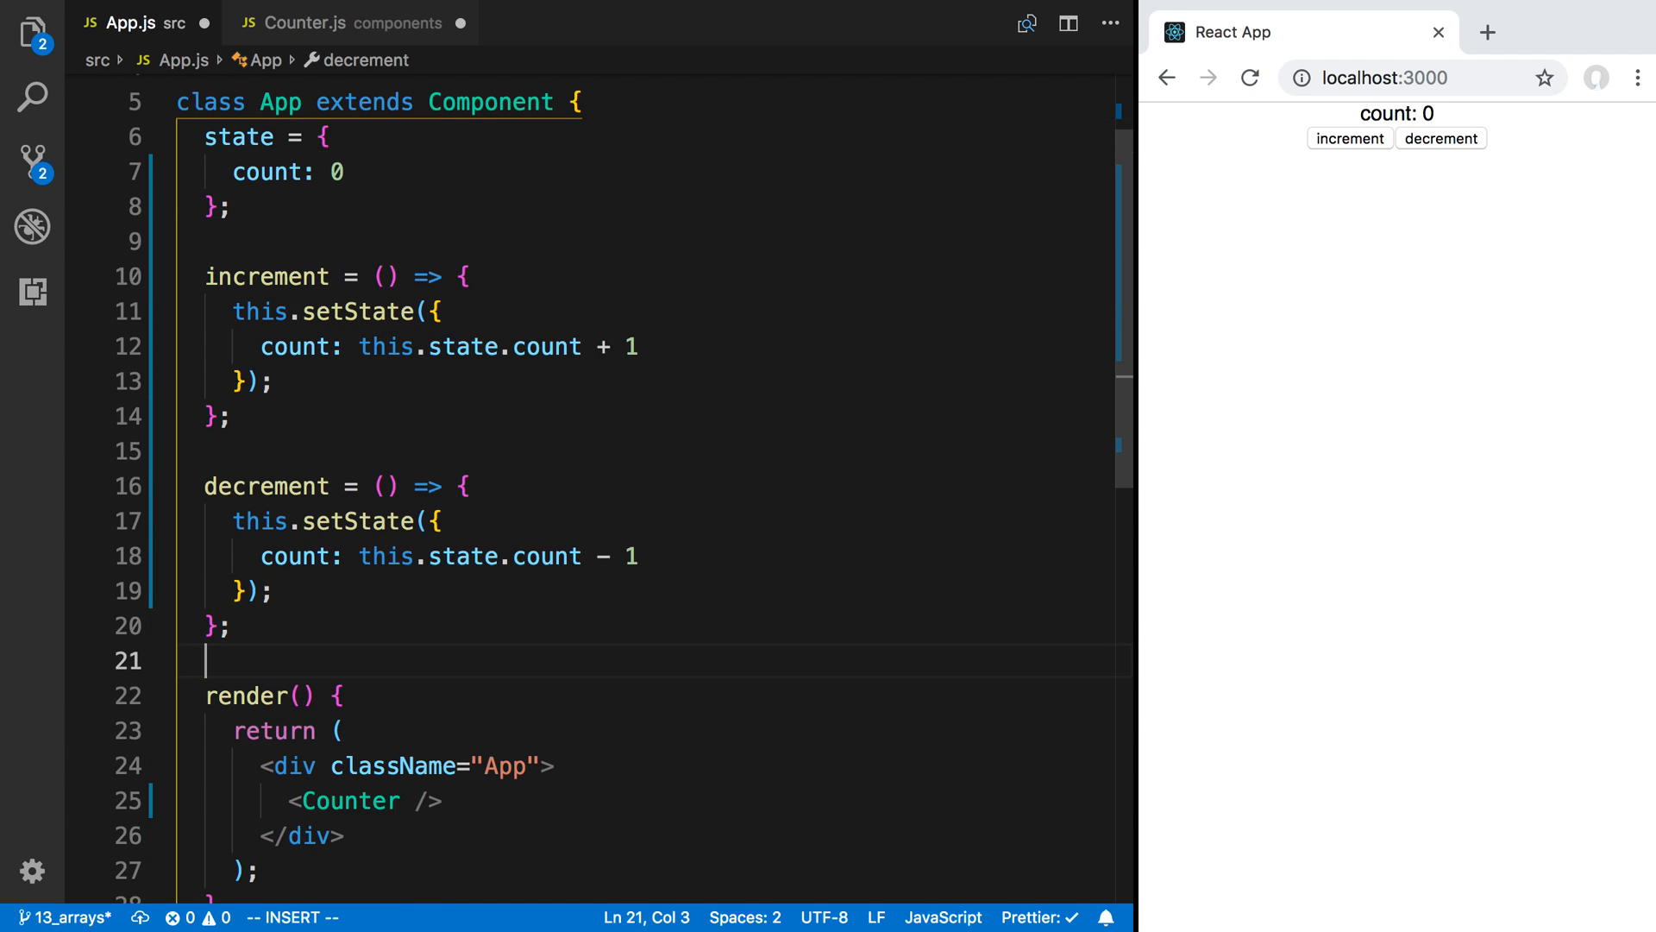
key(Escape)
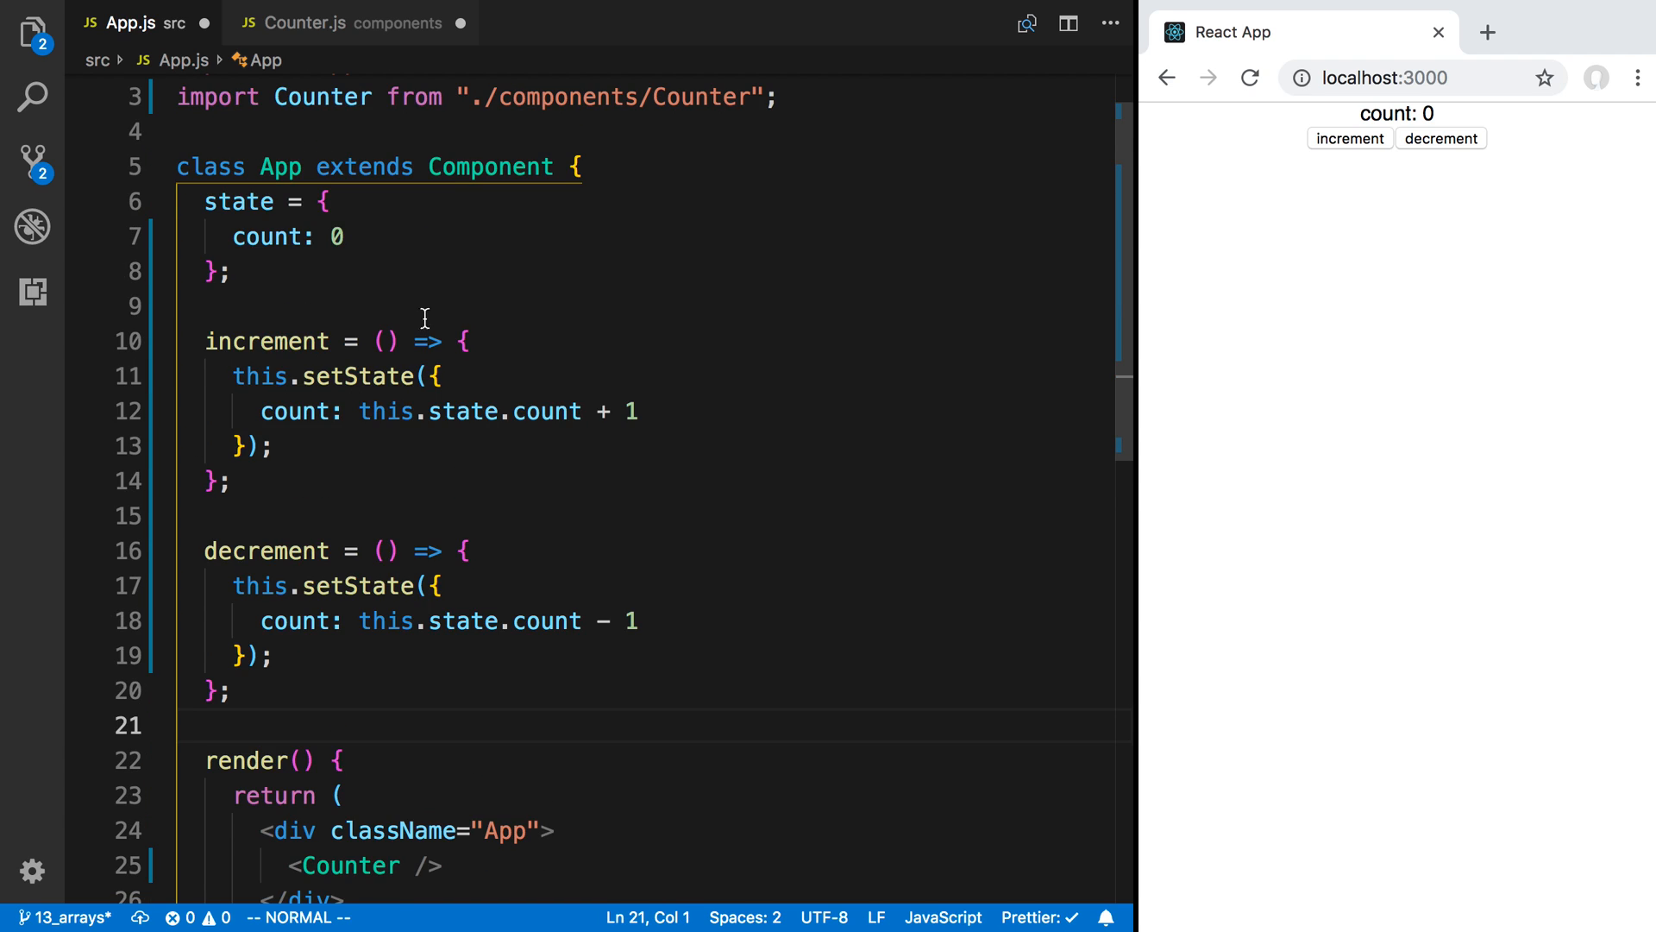
scroll(down, 3)
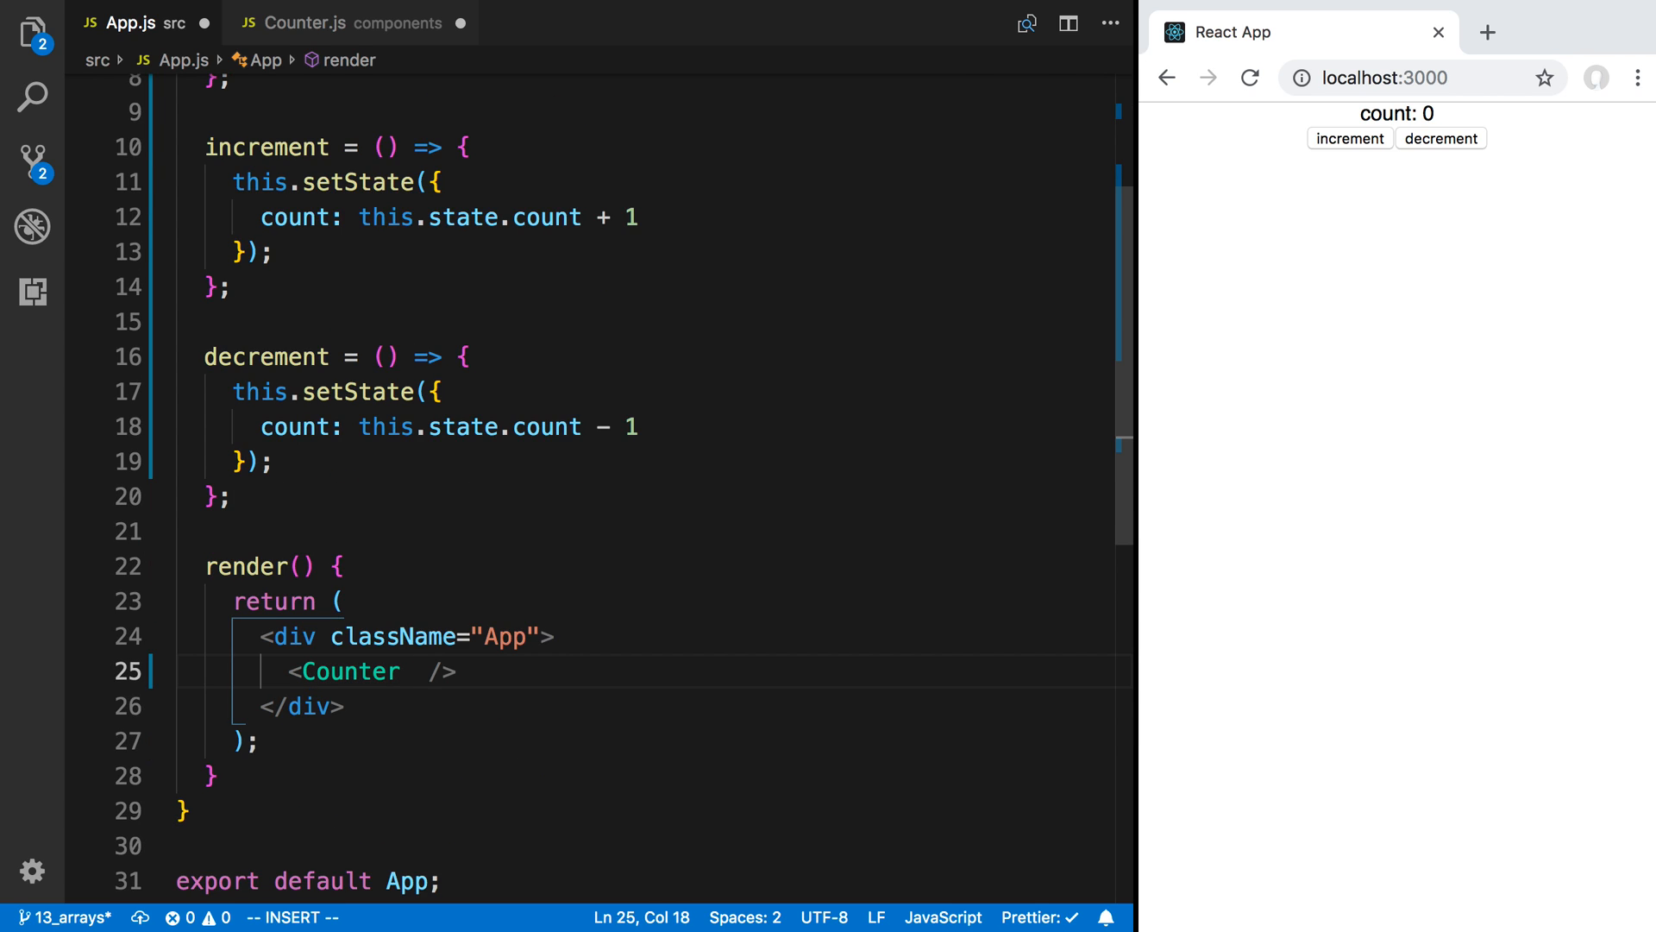
Step: Give <Counter /> the props count={this.state.count}, increment and decrement, each on its own line
text(count={})
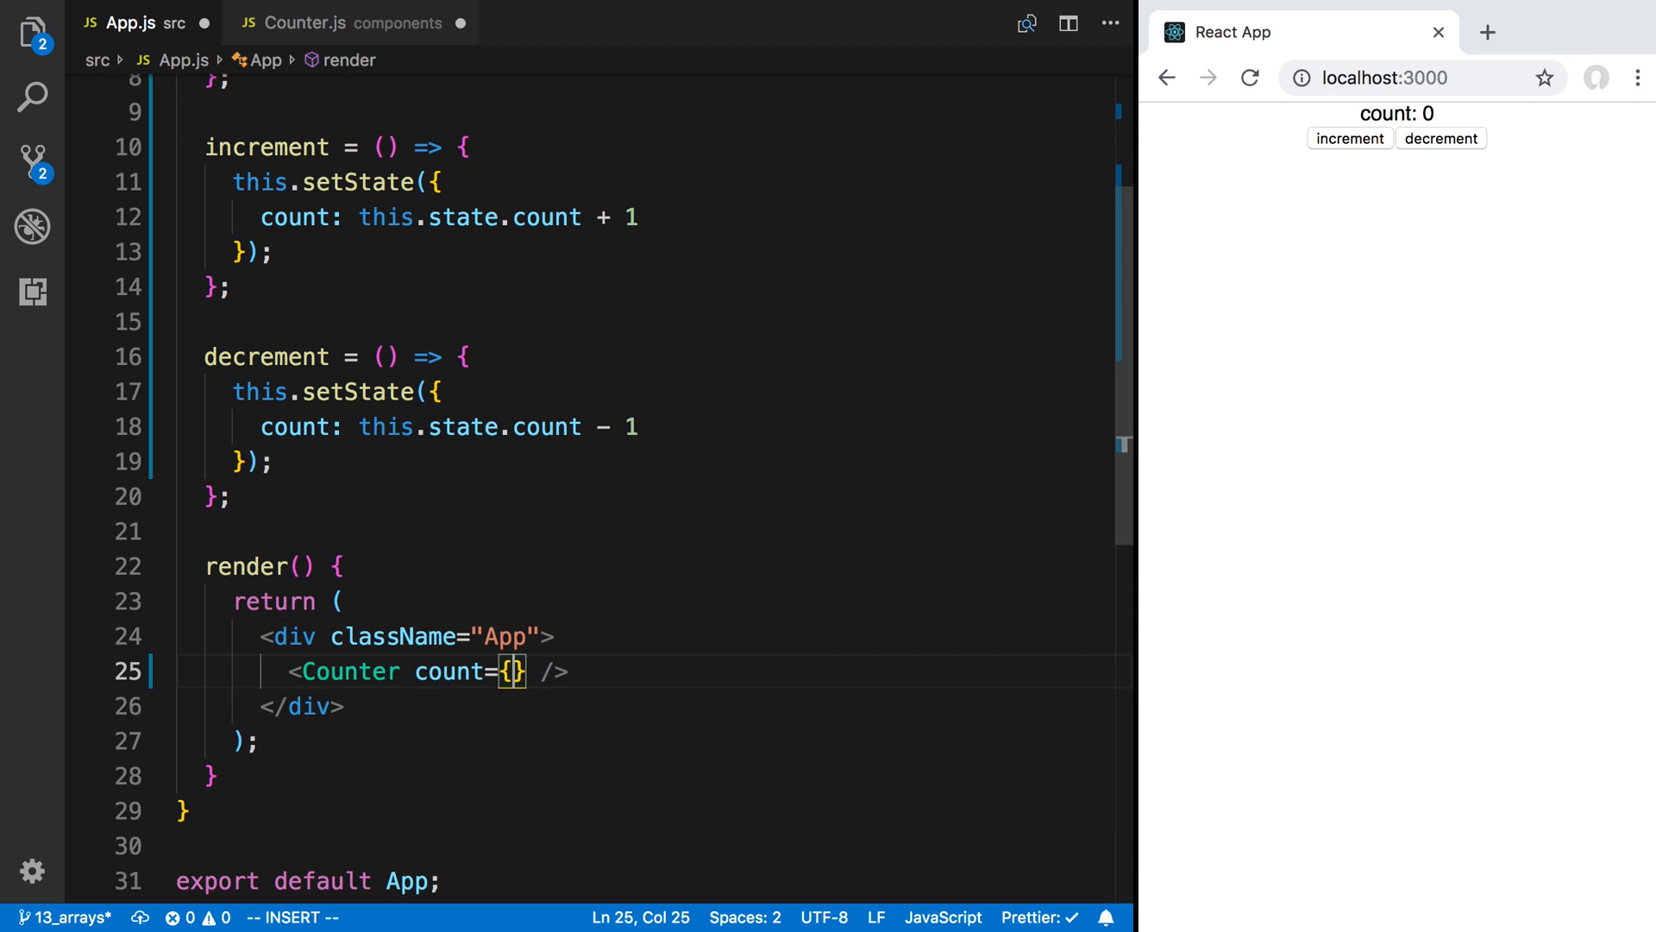
text(this.state.count)
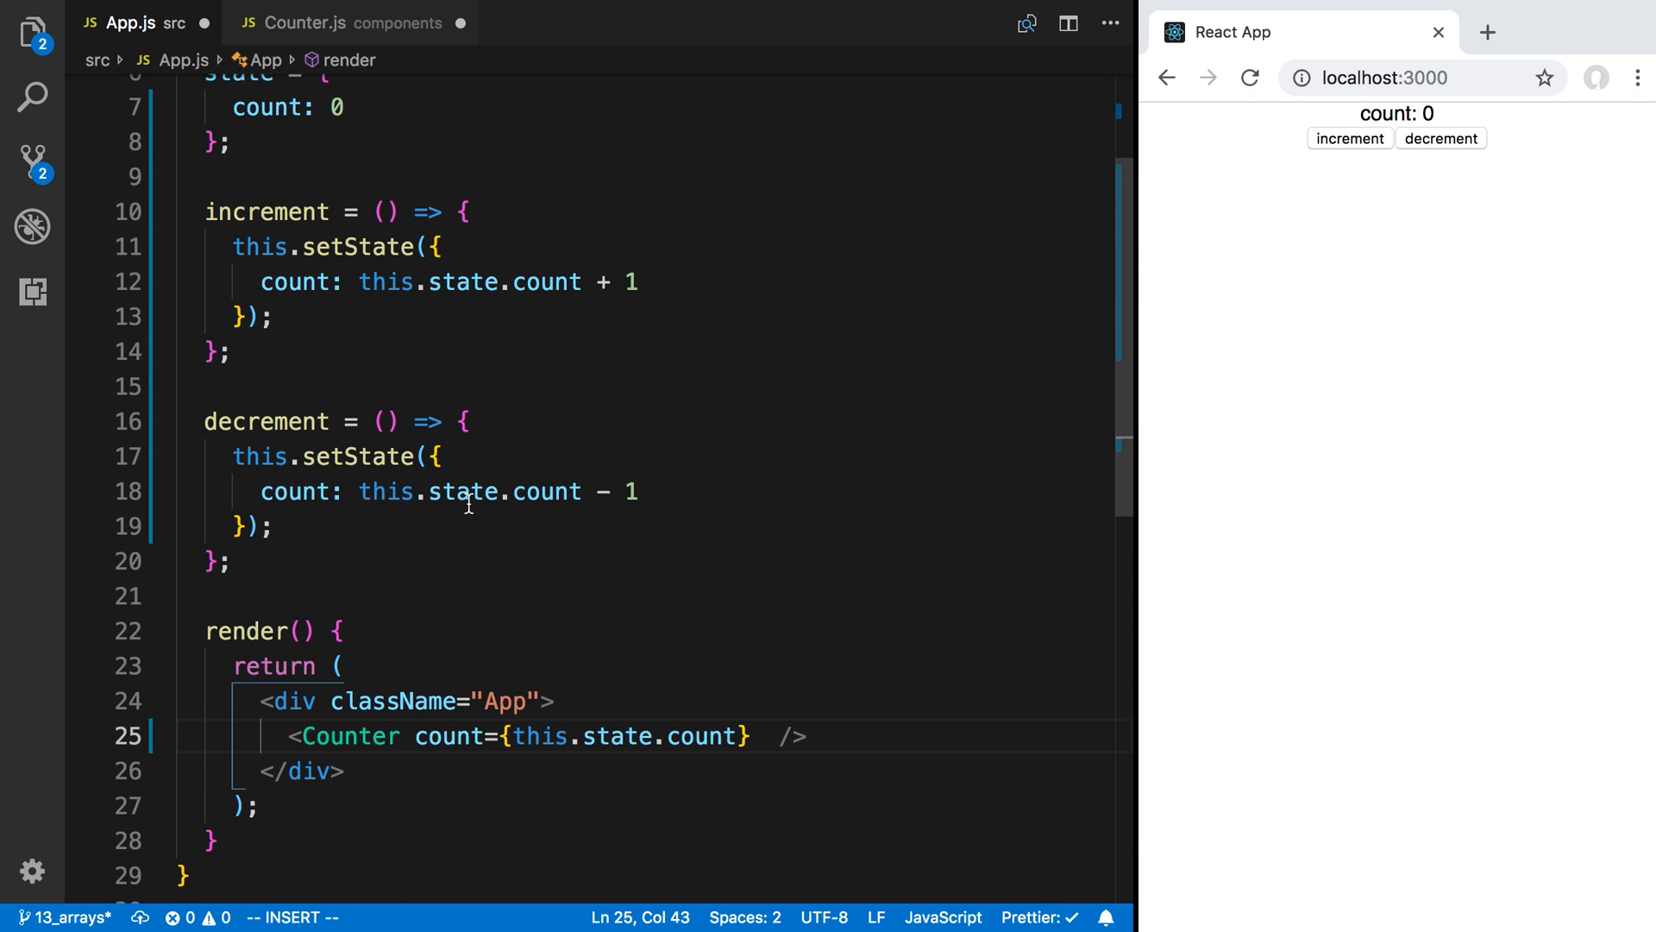
scroll(up, 3)
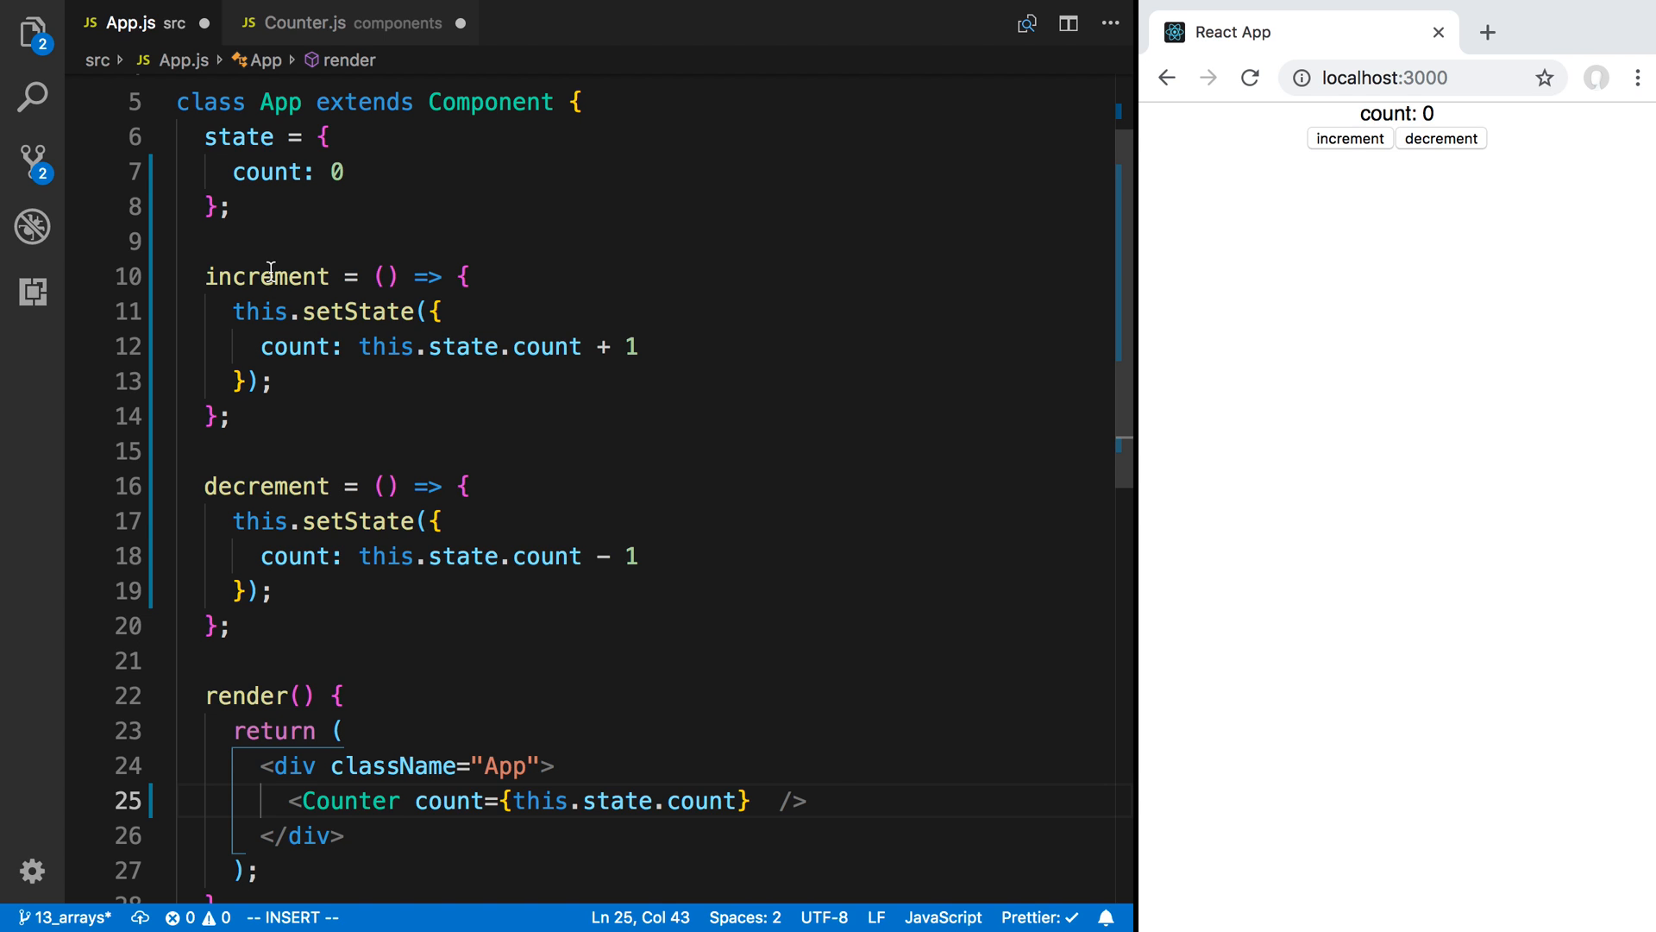
text(increment={this.increment)
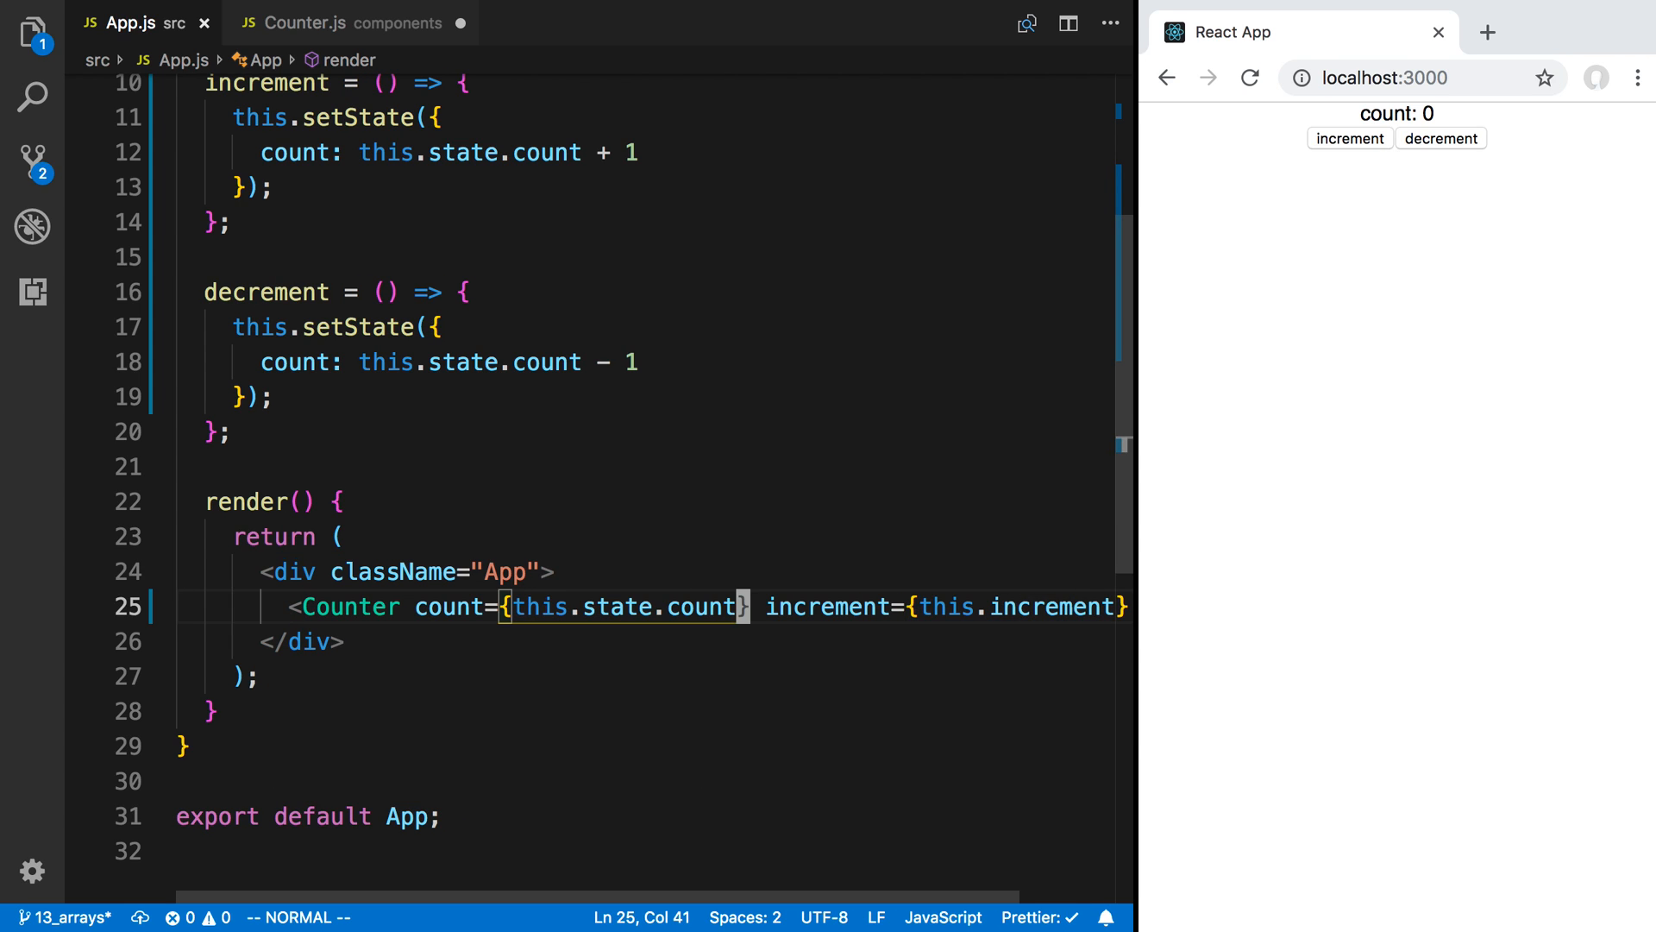
text(decrement=-)
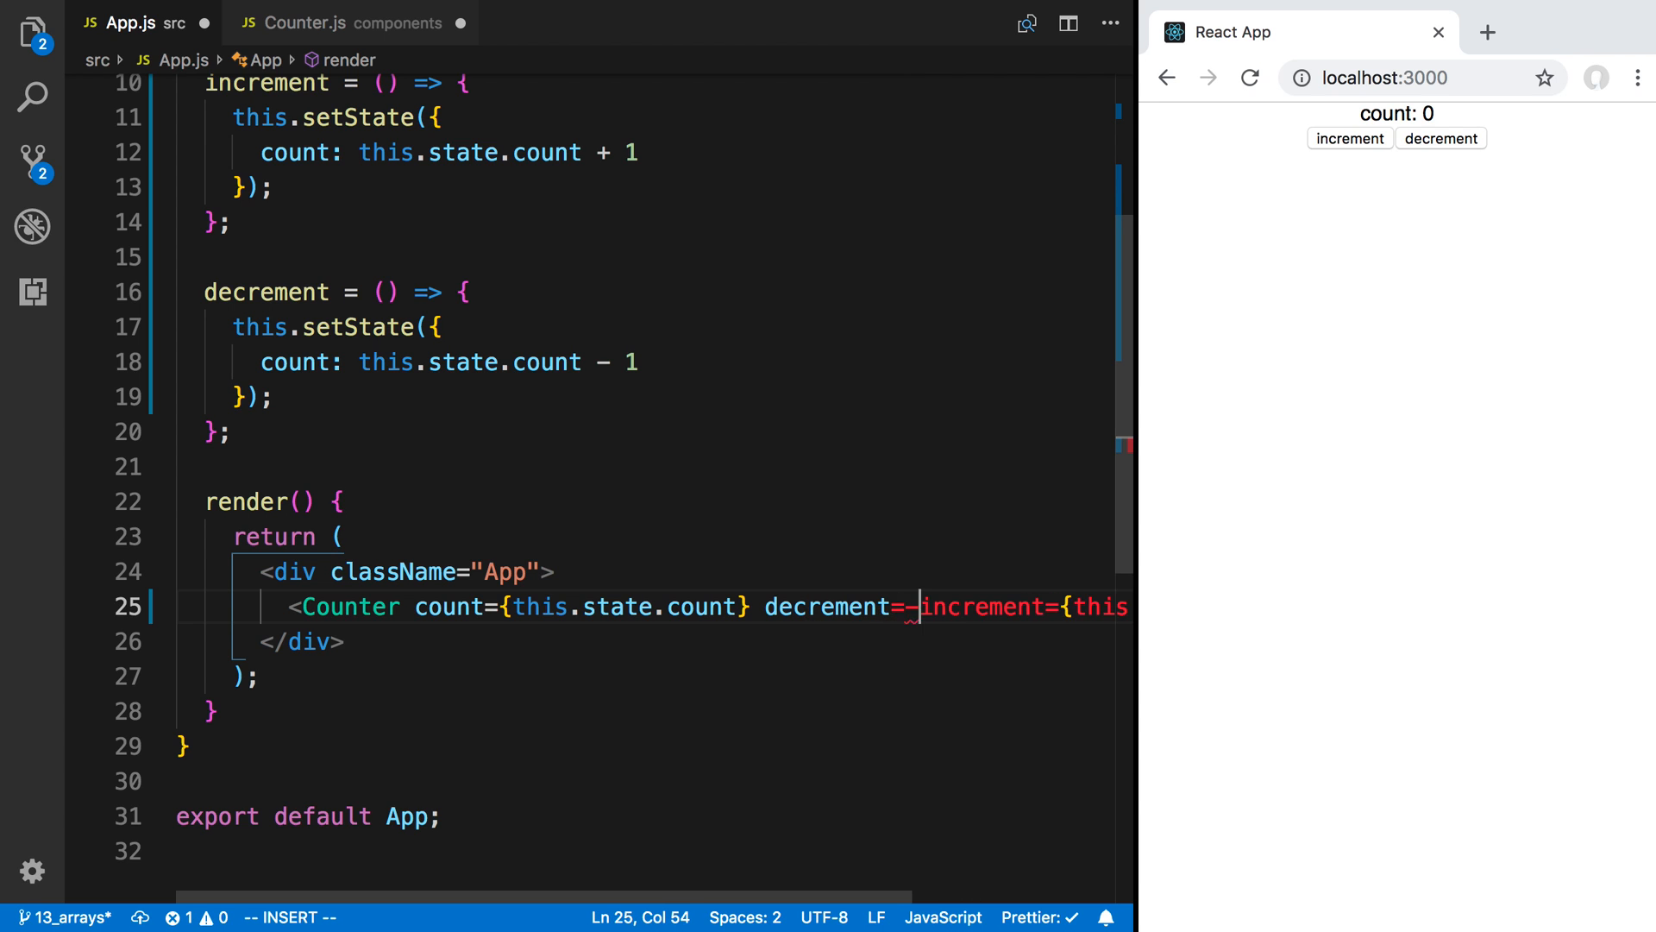
text({this.decrement)
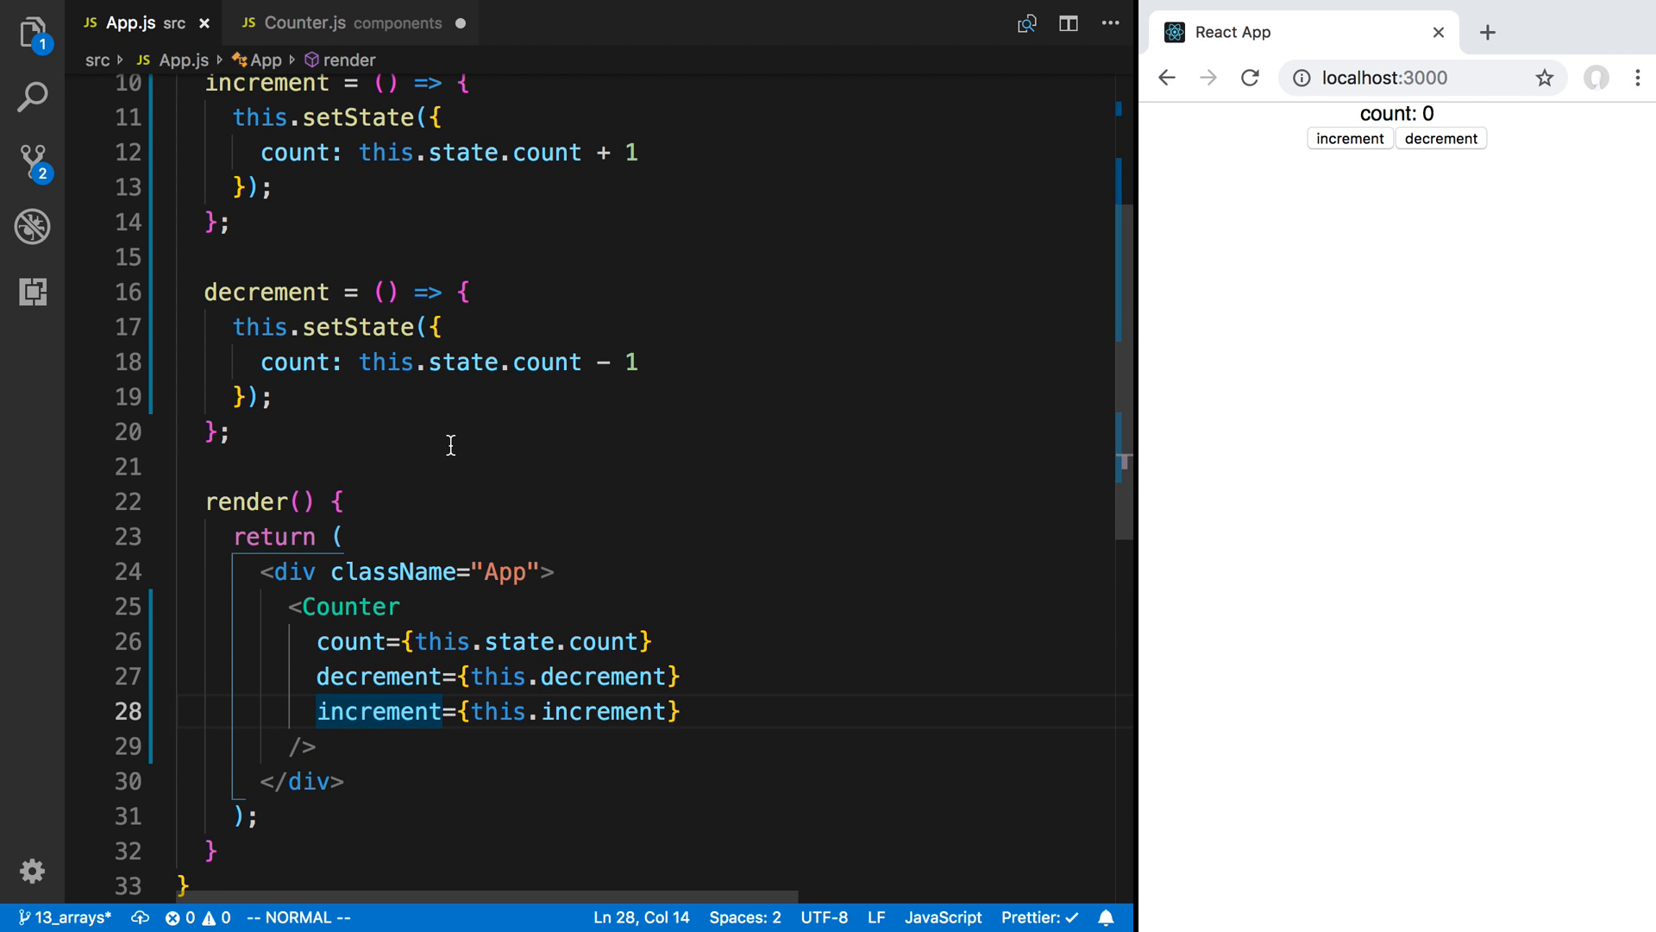
Step: In Counter.js, switch count, increment and decrement to this.props and save
click(304, 23)
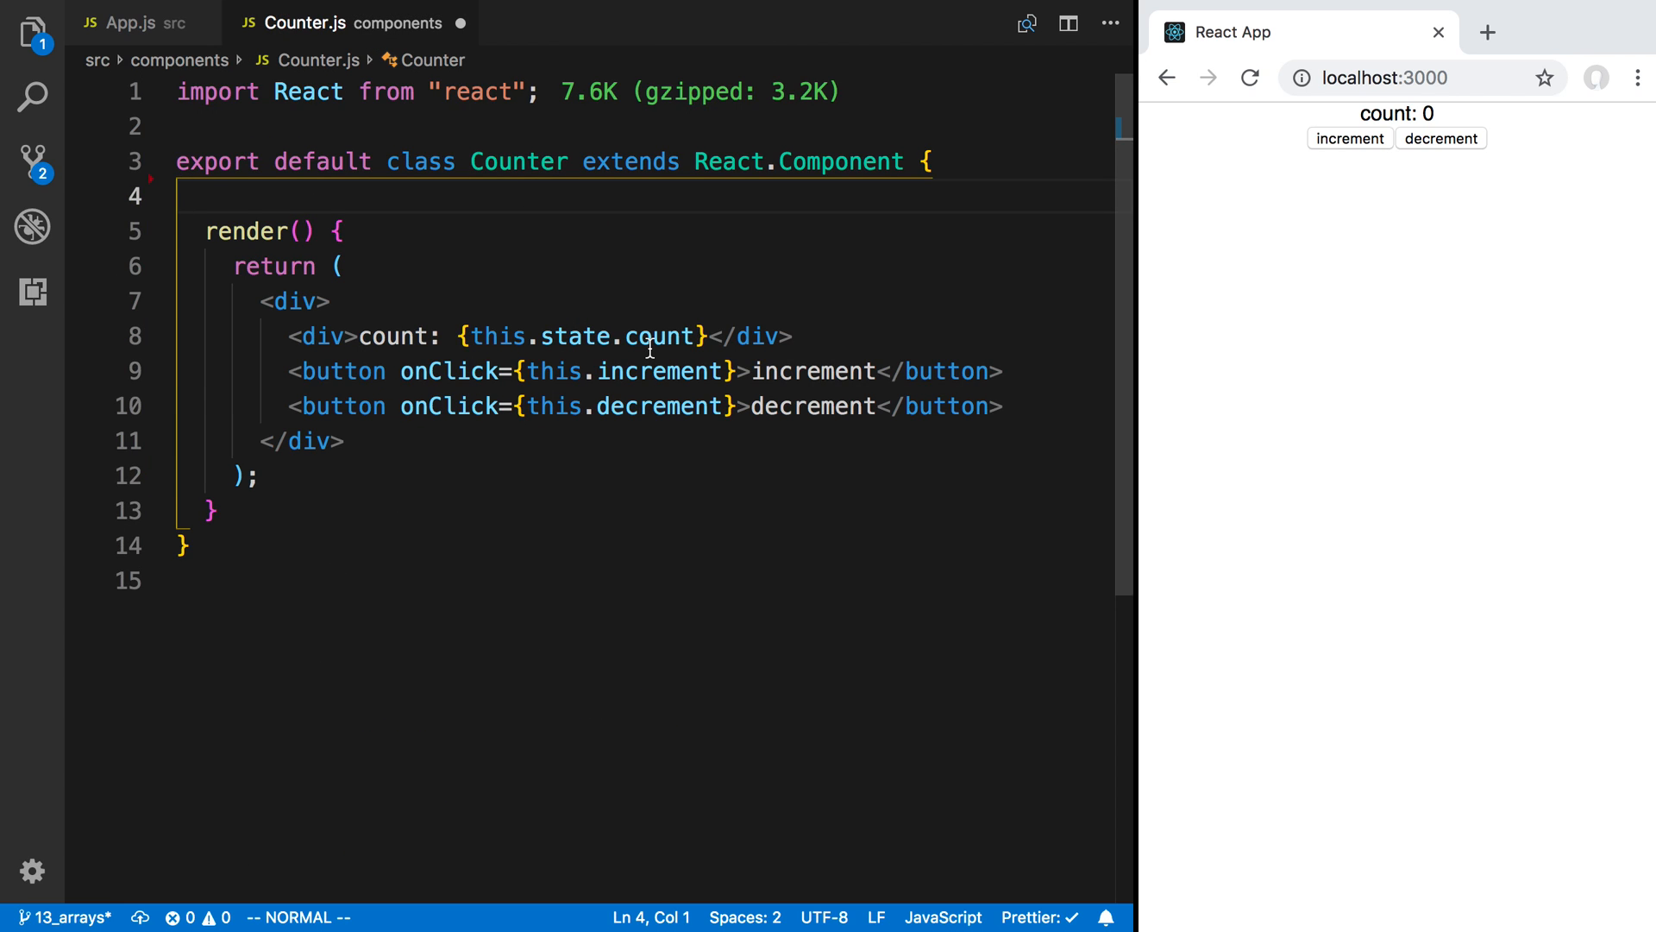
mouse_move(570, 349)
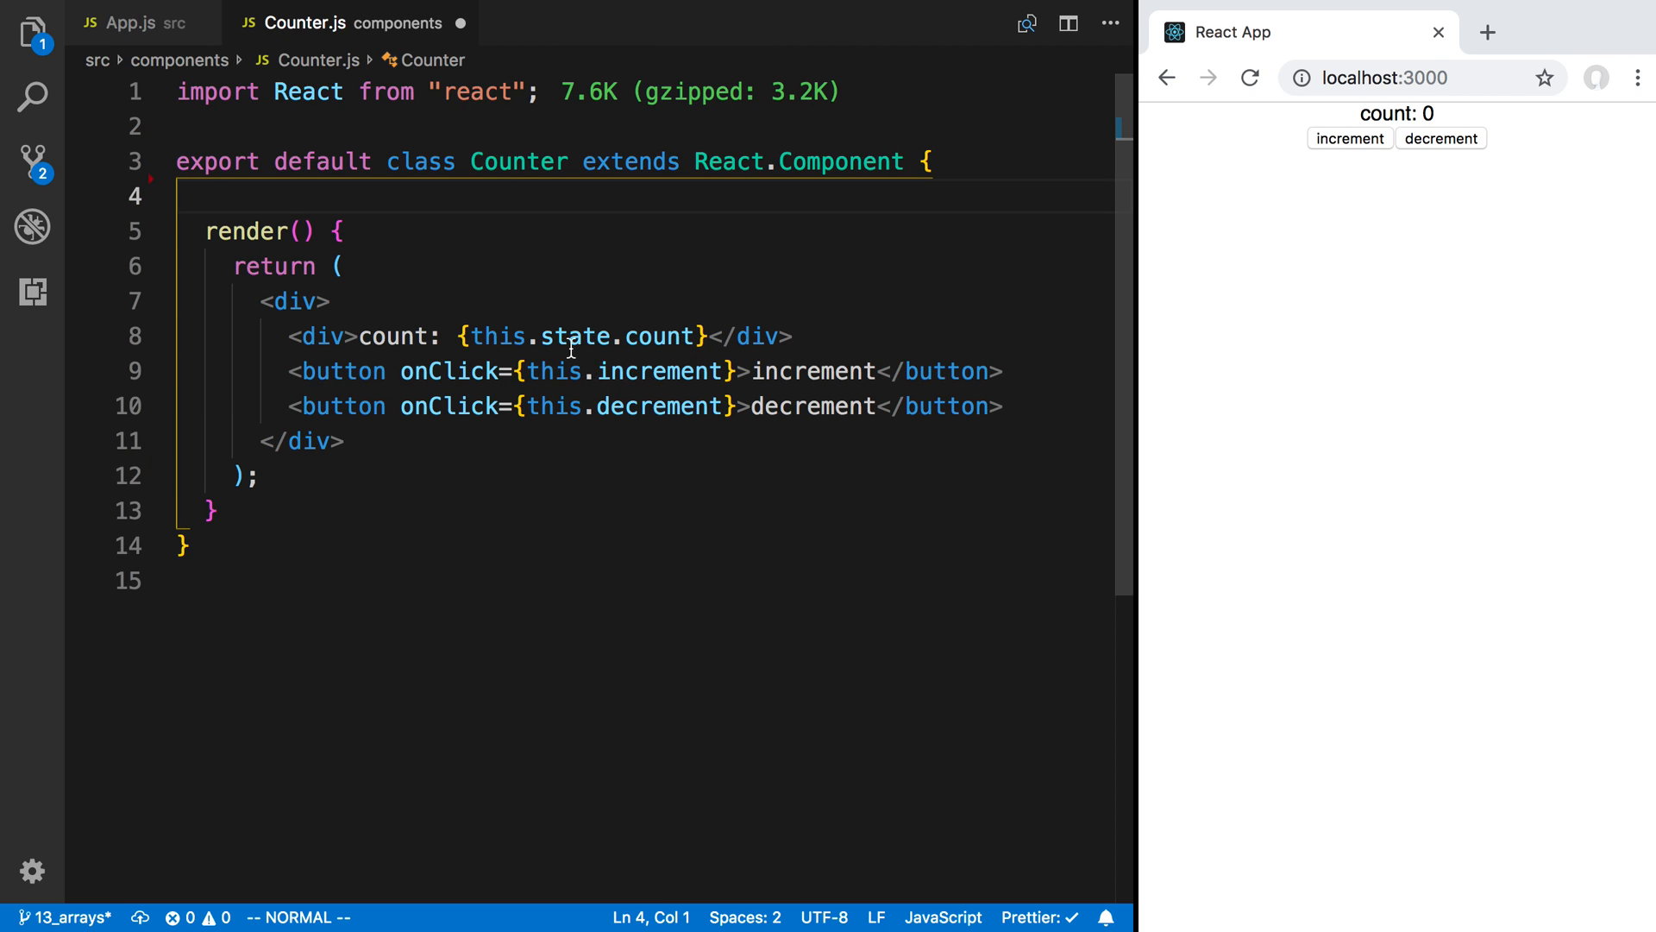
text(props)
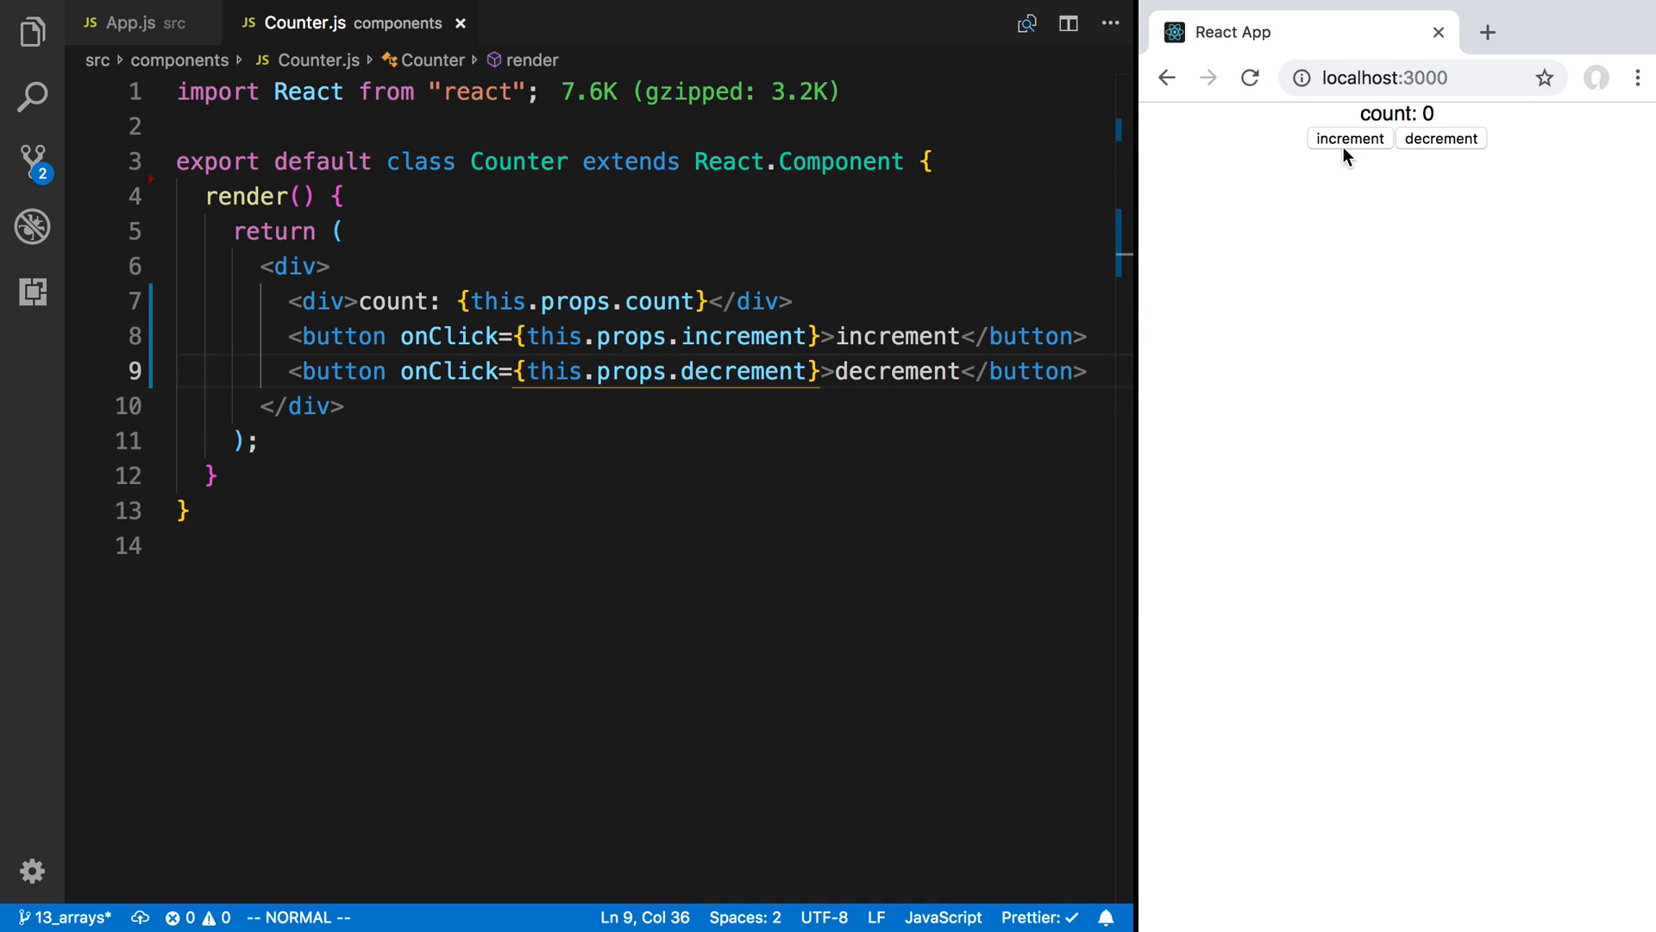
click(1350, 138)
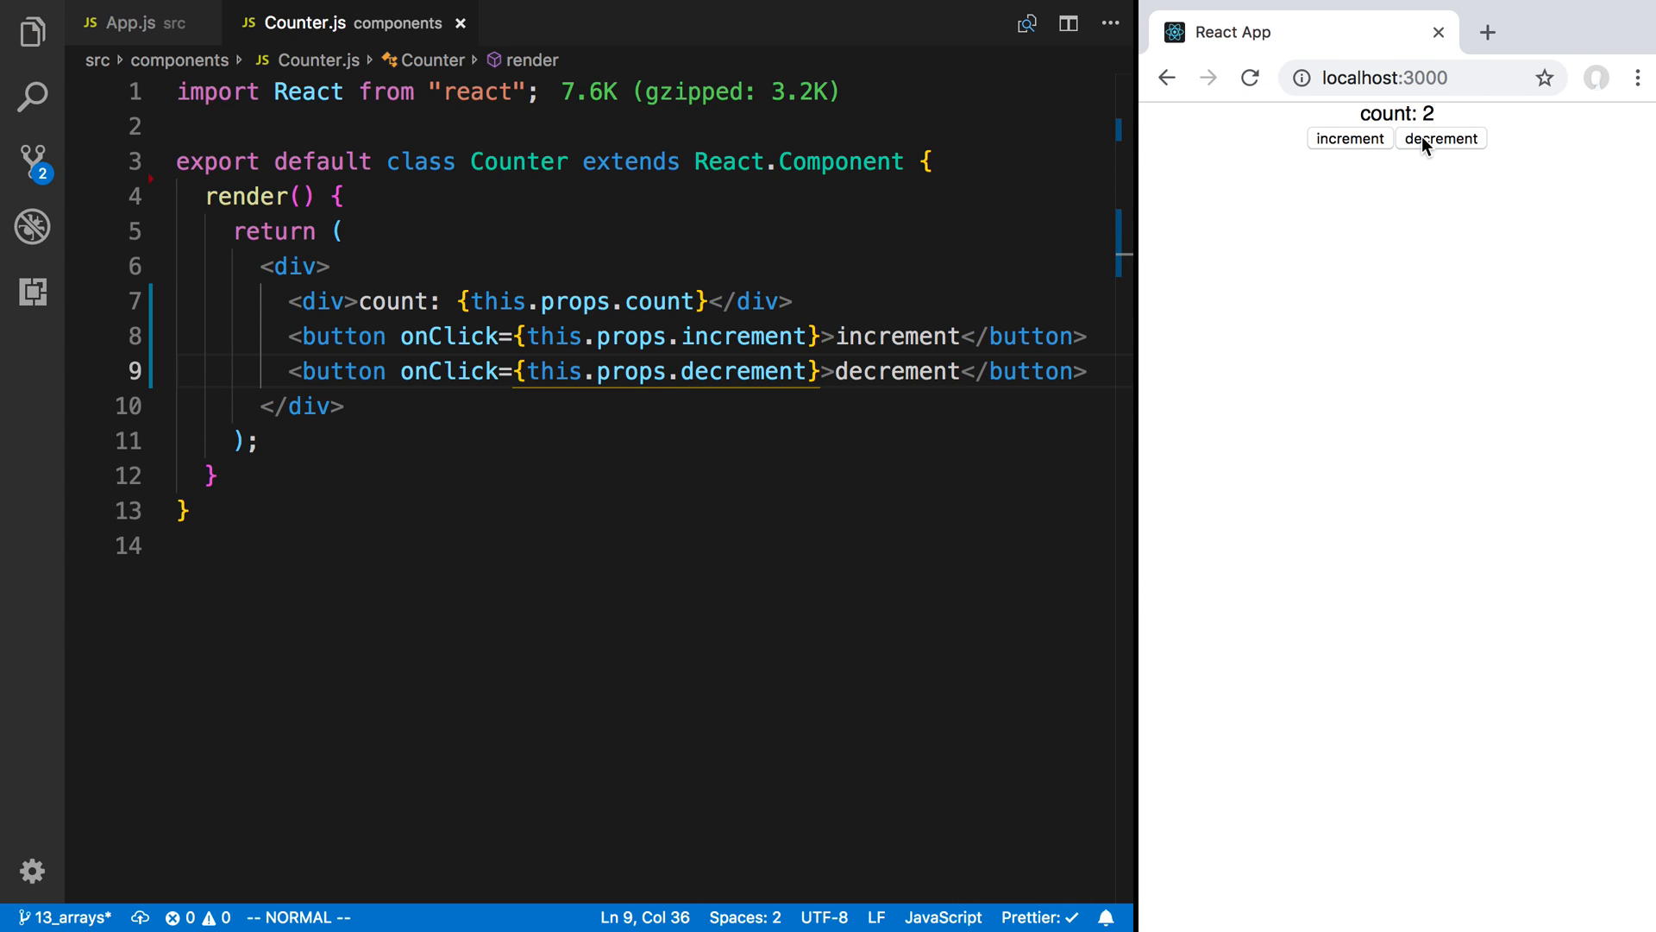
click(131, 23)
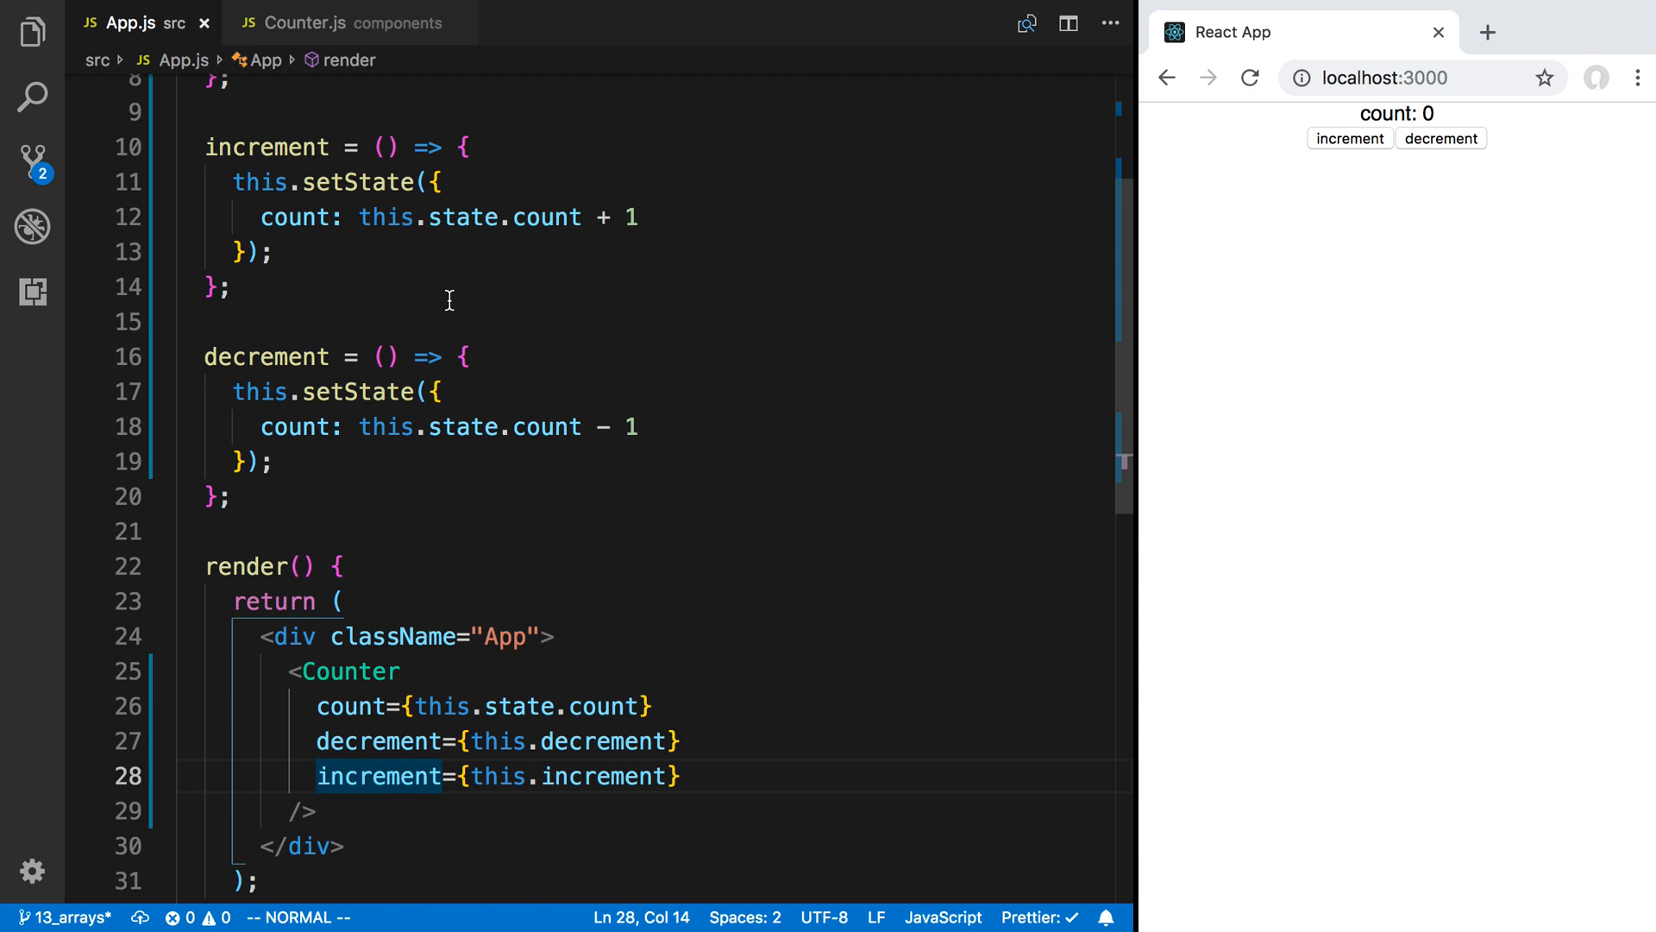
scroll(up, 3)
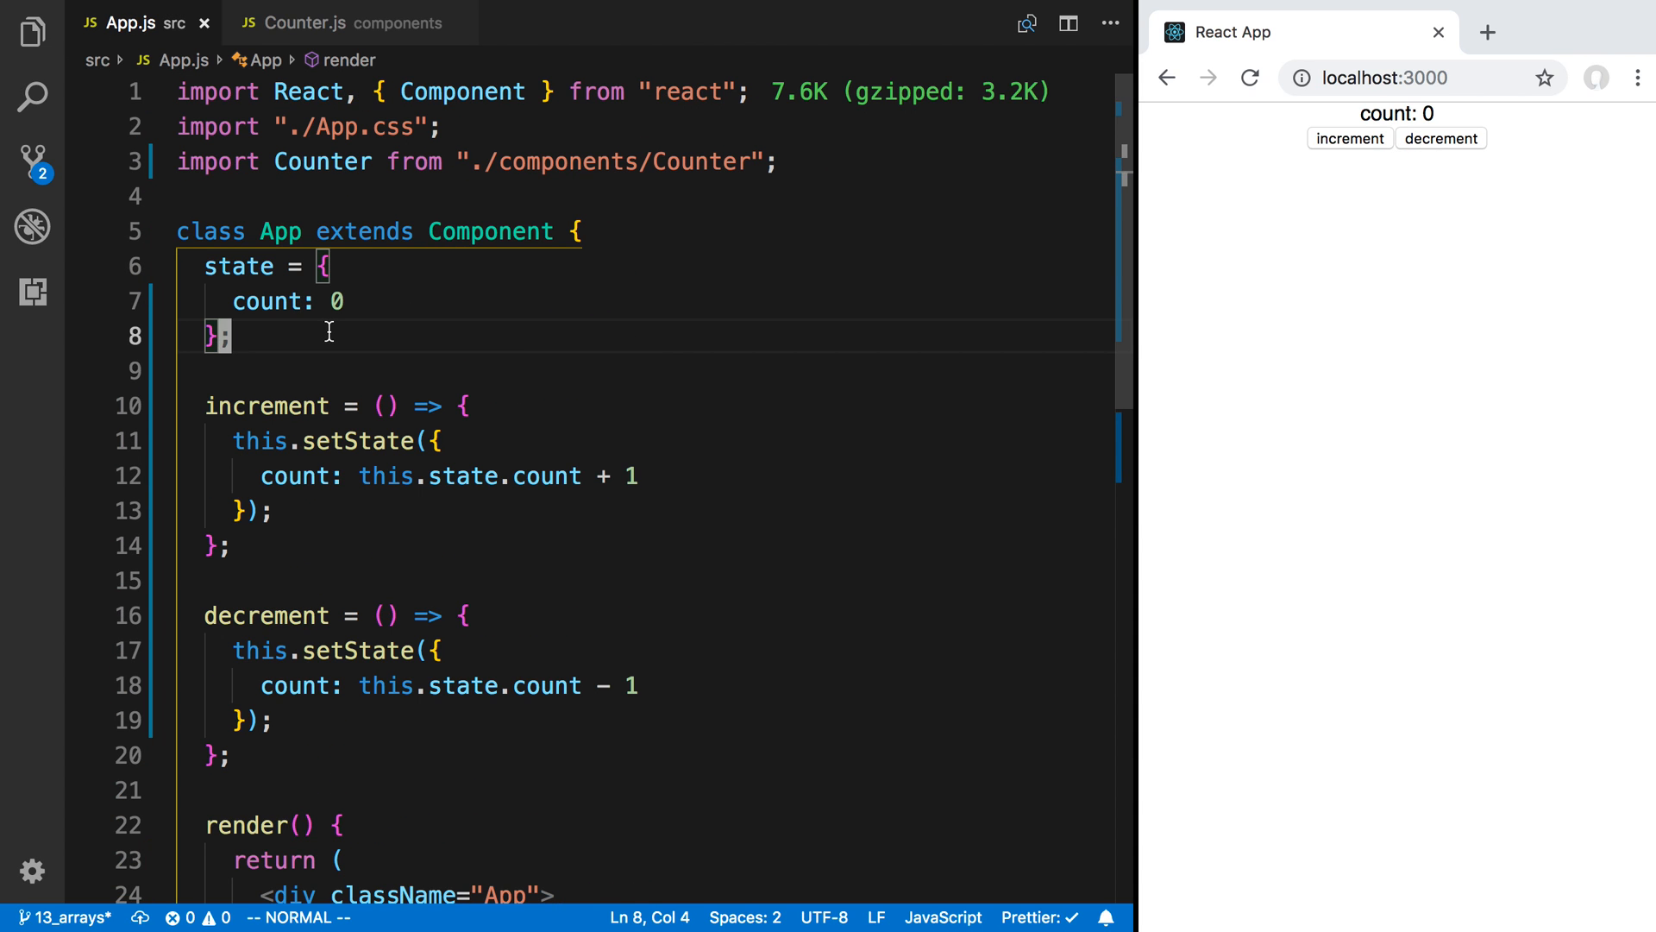
scroll(down, 3)
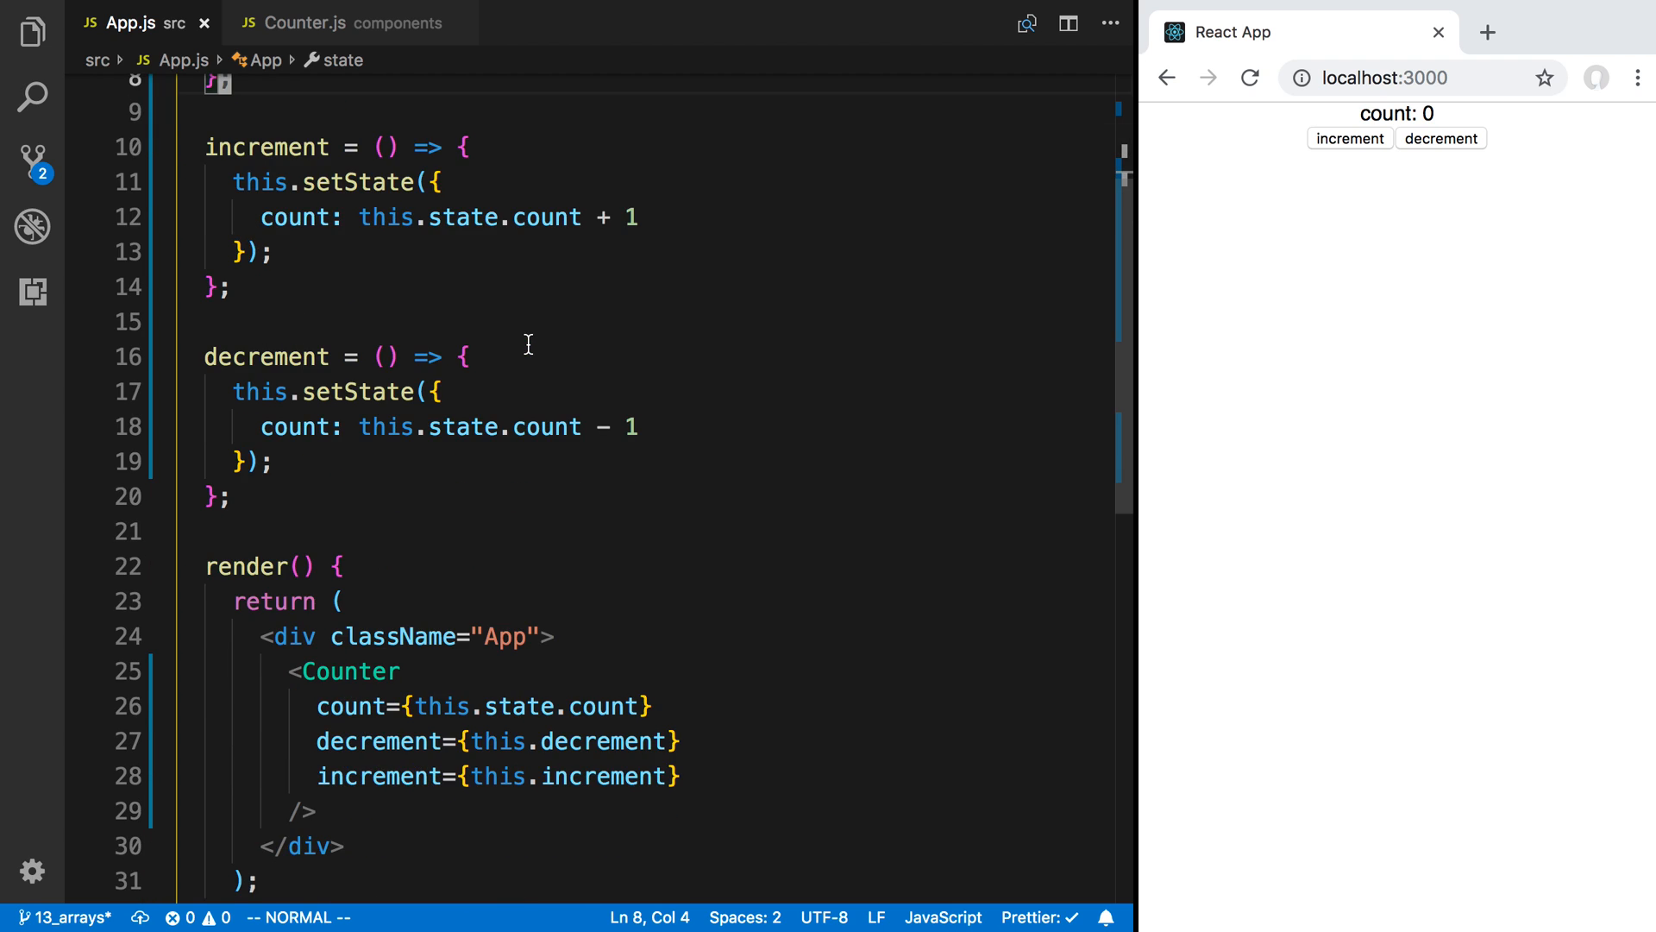
mouse_move(386, 663)
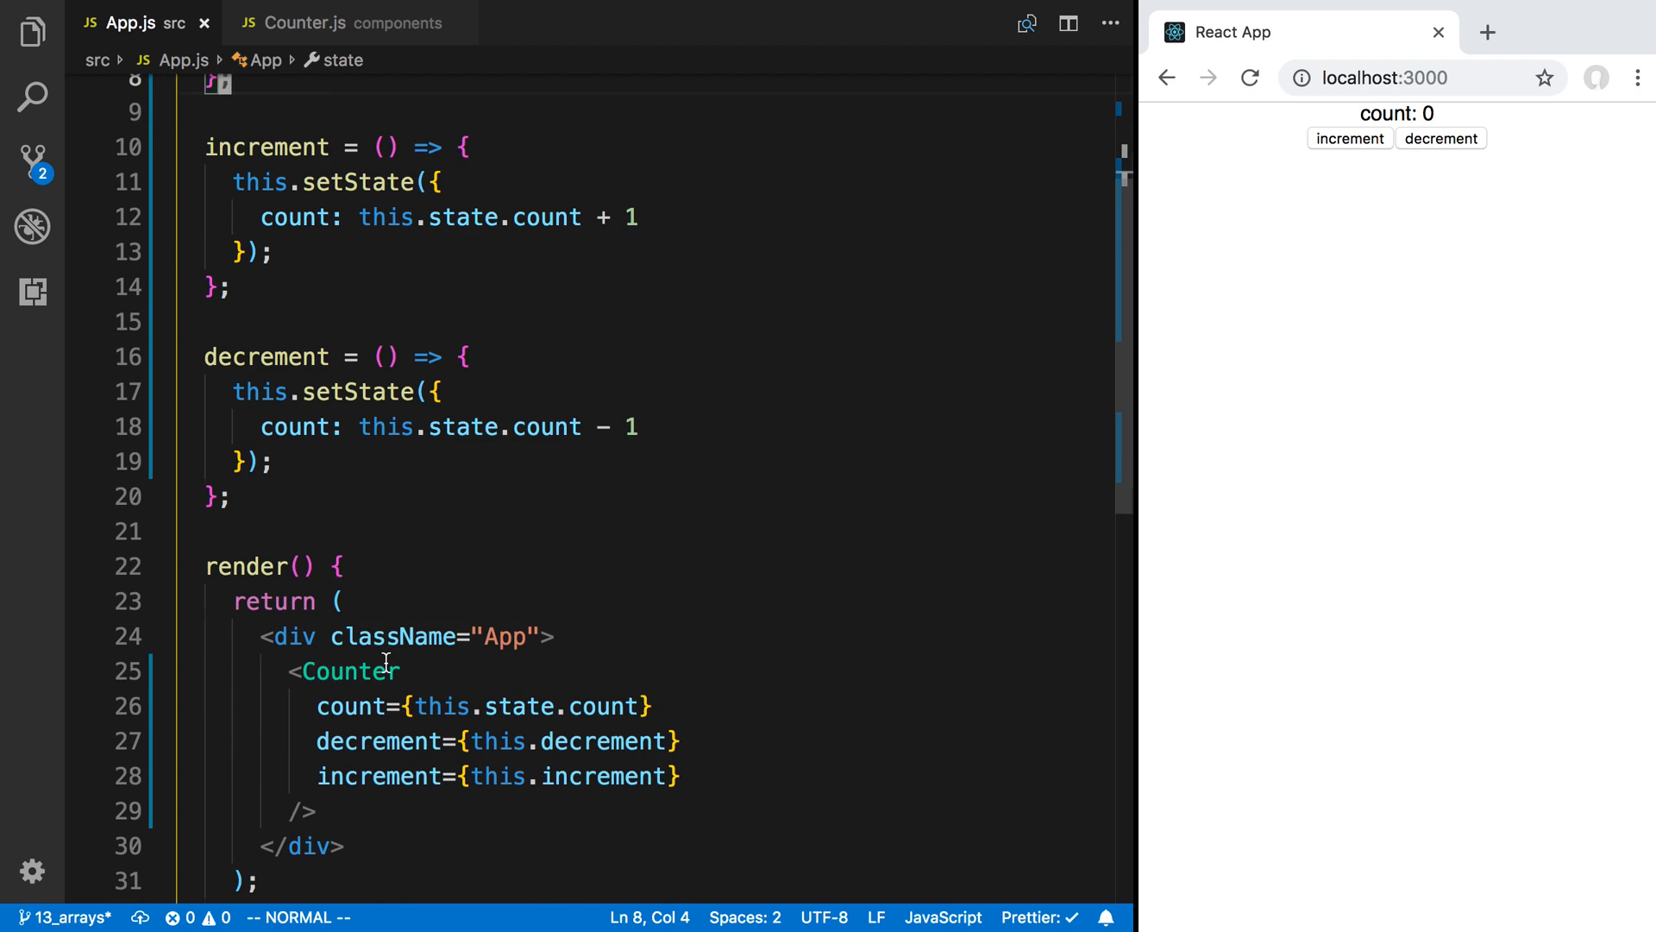
scroll(up, 3)
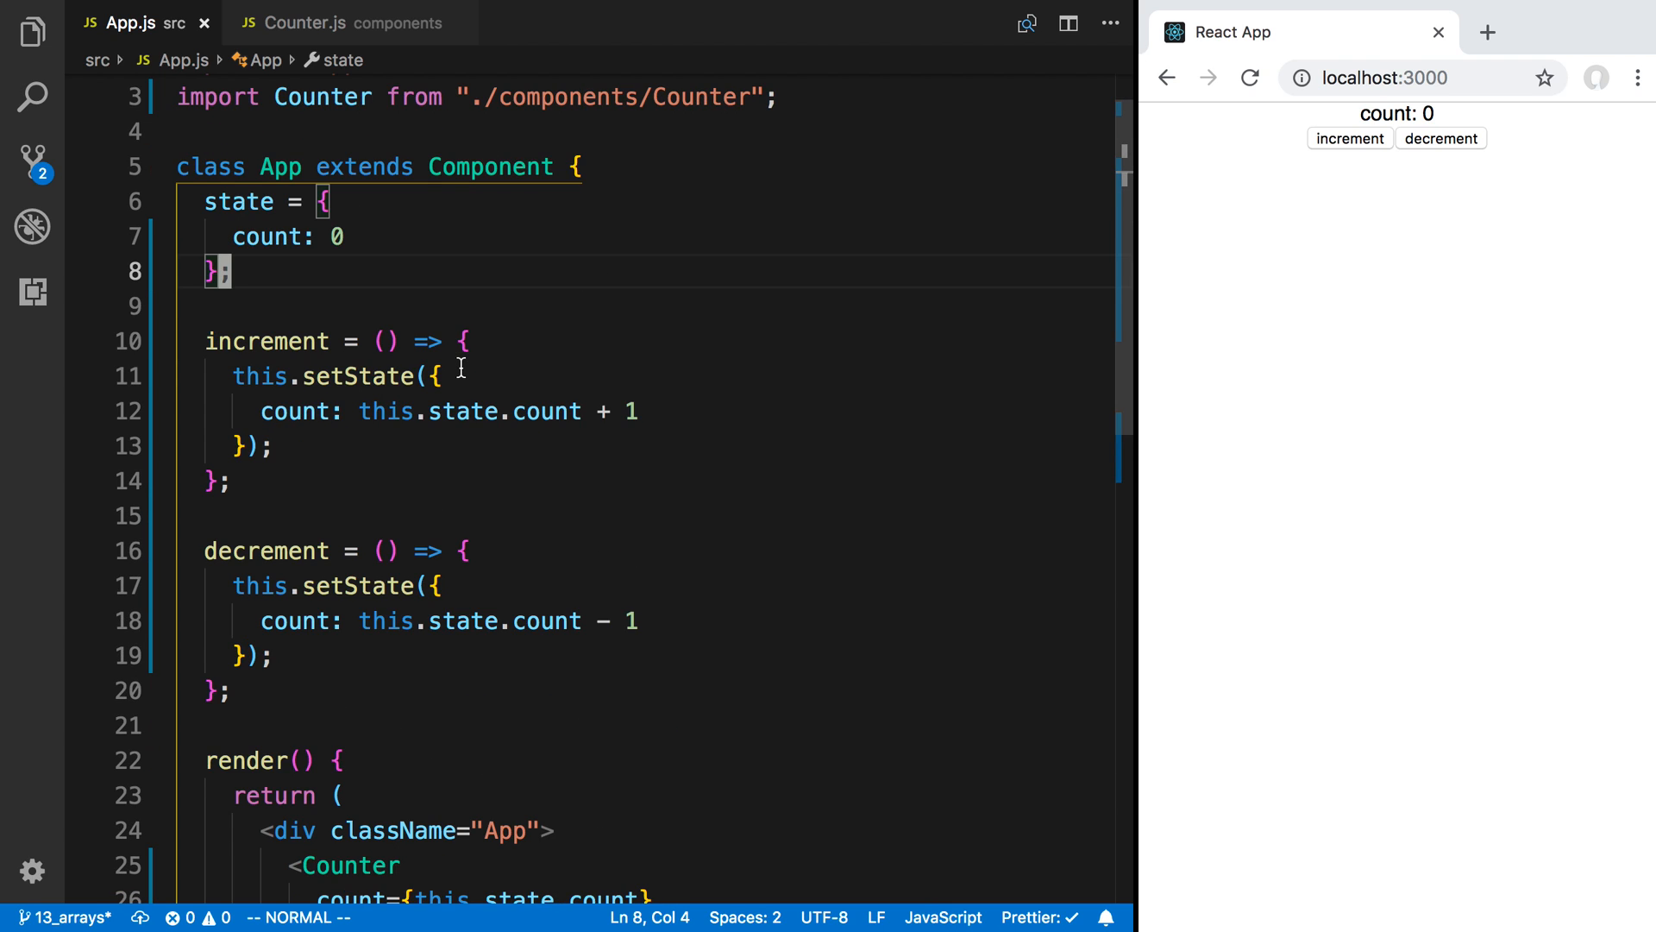
scroll(down, 3)
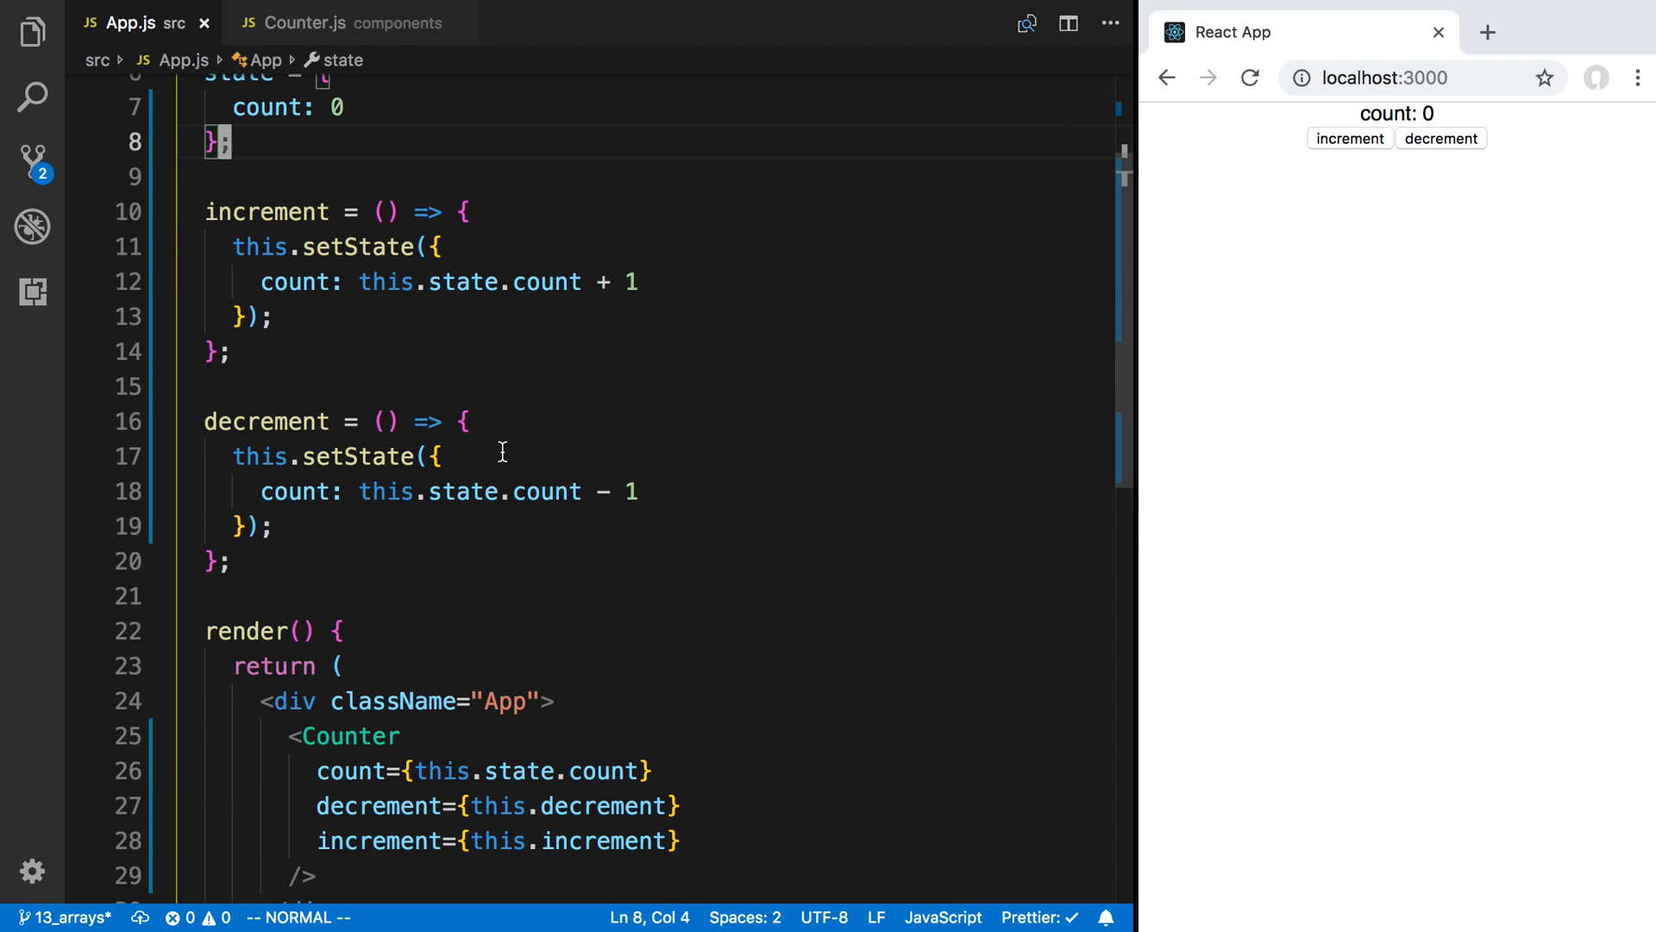
scroll(down, 3)
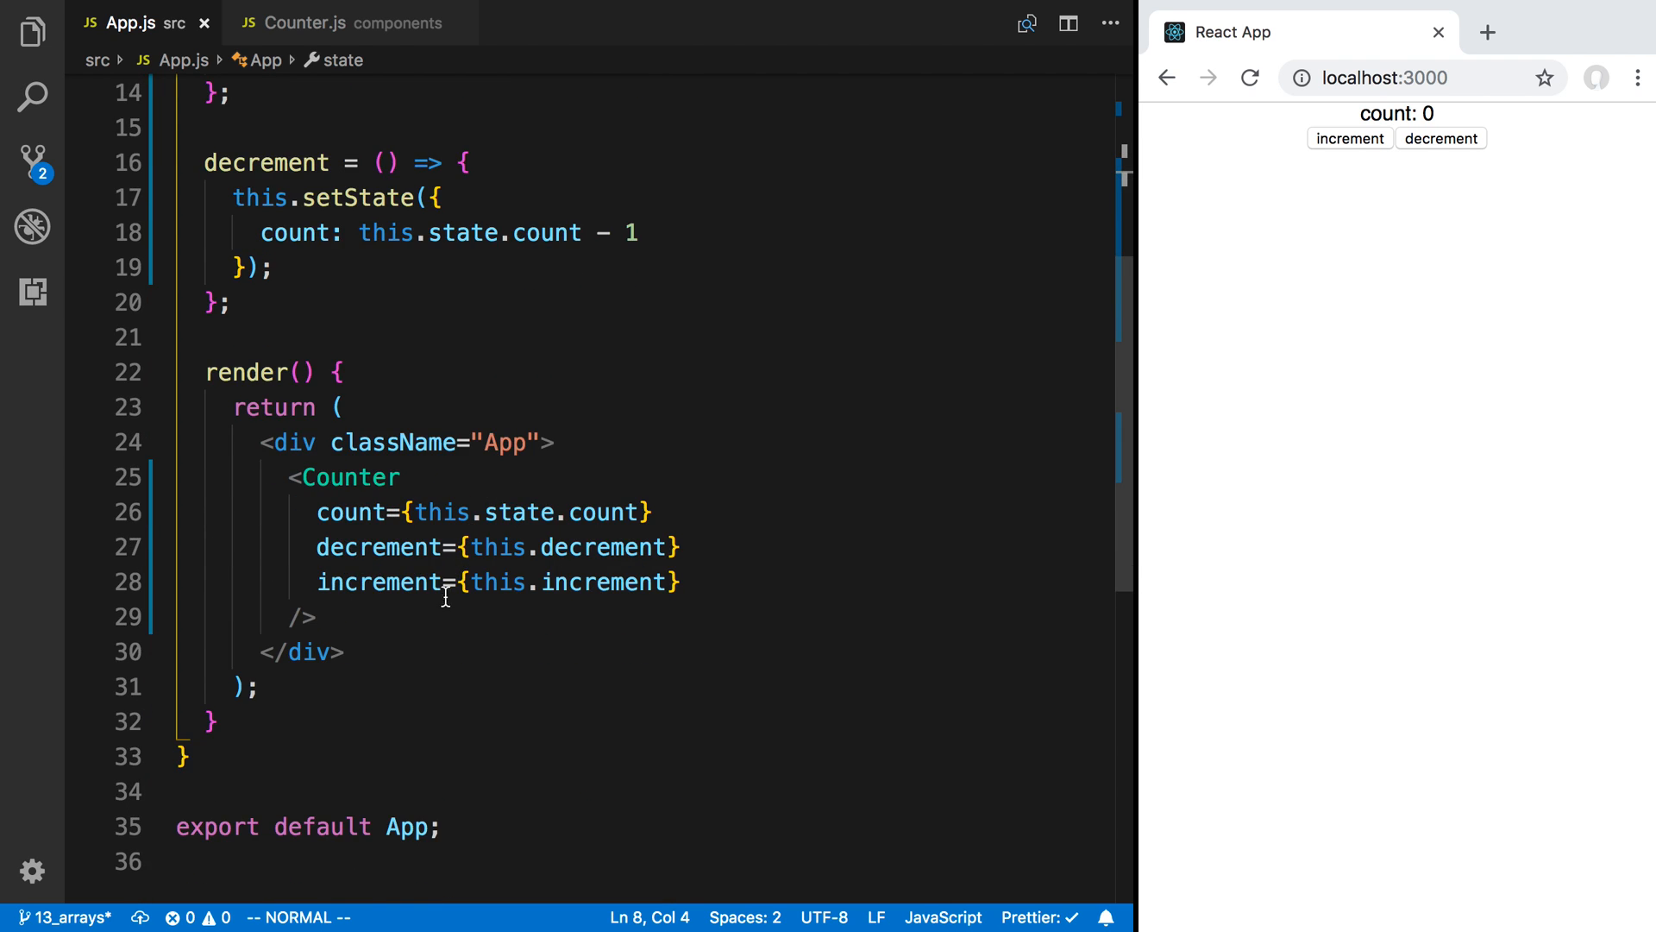
mouse_move(357, 622)
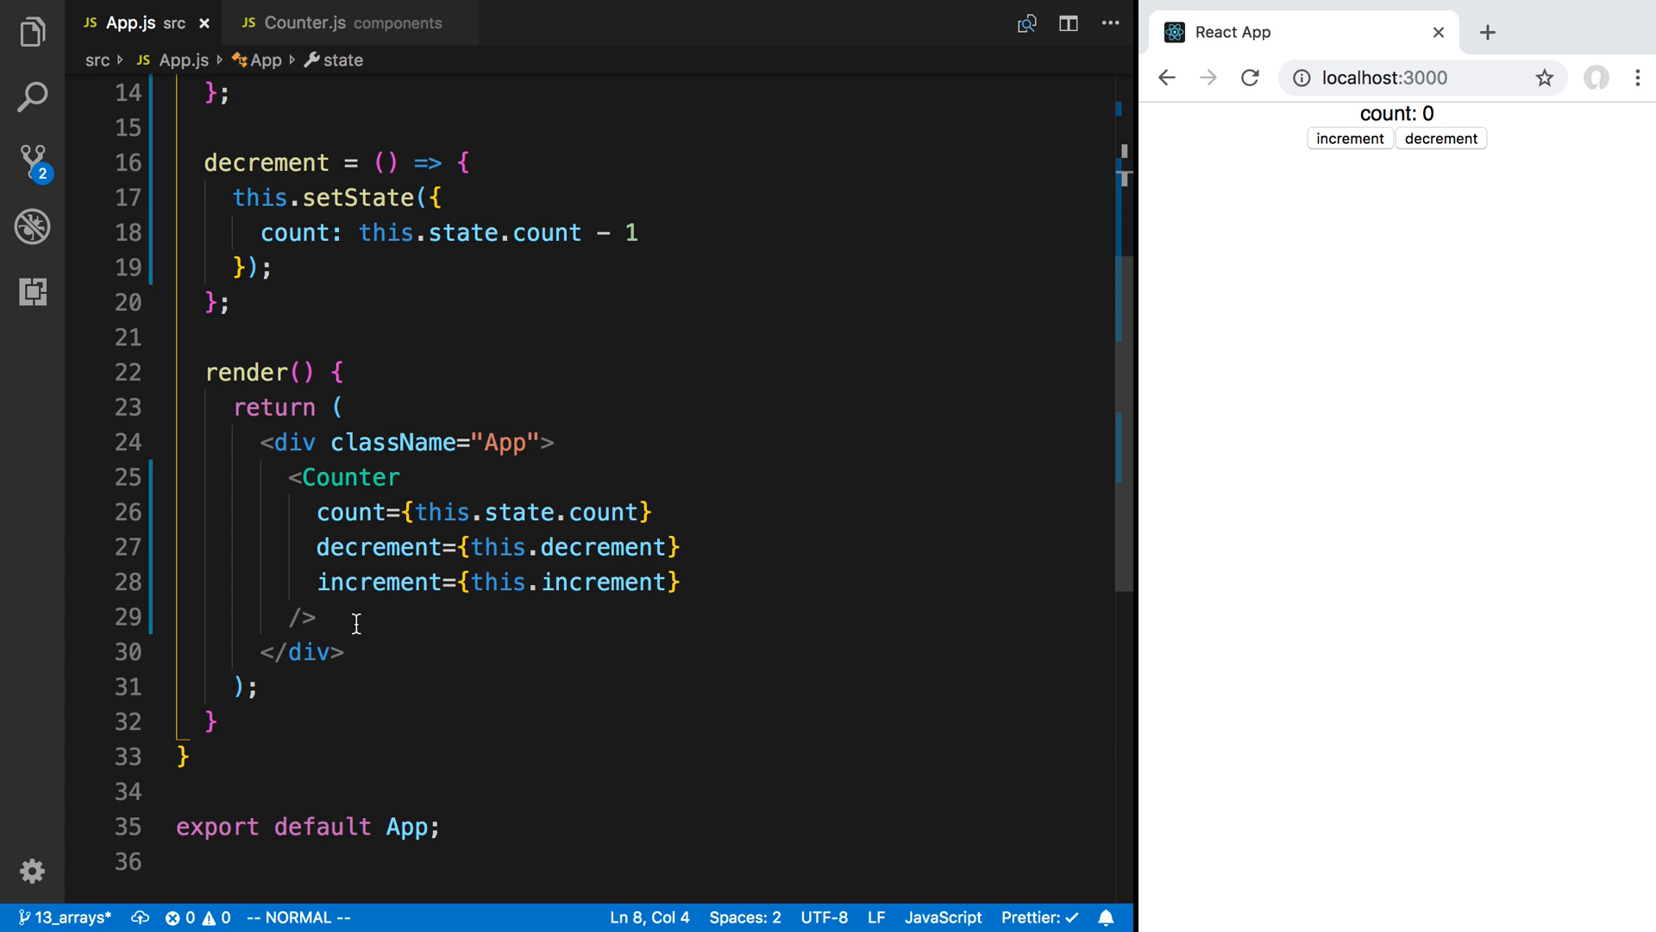
mouse_move(351, 472)
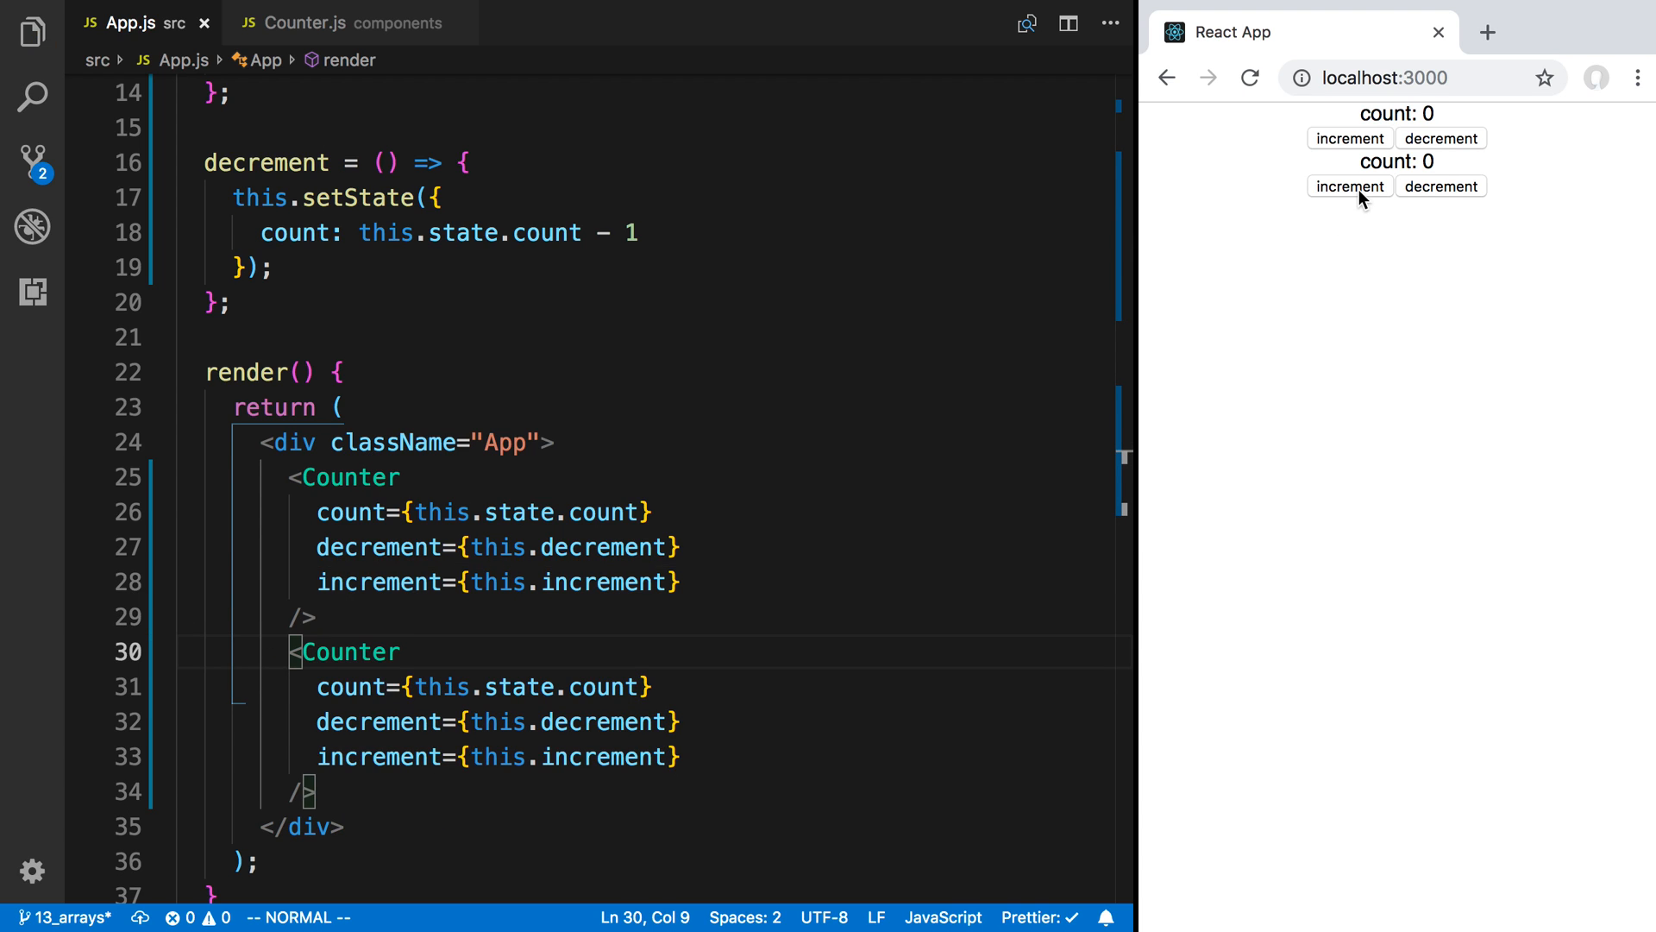
Step: Click increment in the browser so both counters rise together to 3
click(1349, 138)
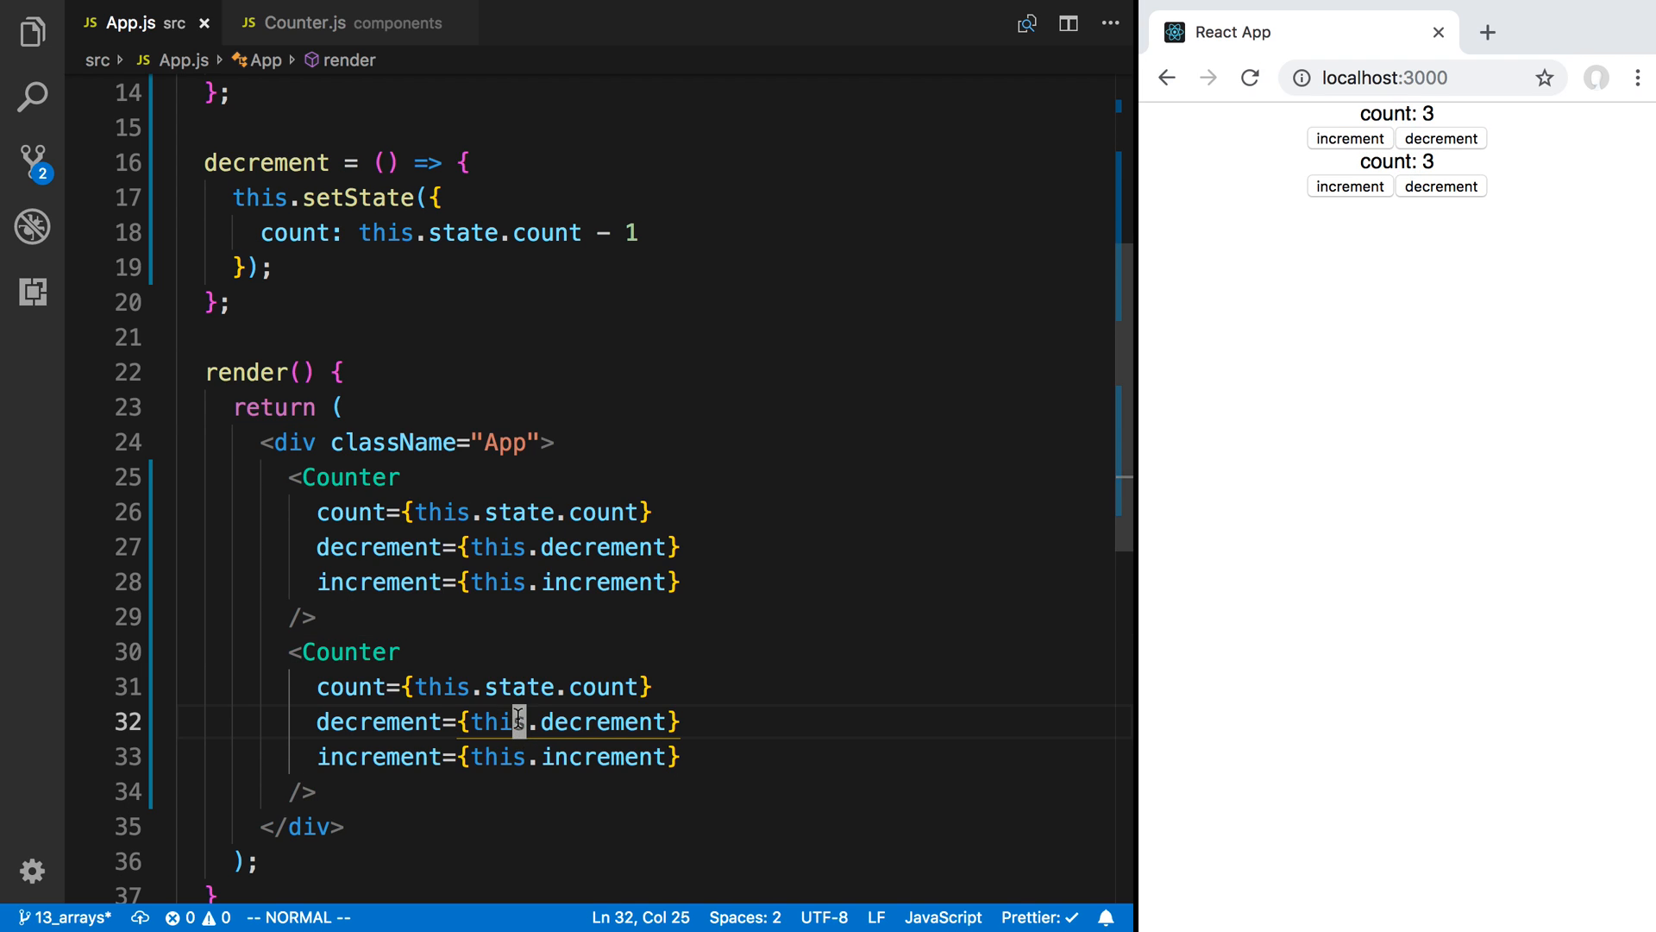
Step: Scroll through App.js's shared count while both browser counters drop together to -3
scroll(up, 3)
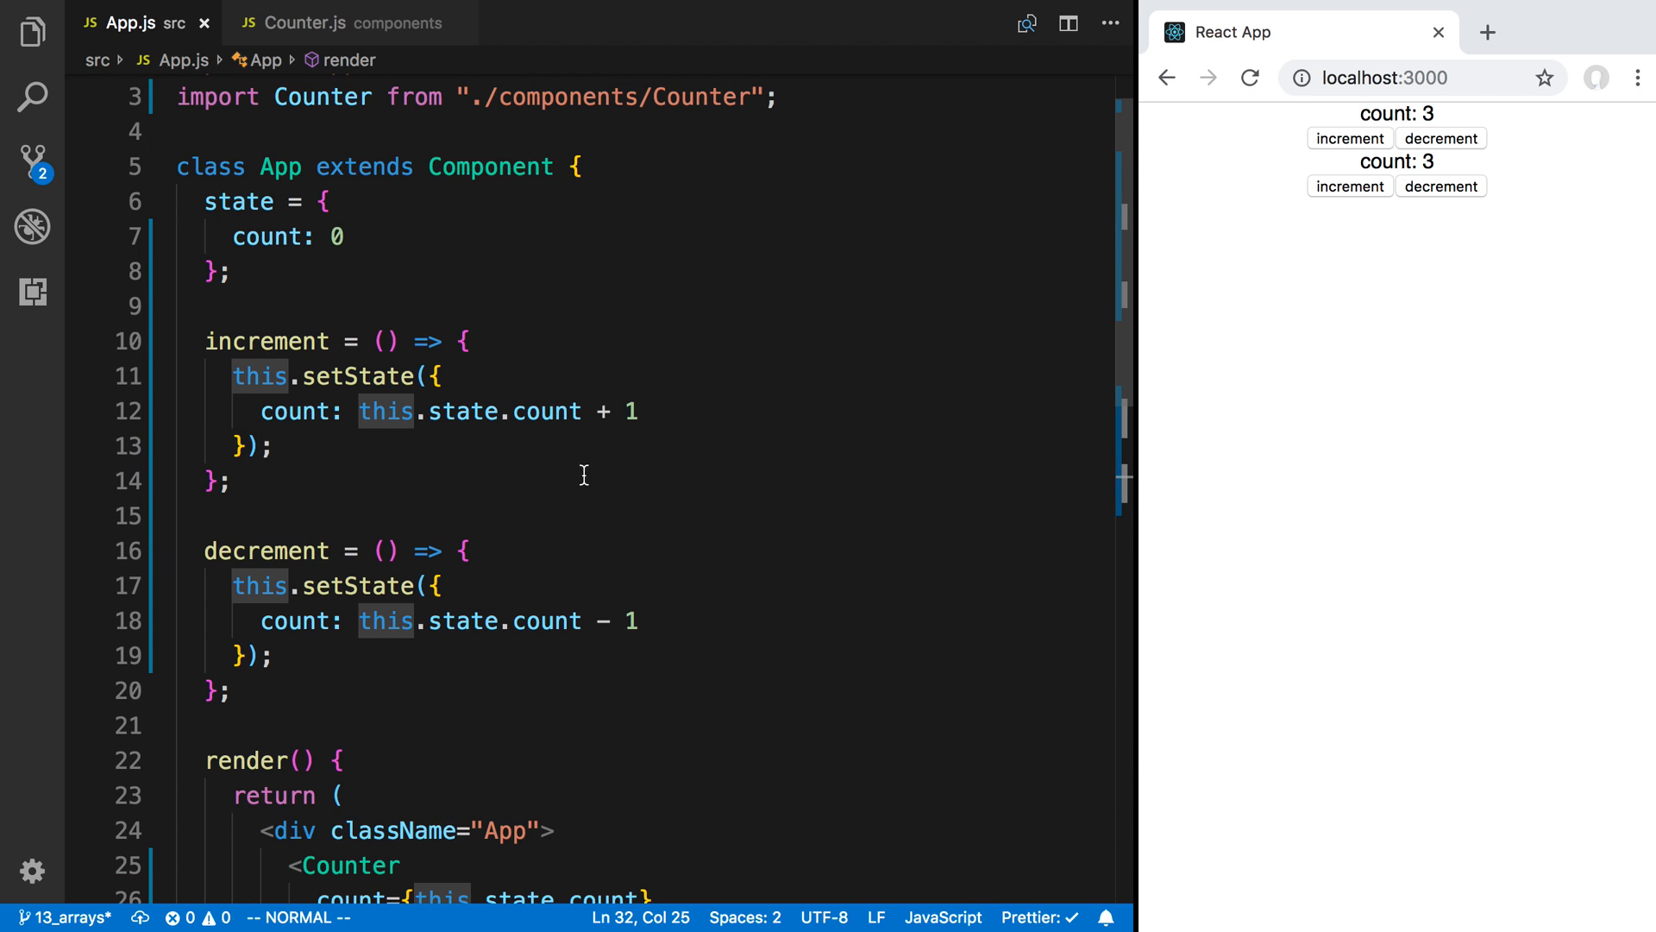
scroll(down, 3)
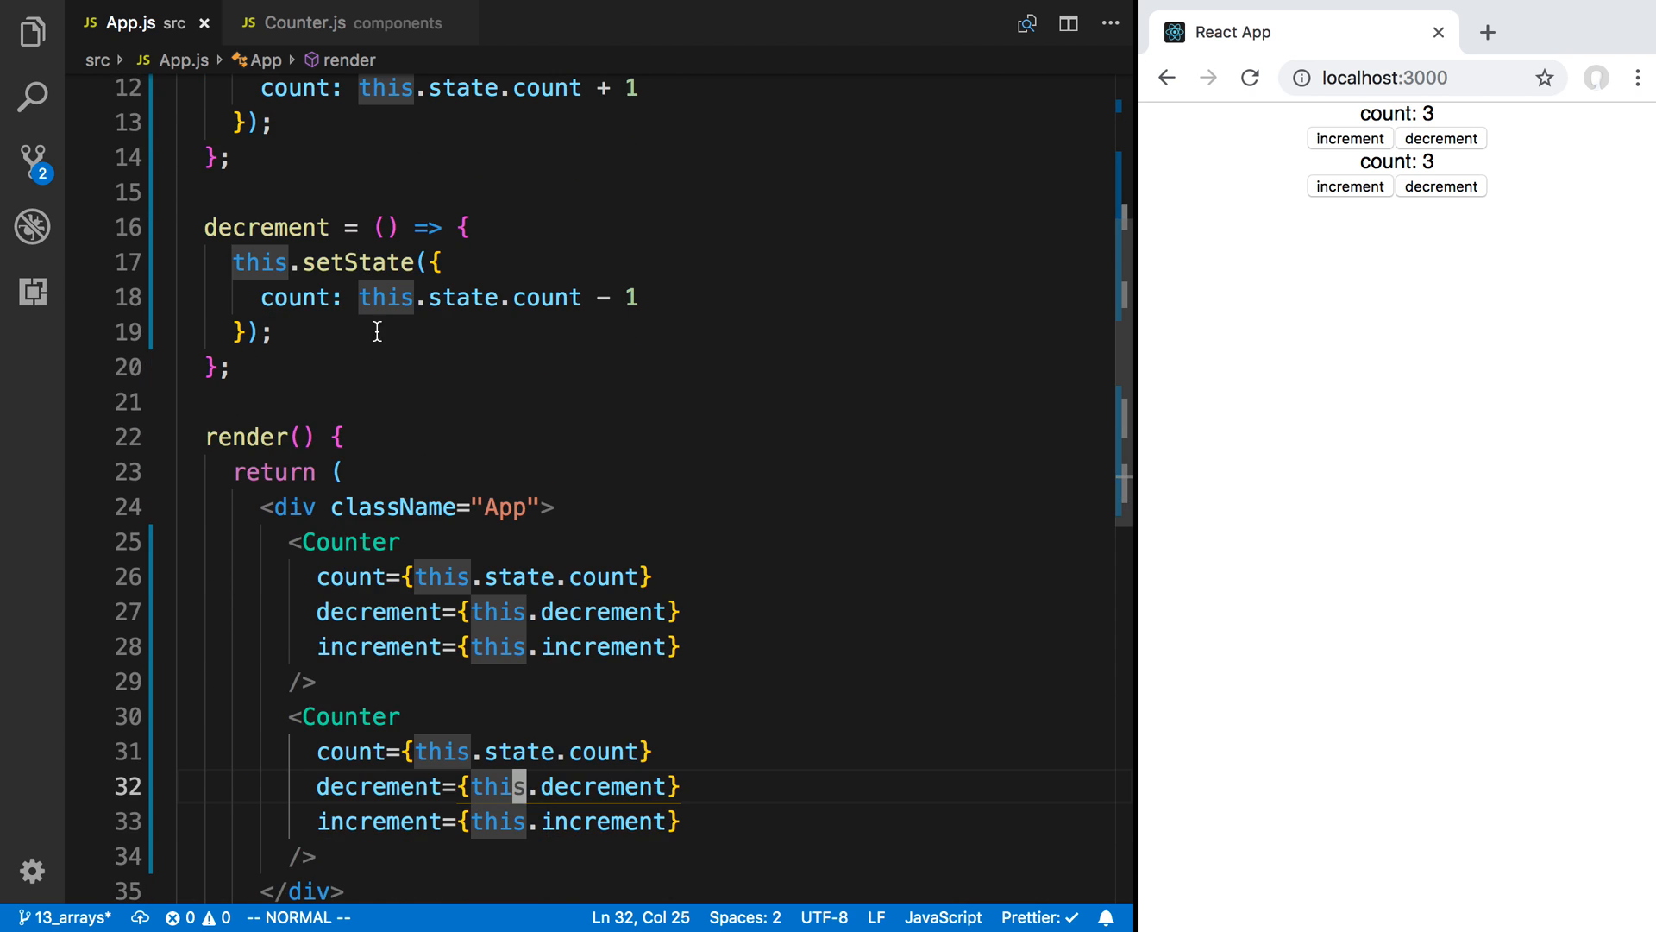
mouse_move(710, 599)
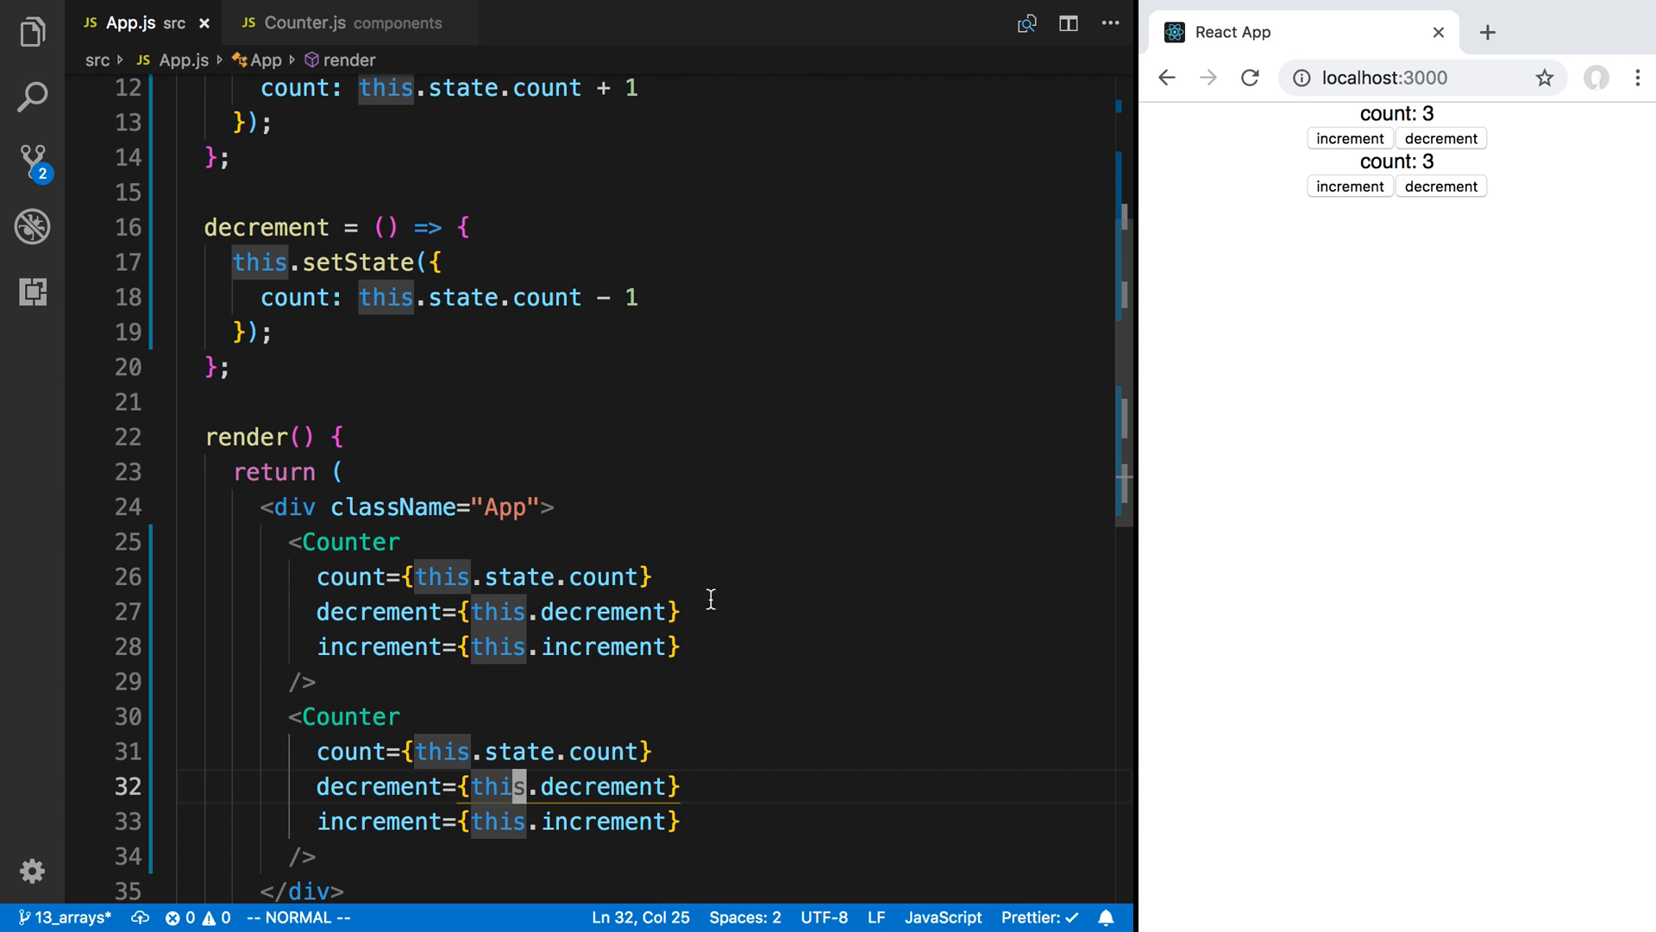
scroll(up, 3)
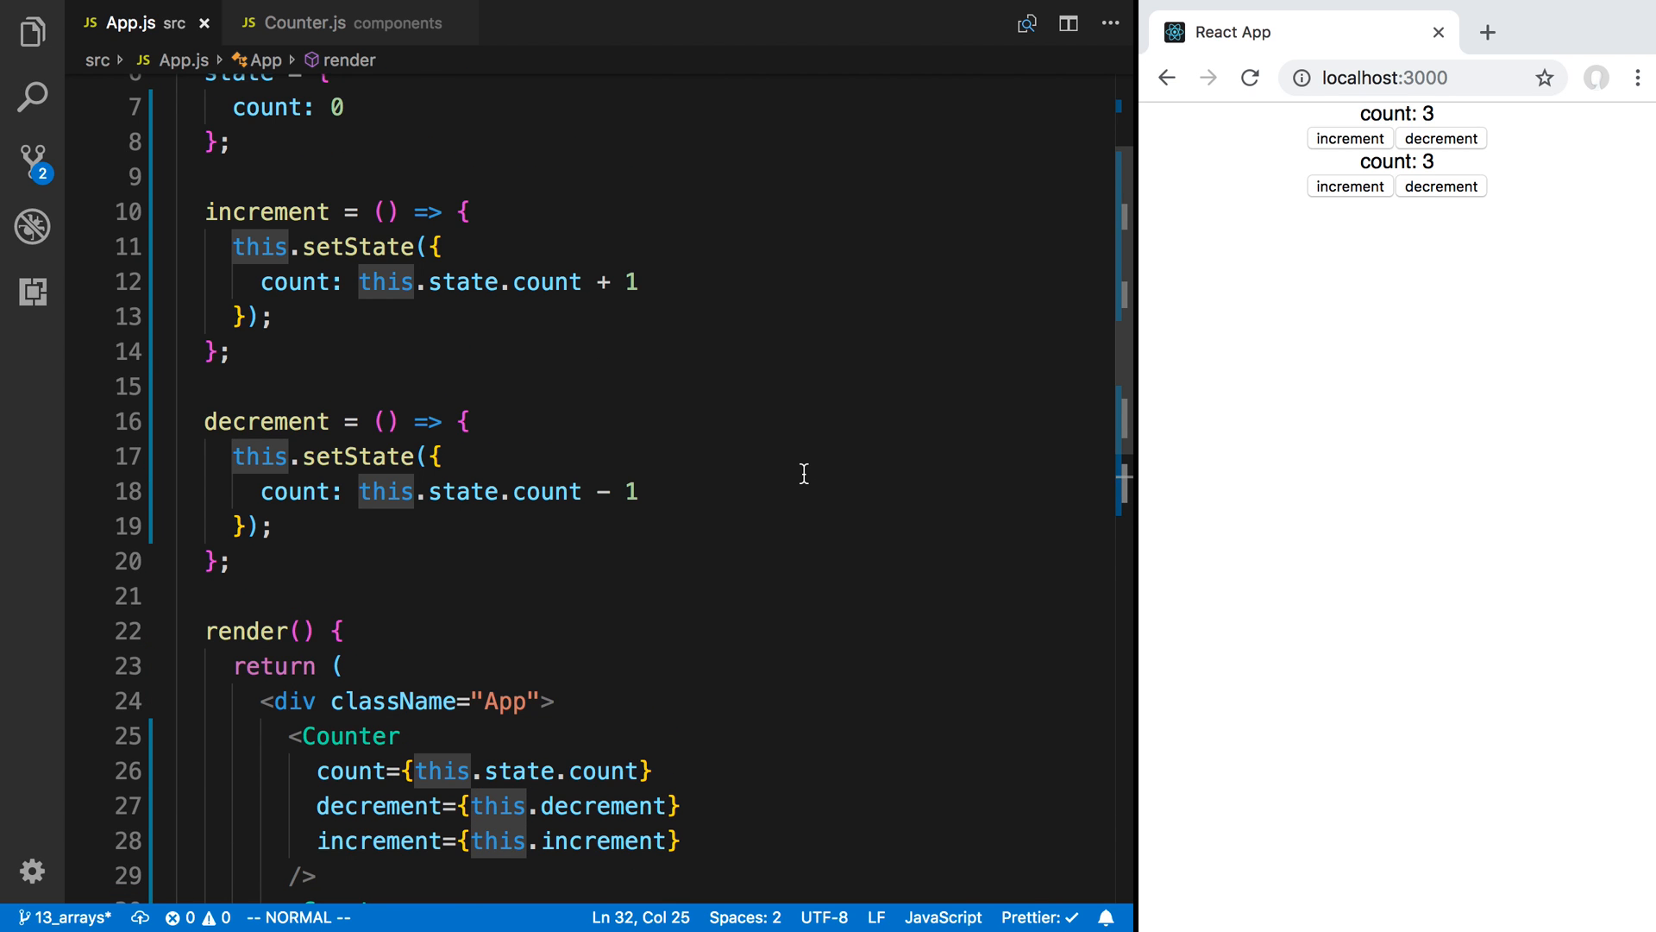
scroll(up, 3)
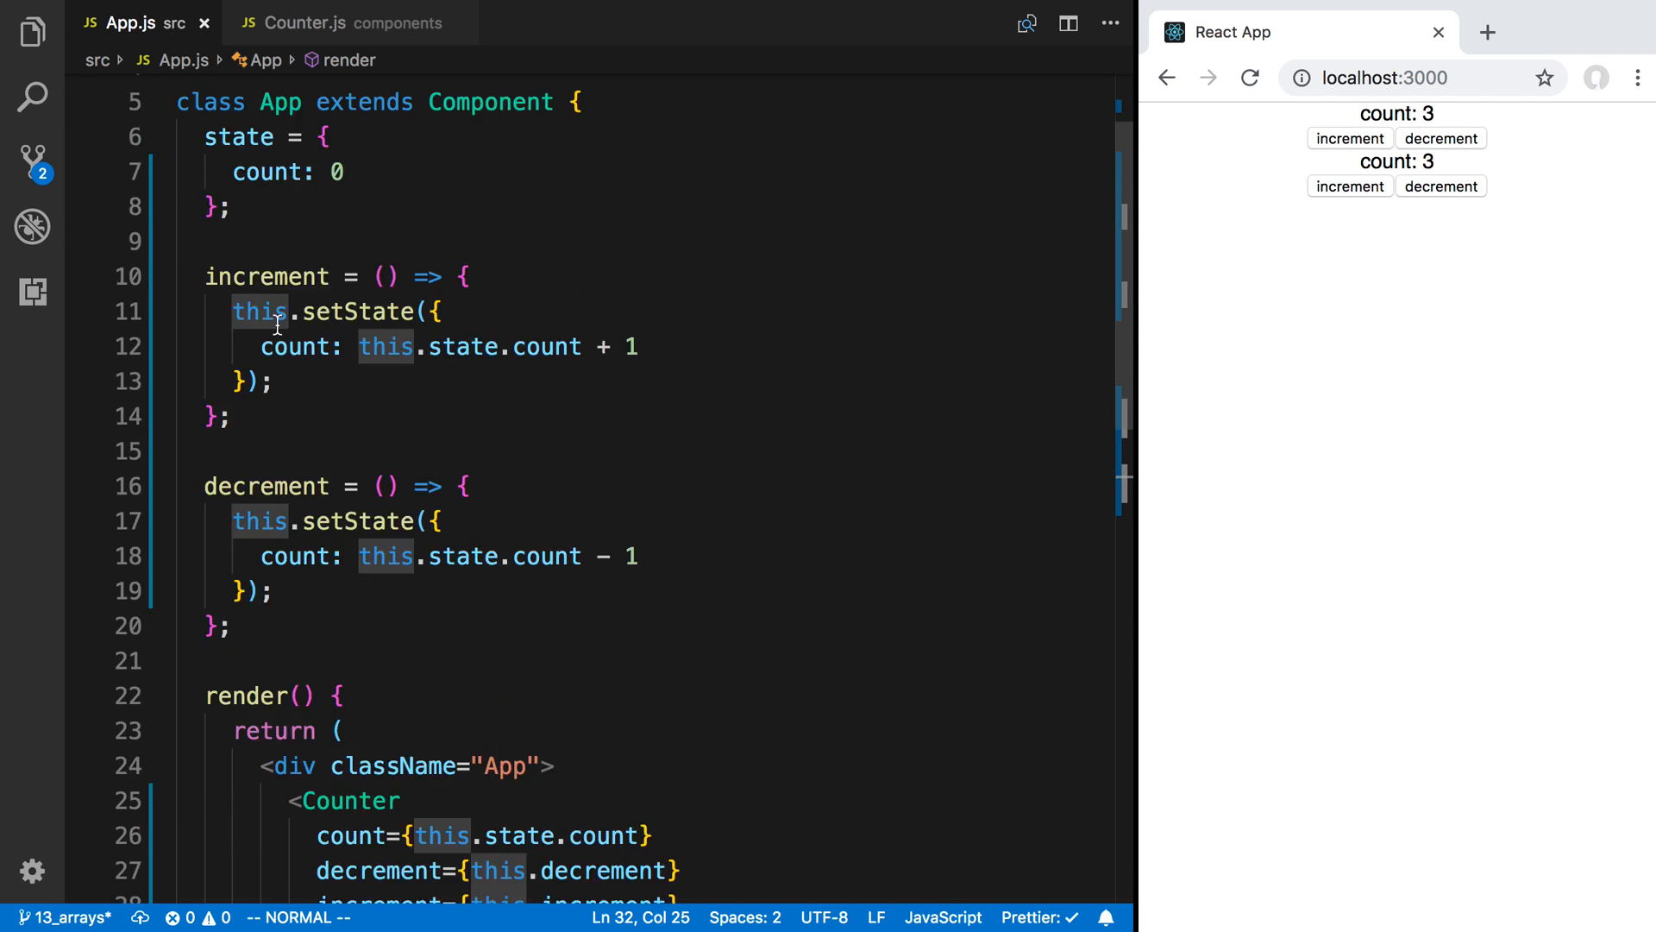
scroll(down, 3)
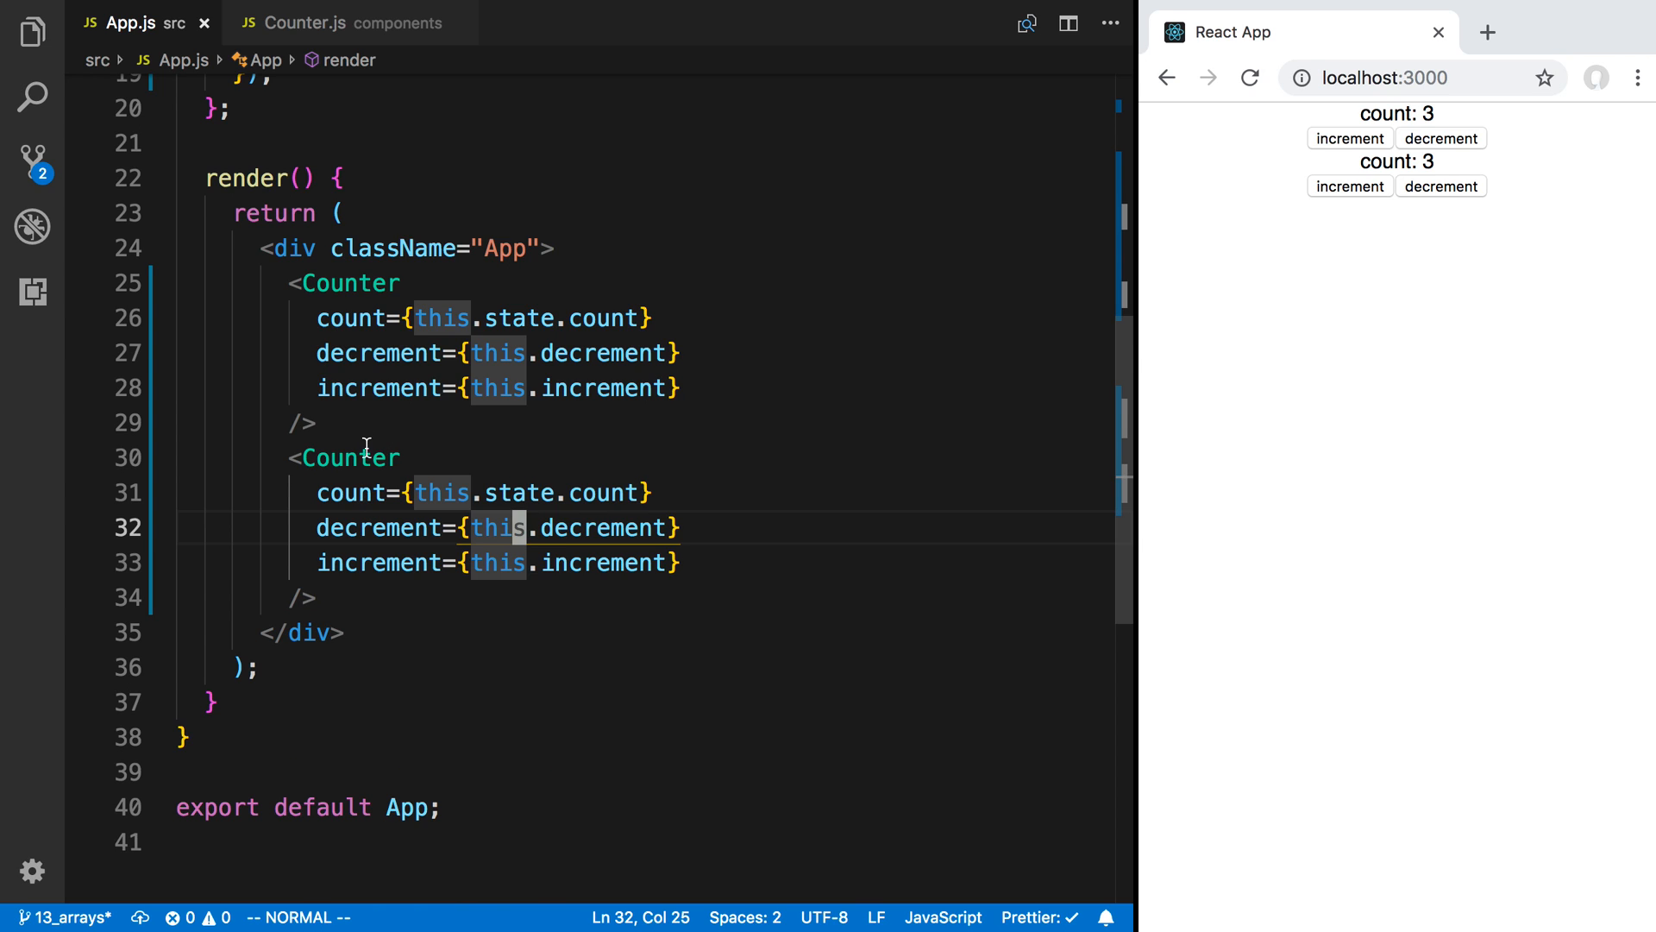
mouse_move(354, 318)
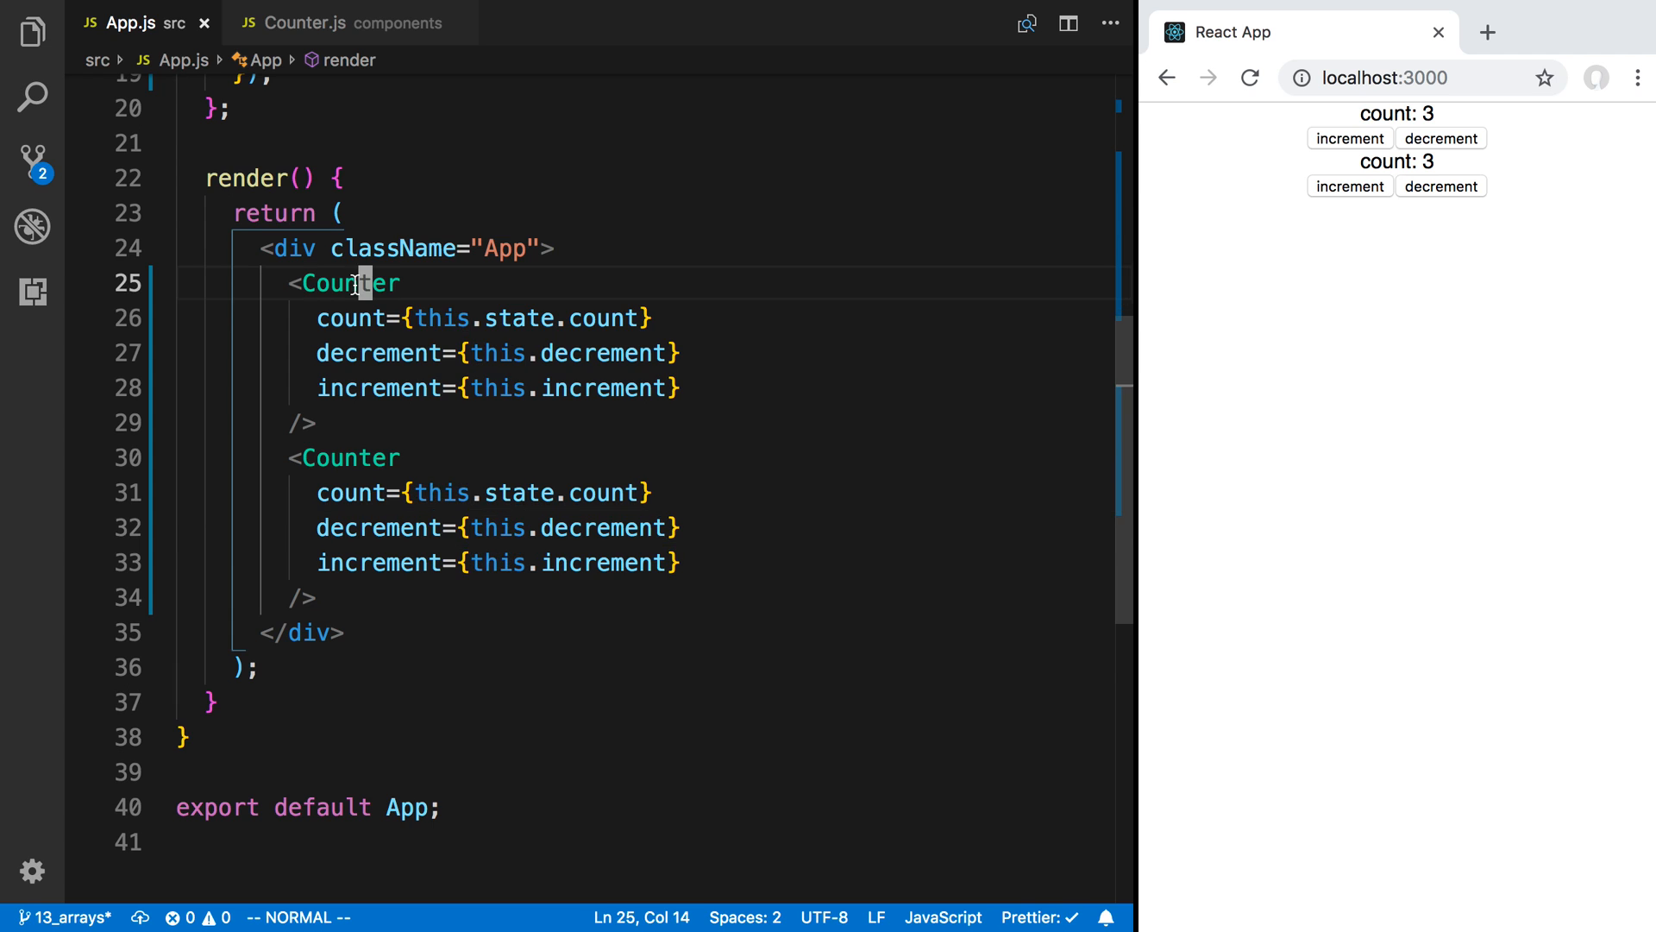
mouse_move(381, 351)
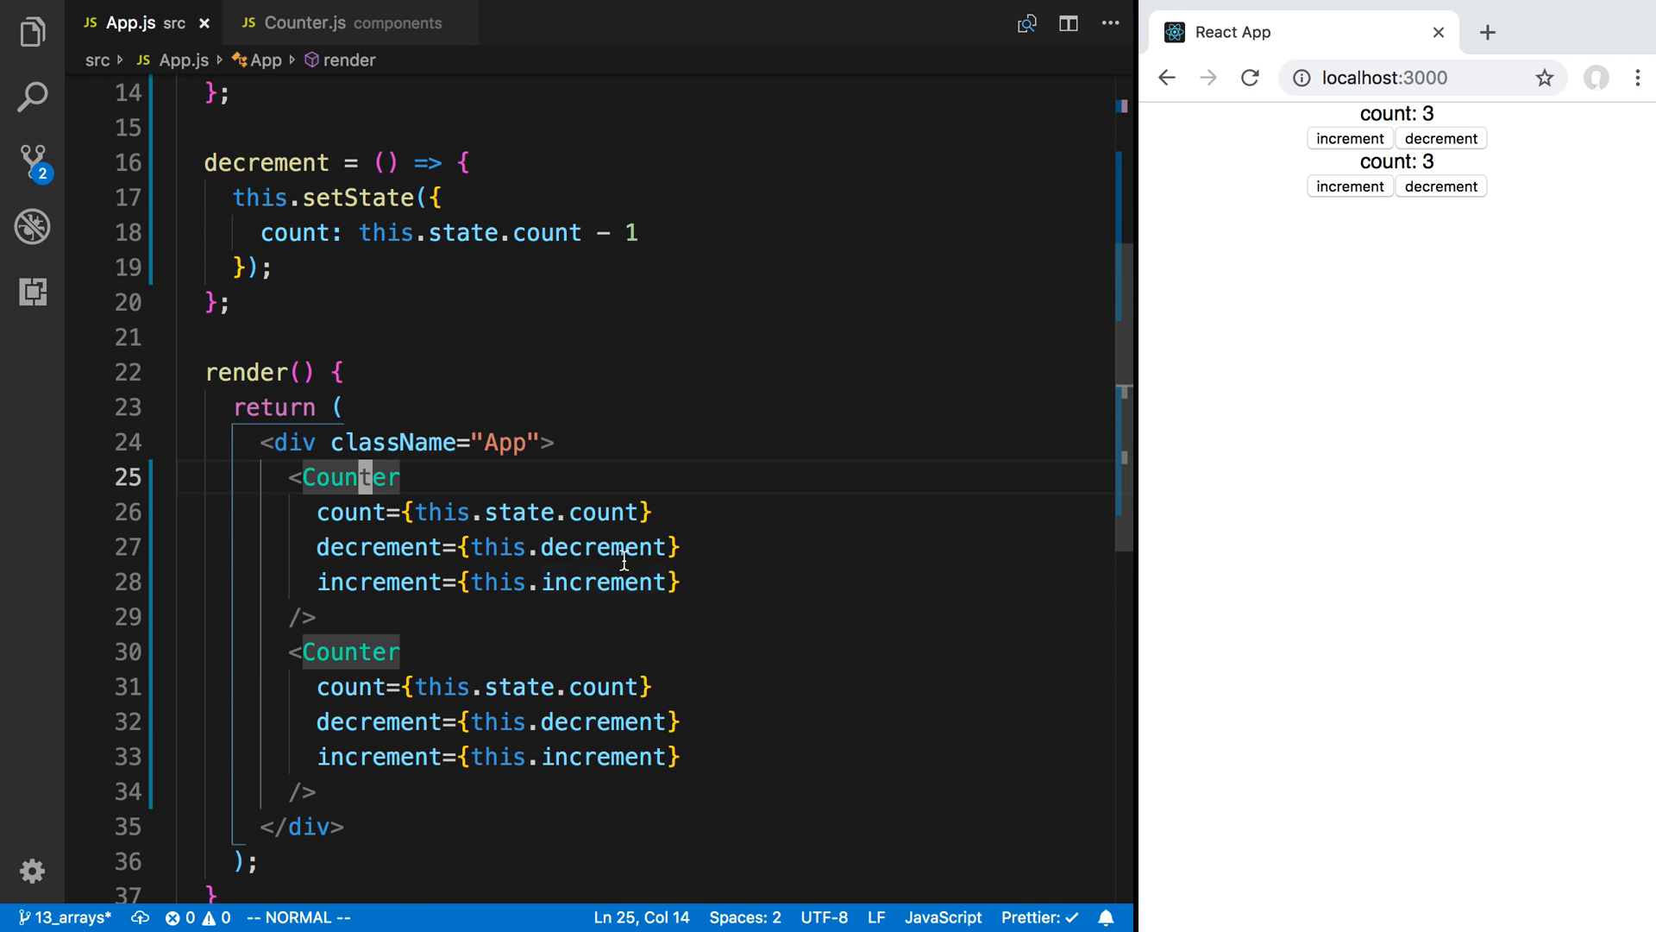
scroll(up, 3)
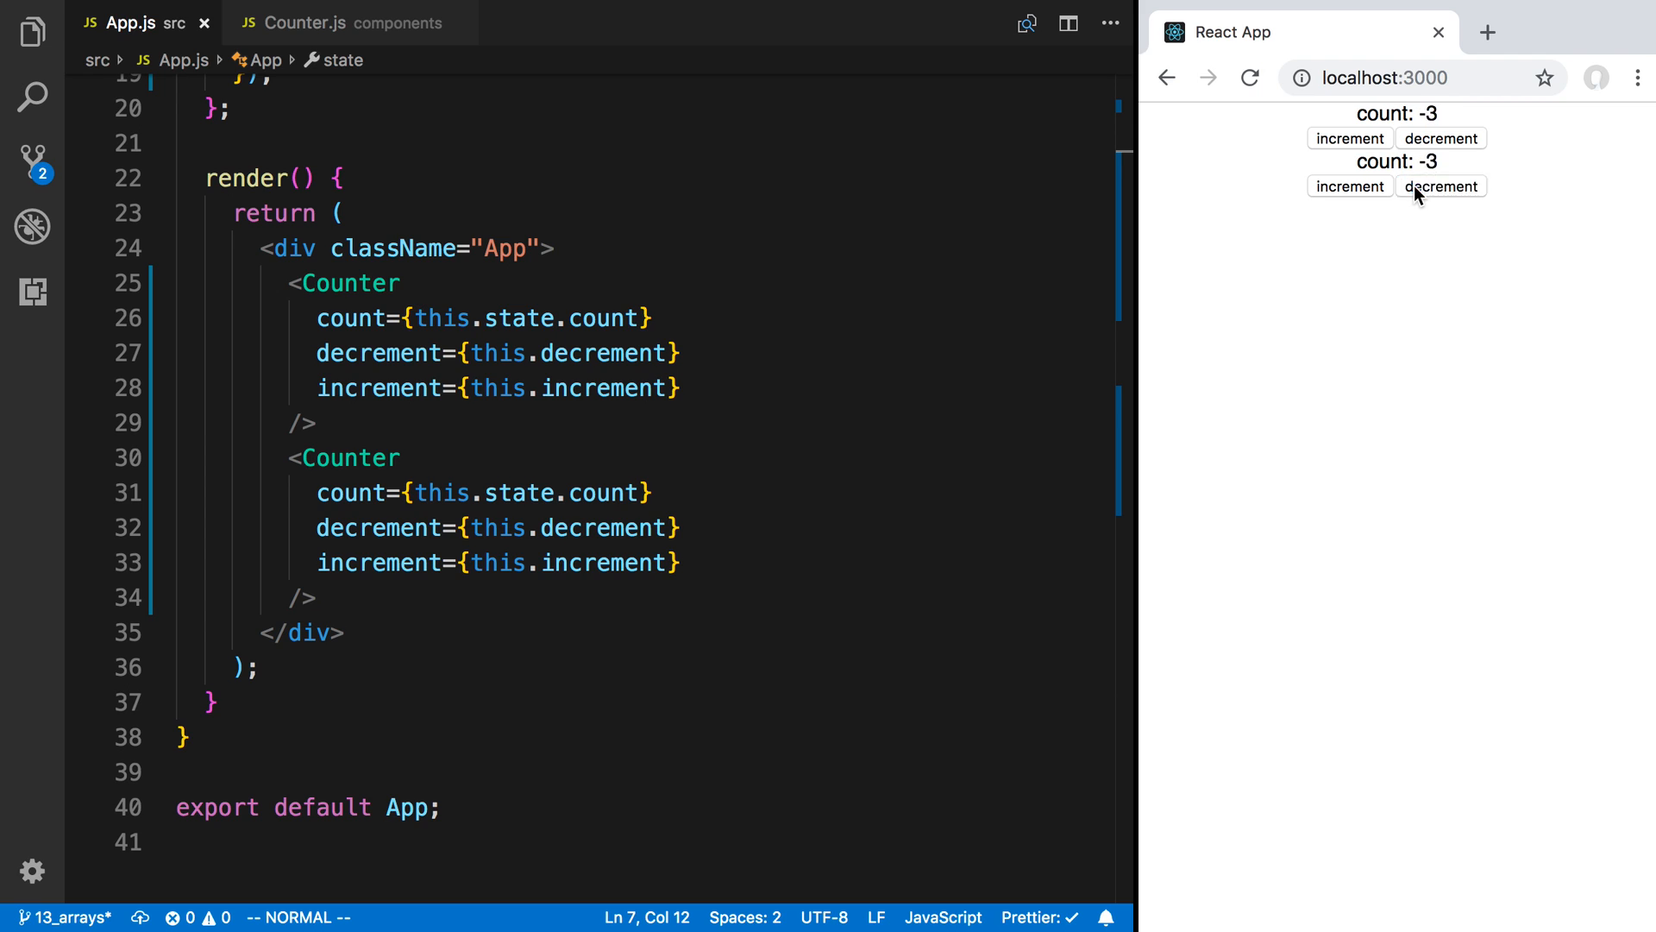
Step: Decrement once so both counters read -4, then scroll App.js to the increment method
click(1438, 186)
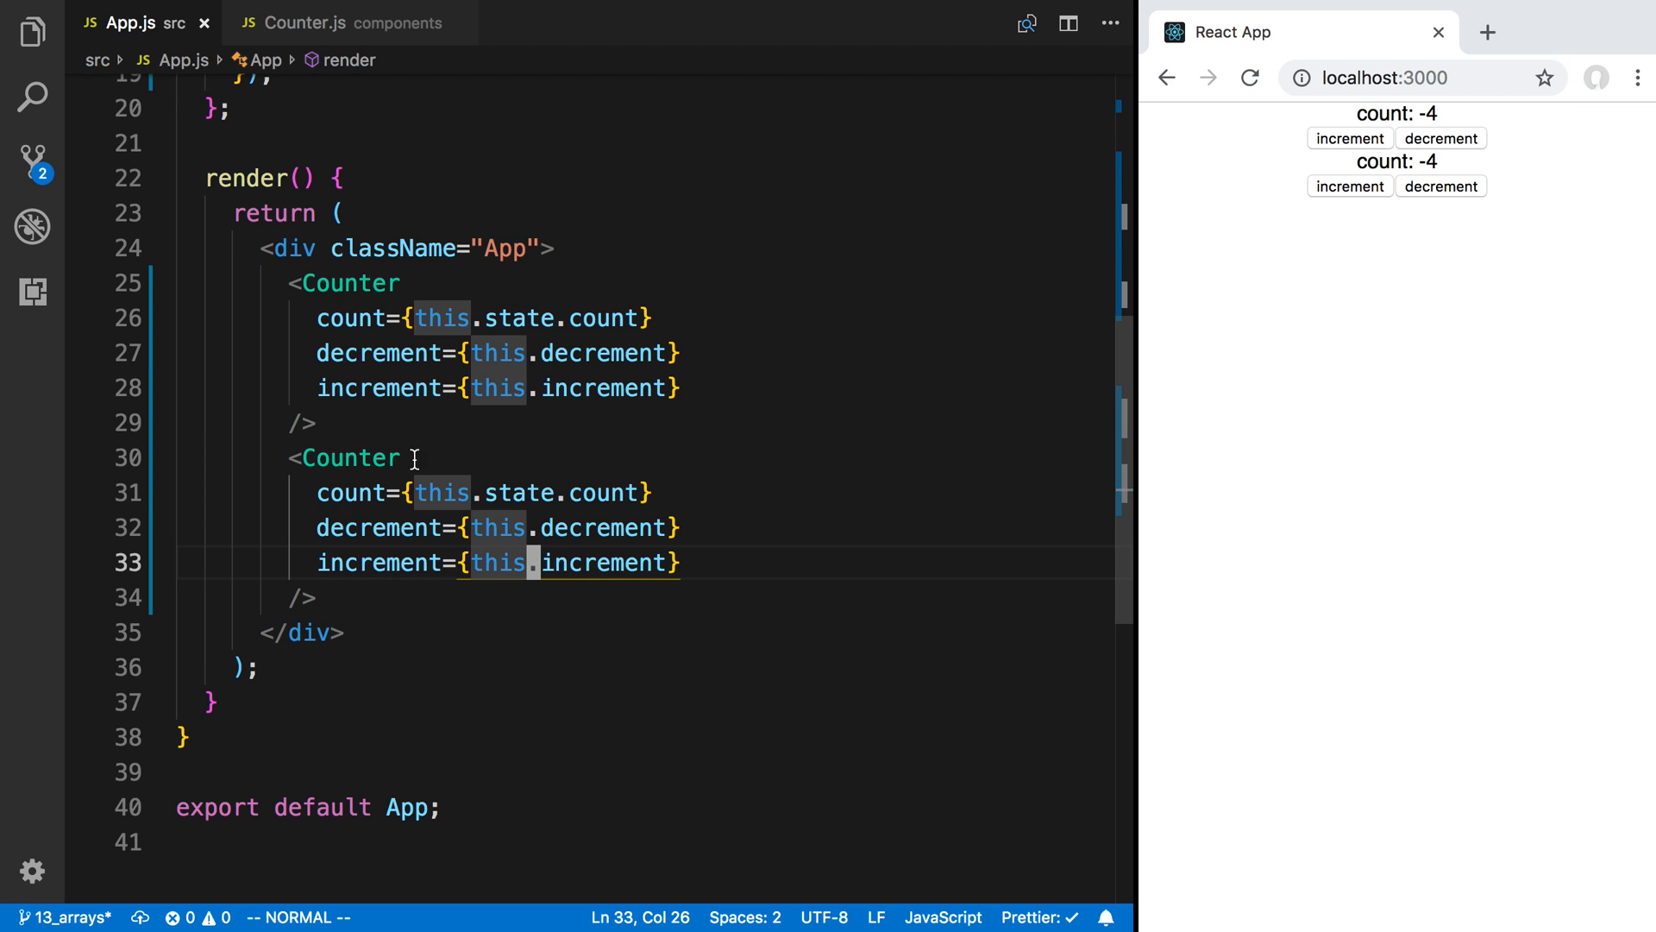
mouse_move(517, 492)
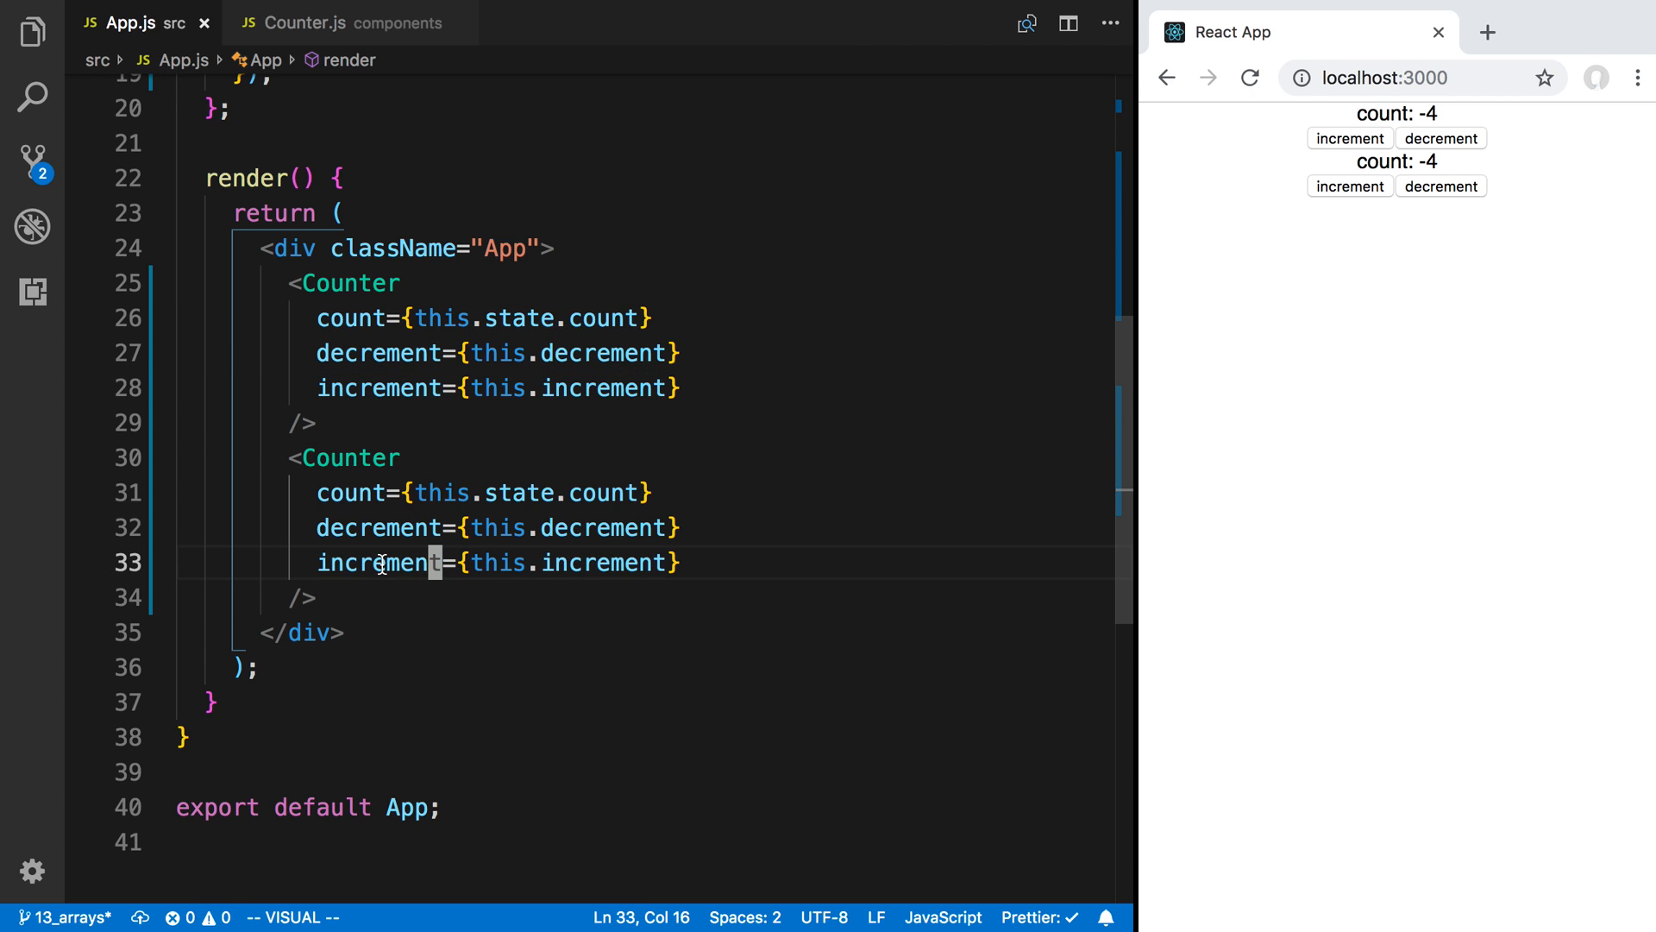
scroll(up, 3)
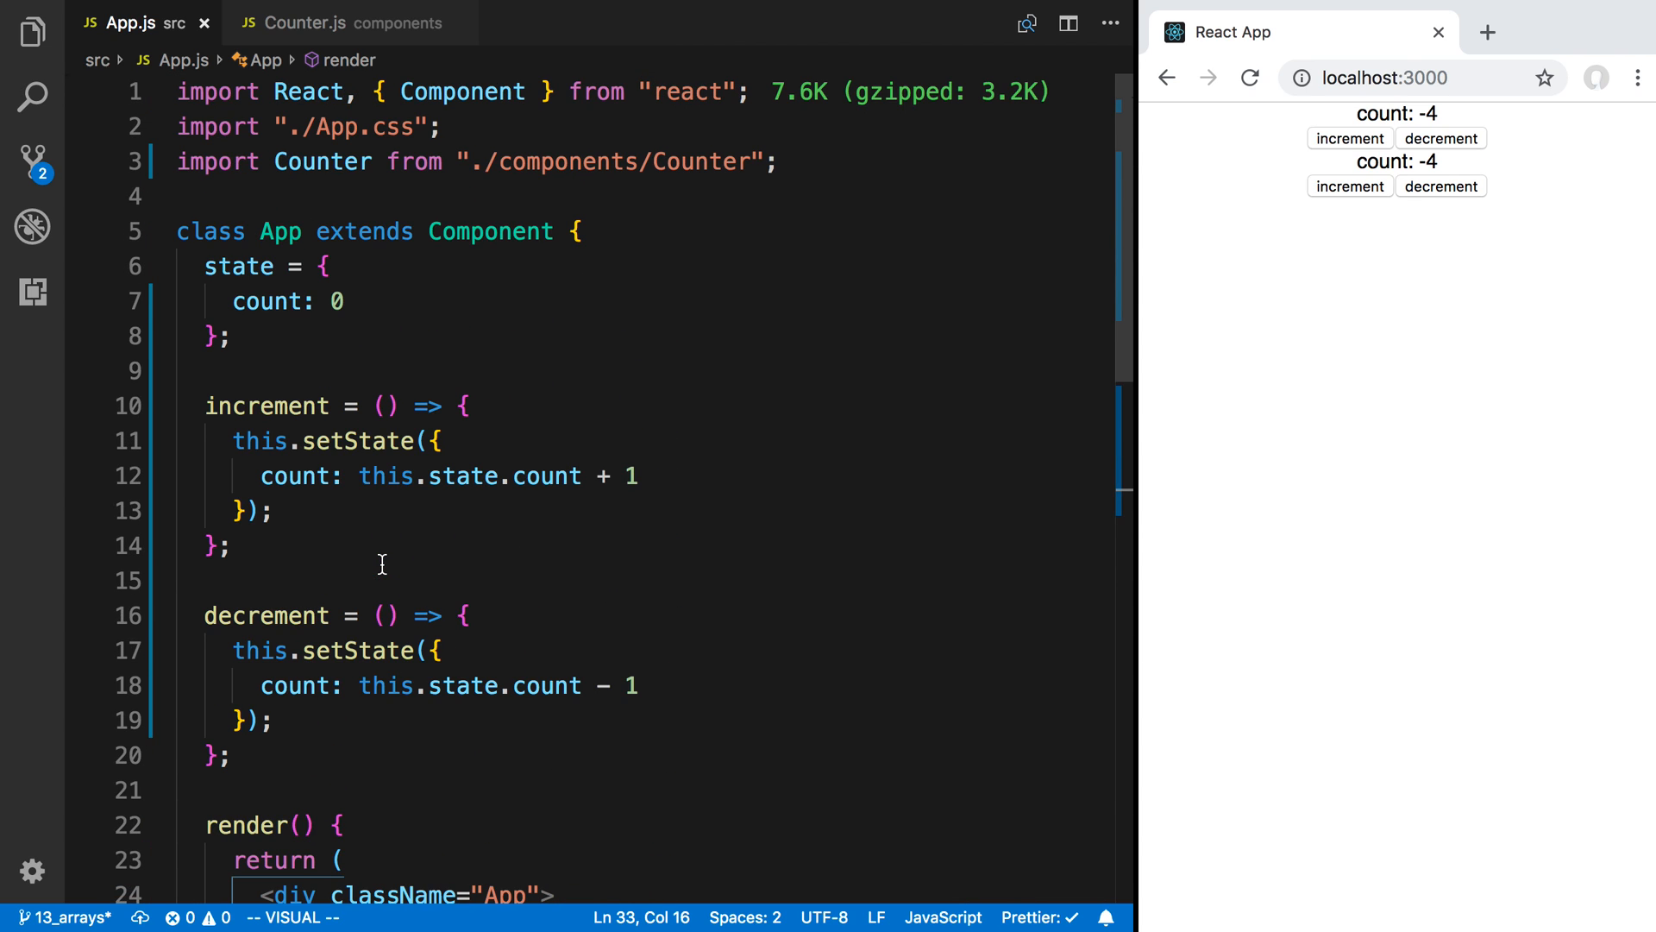
scroll(down, 3)
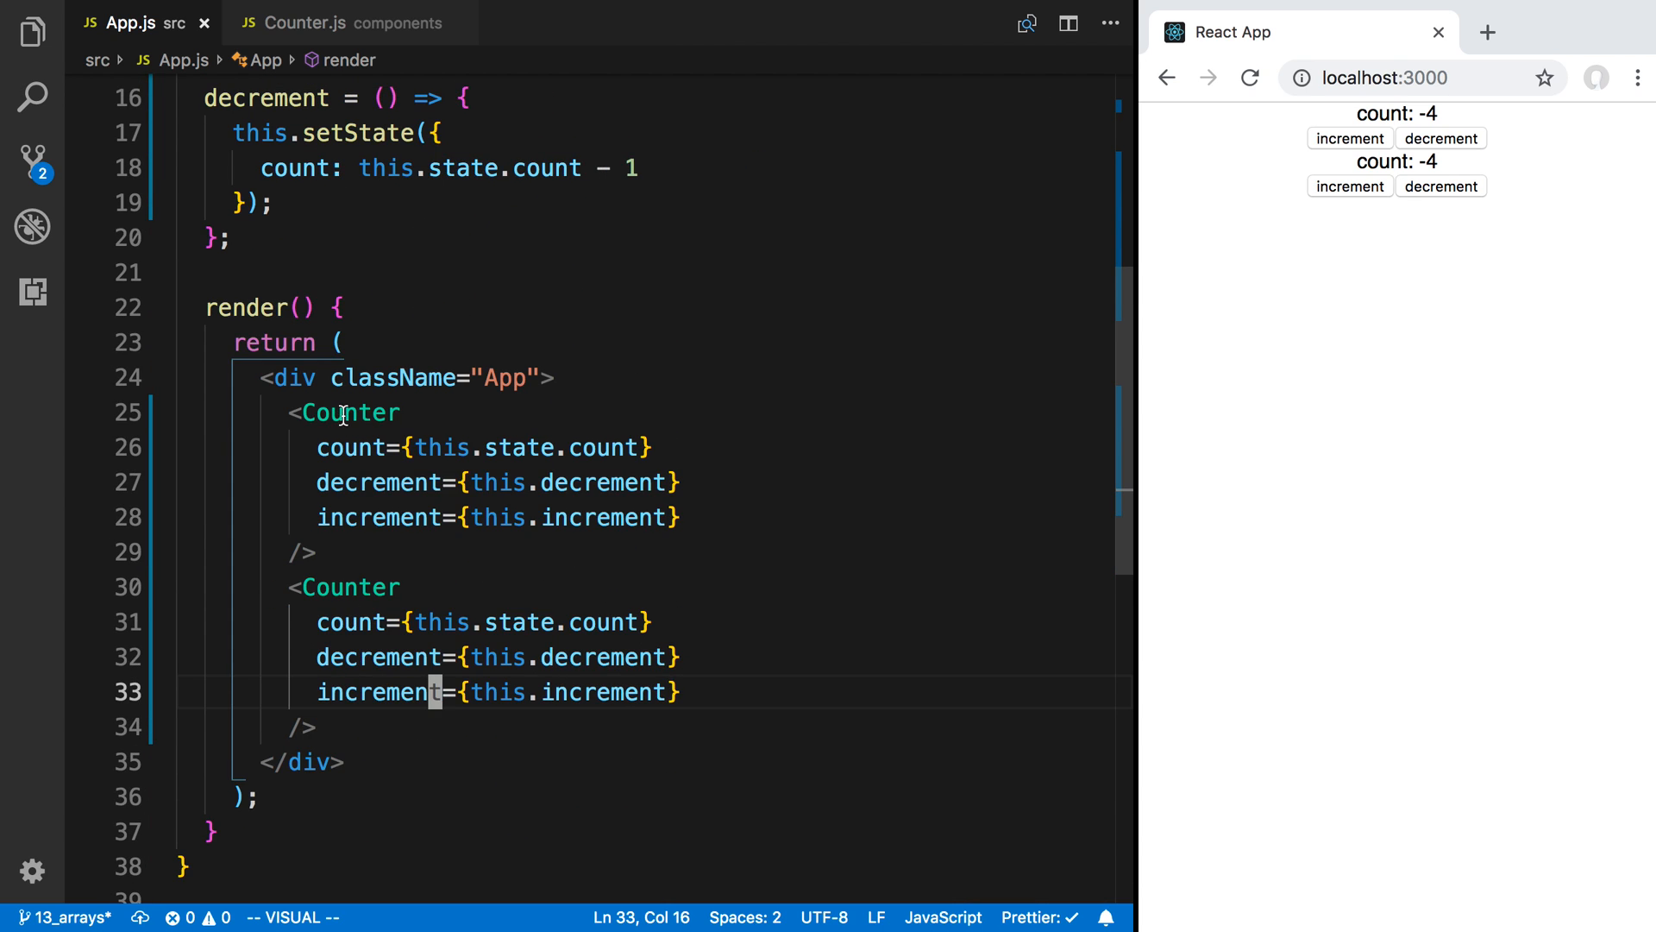
scroll(up, 3)
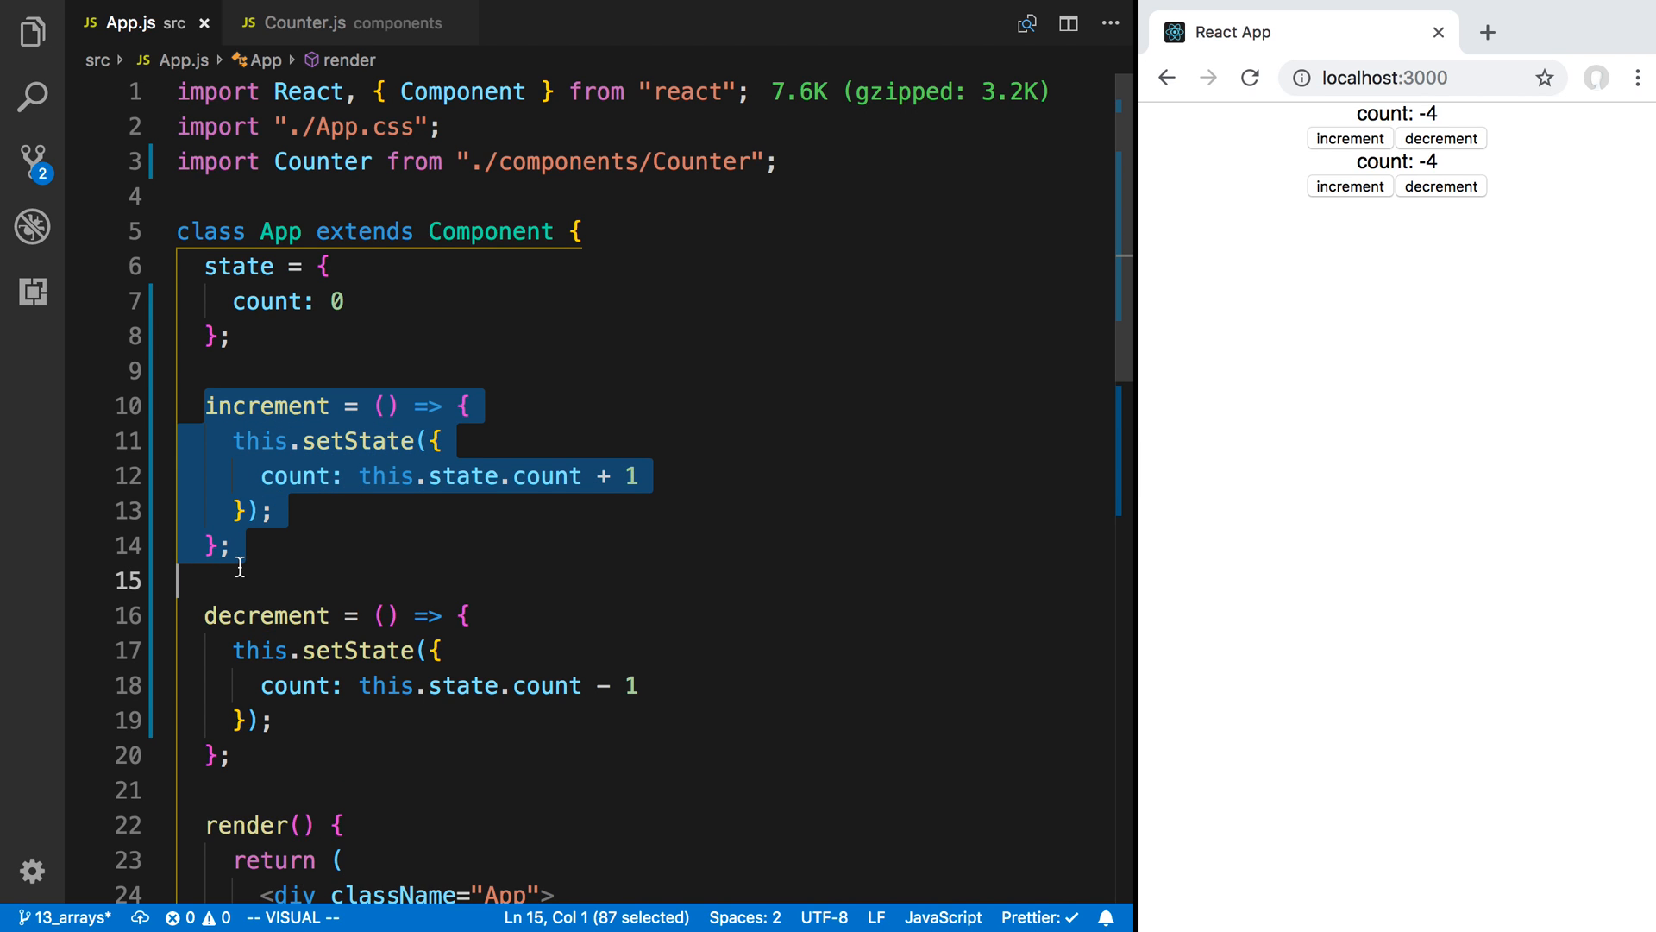
scroll(down, 3)
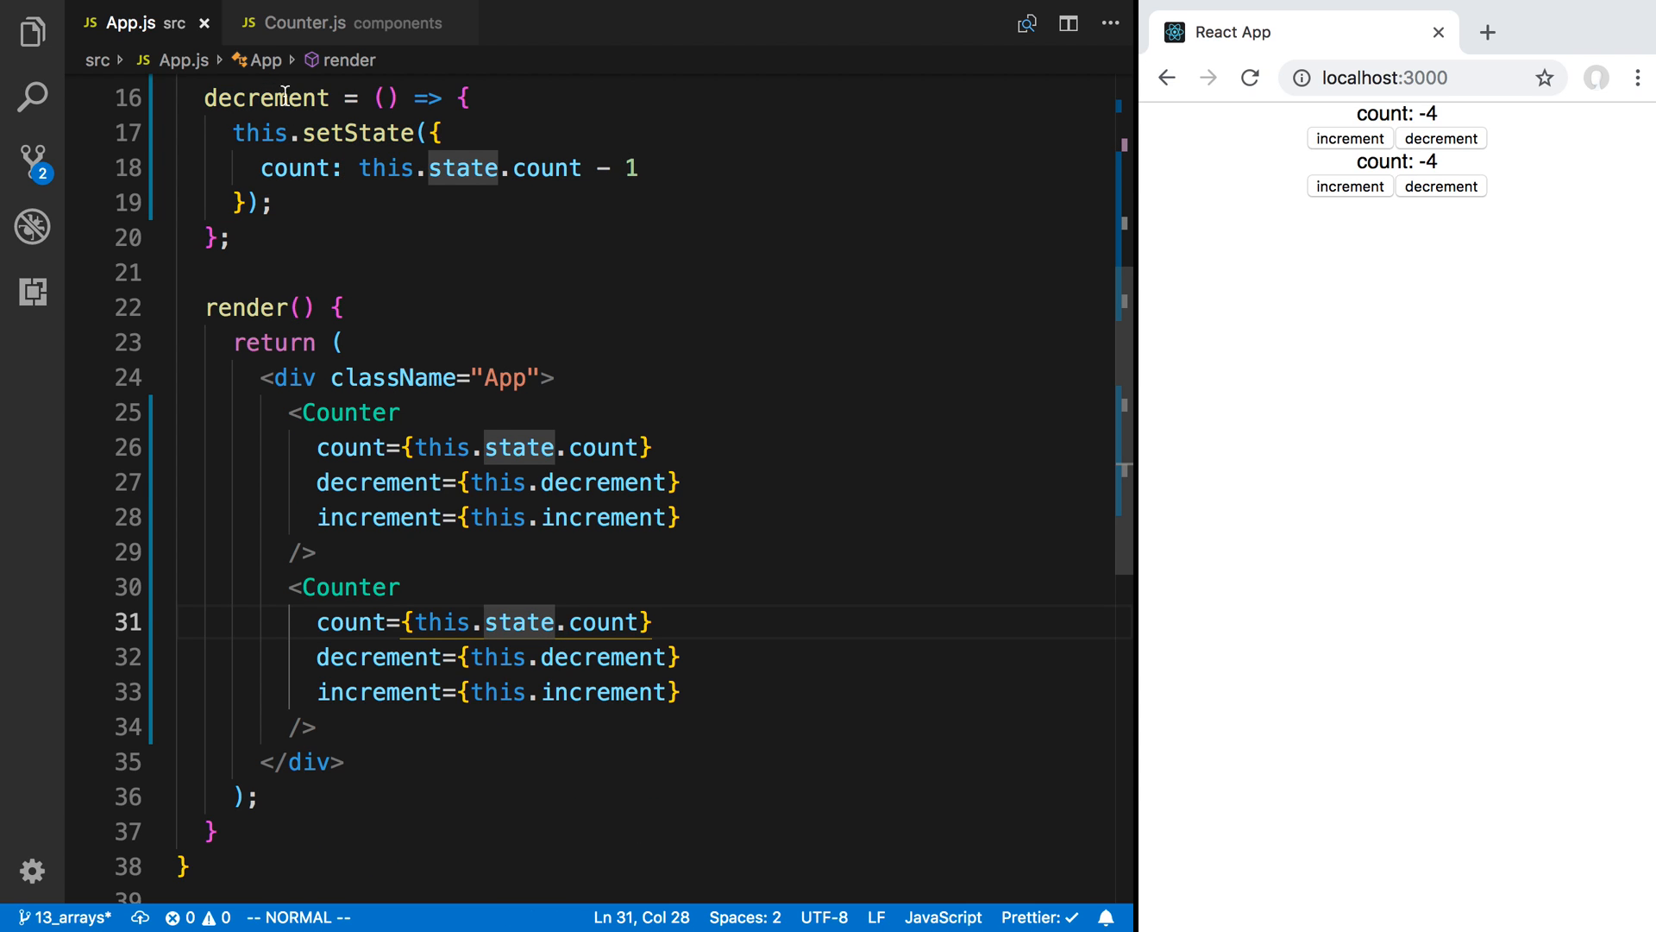
Step: Show Counter.js rendering count and the increment/decrement buttons from props
click(305, 22)
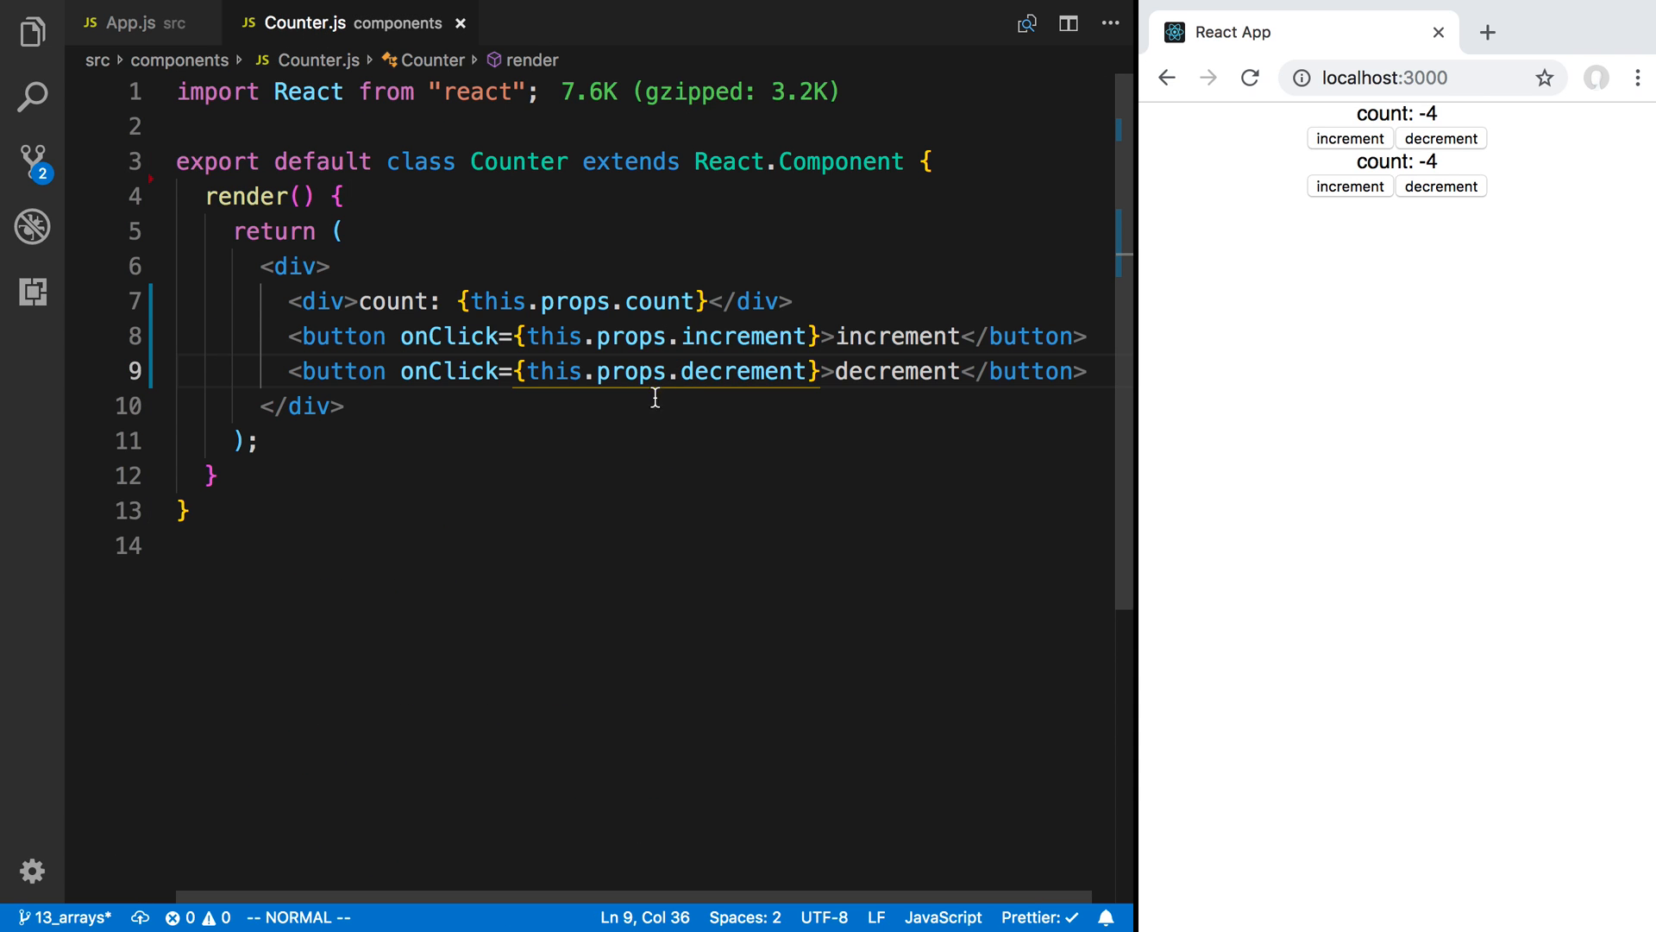
click(209, 475)
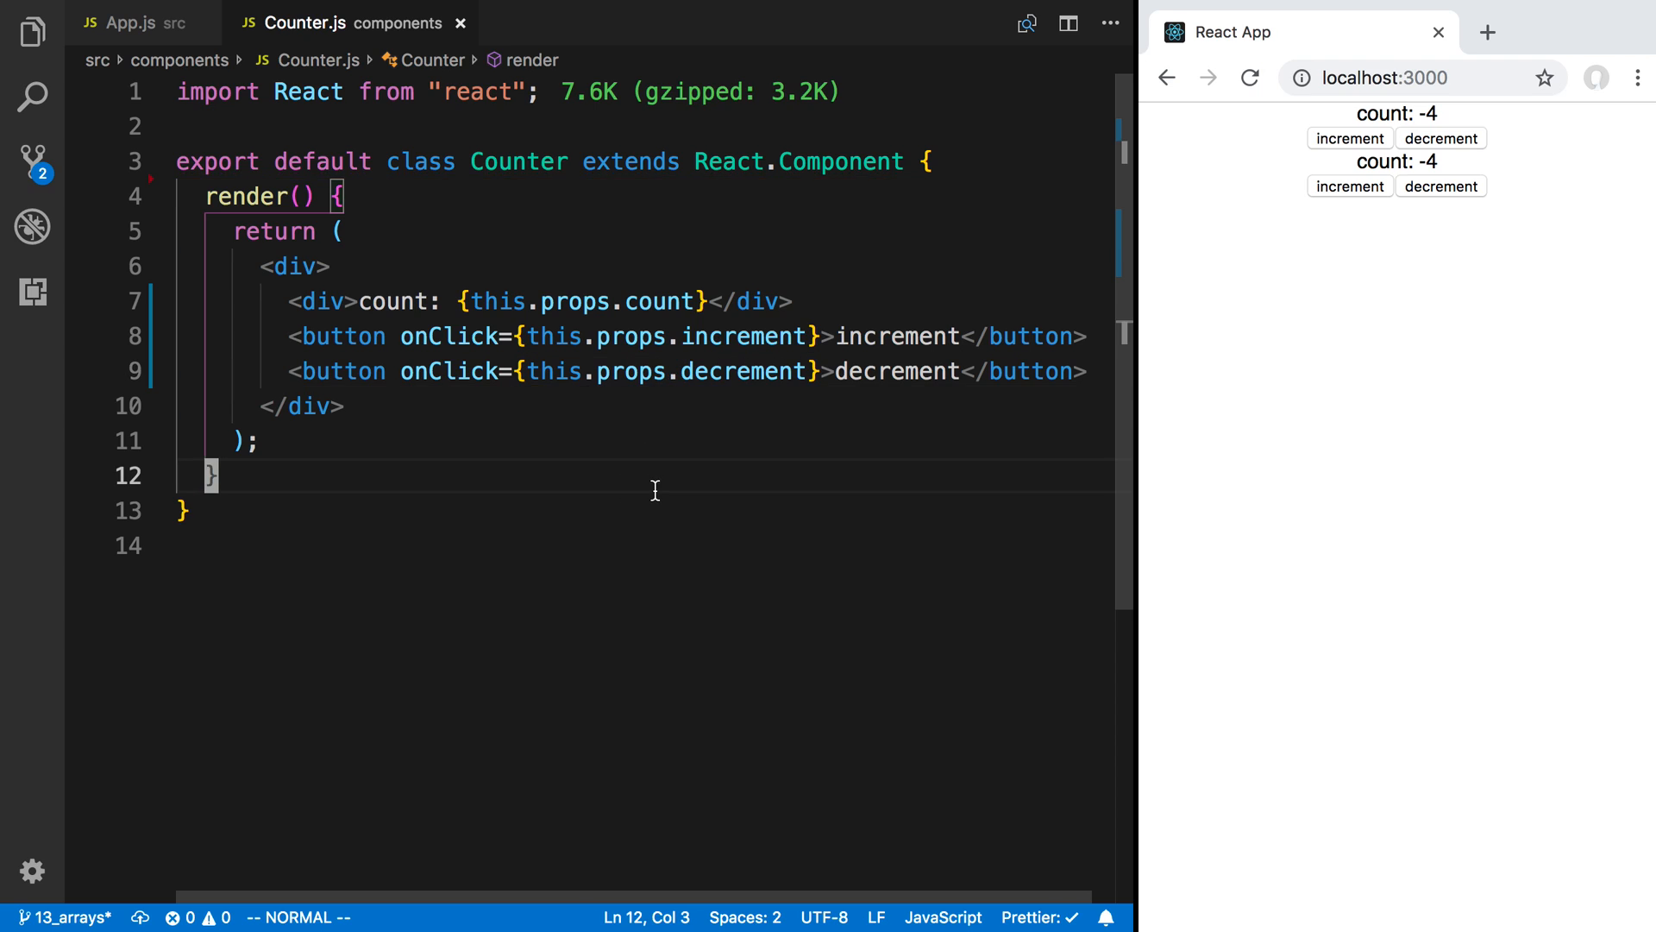